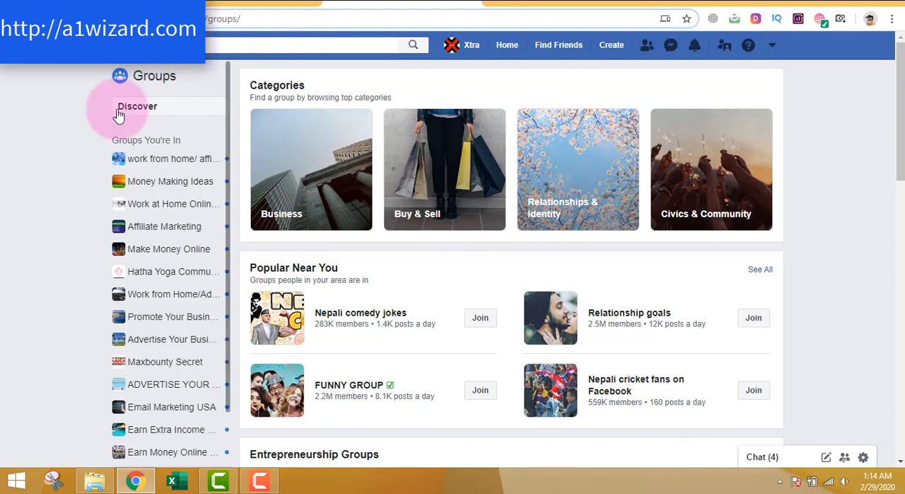
pyautogui.moveTo(148, 159)
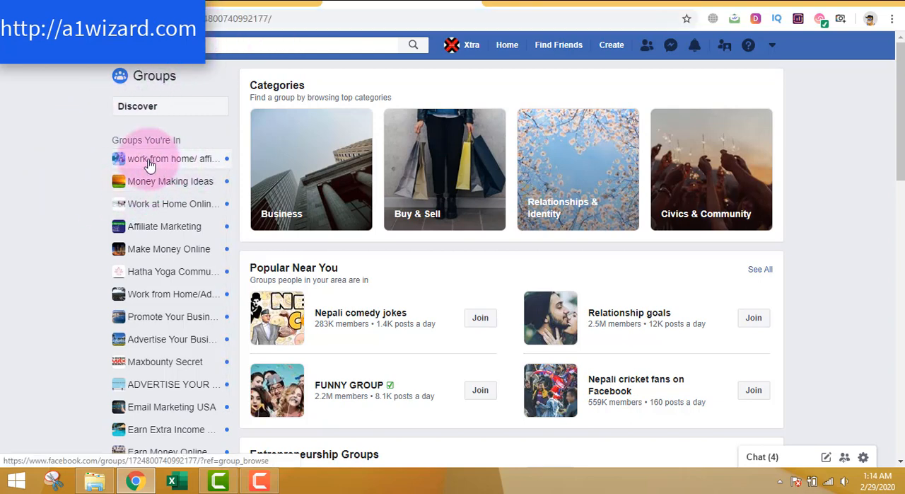
# - Copy the work from home/affiliate marketing group's numeric id from its address into the Group Id field
pyautogui.click(173, 159)
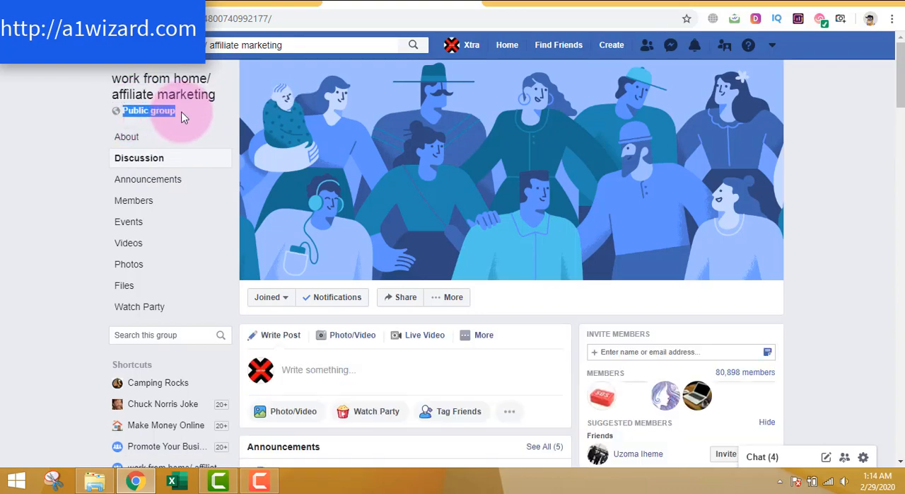
pyautogui.scroll(-3)
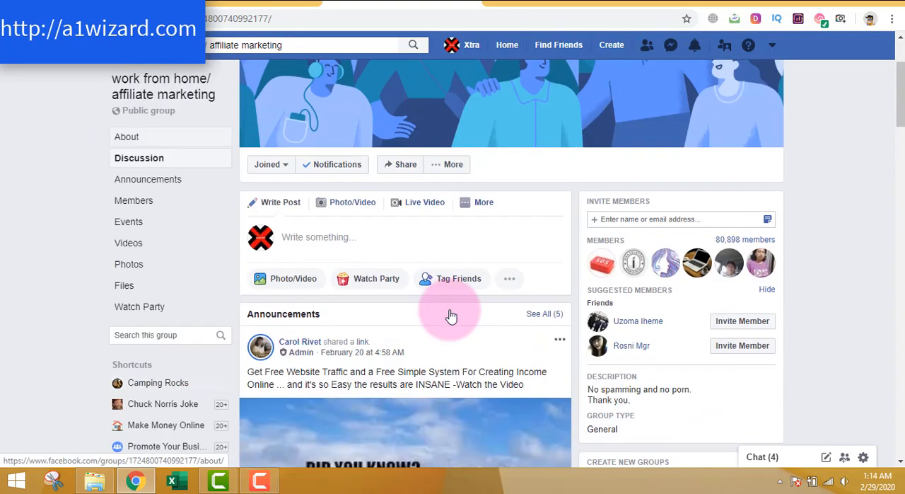
pyautogui.scroll(3)
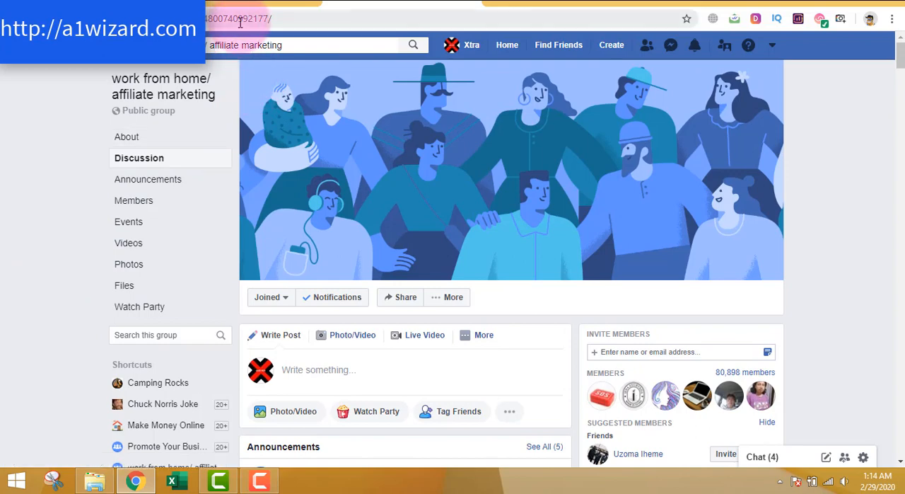
pyautogui.rightClick(240, 19)
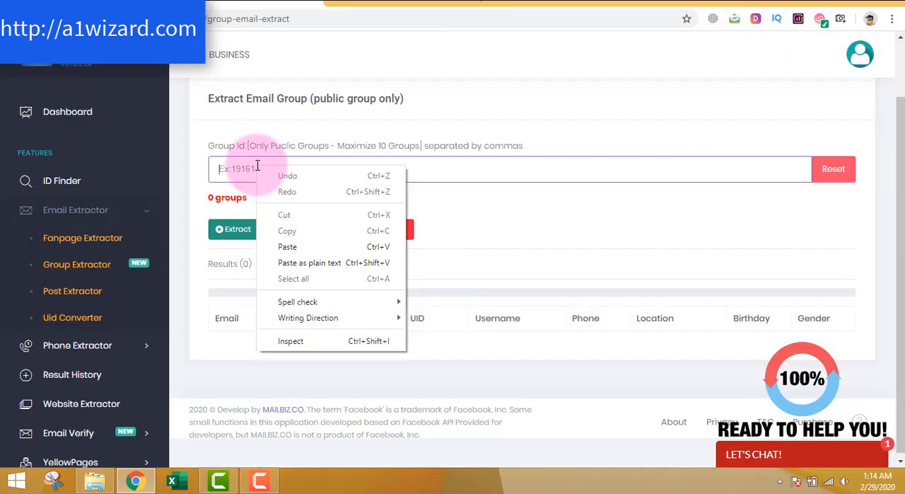
pyautogui.click(288, 246)
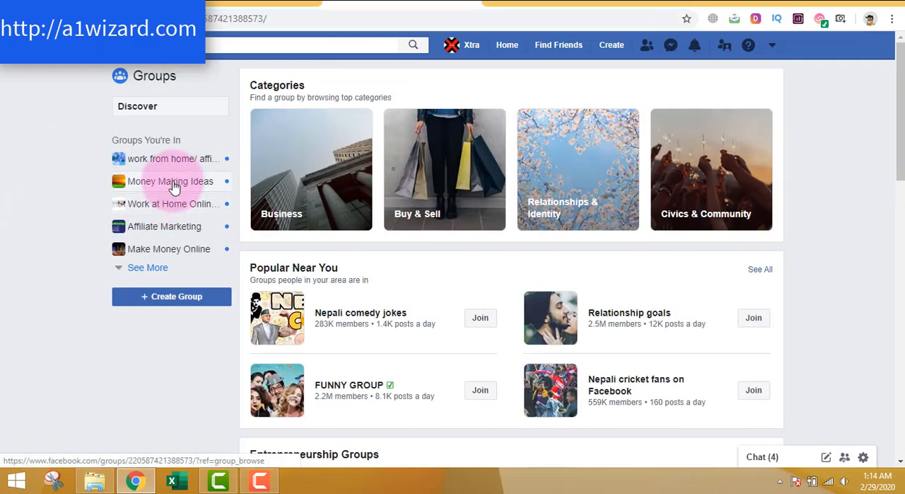
pyautogui.click(170, 181)
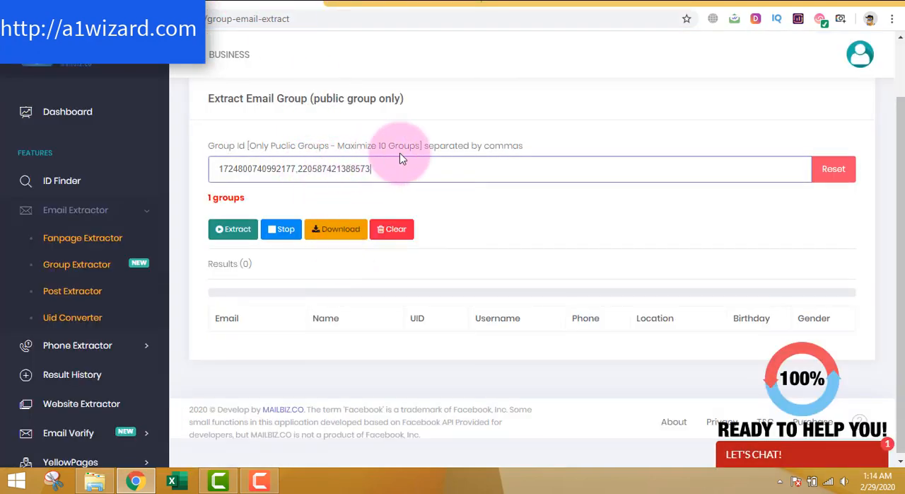
pyautogui.write('.')
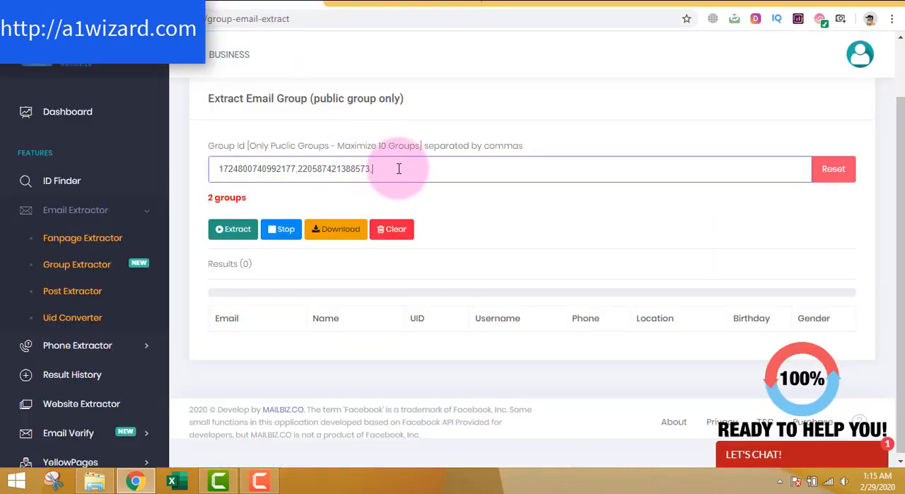
pyautogui.write(',195658140616307')
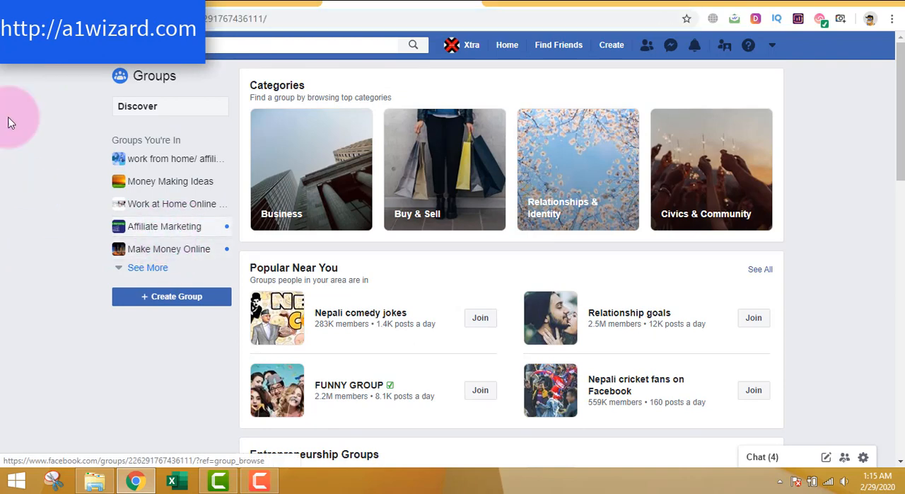
pyautogui.rightClick(297, 19)
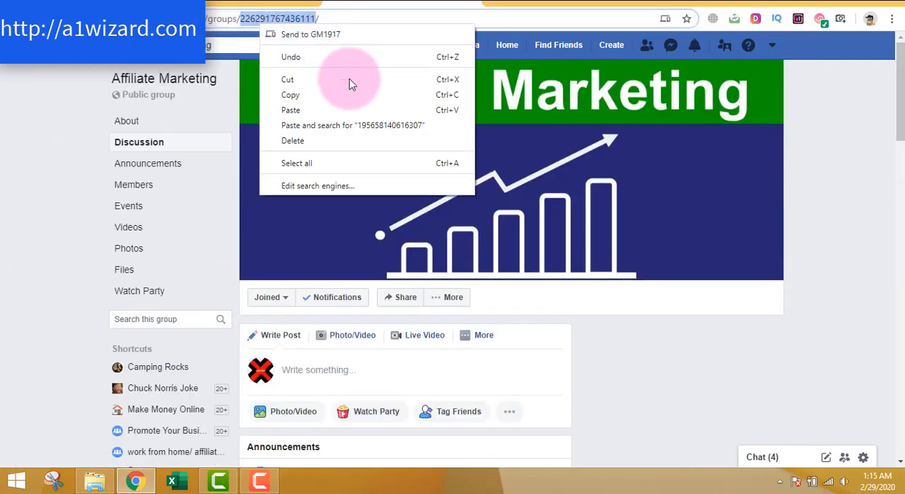
pyautogui.click(292, 110)
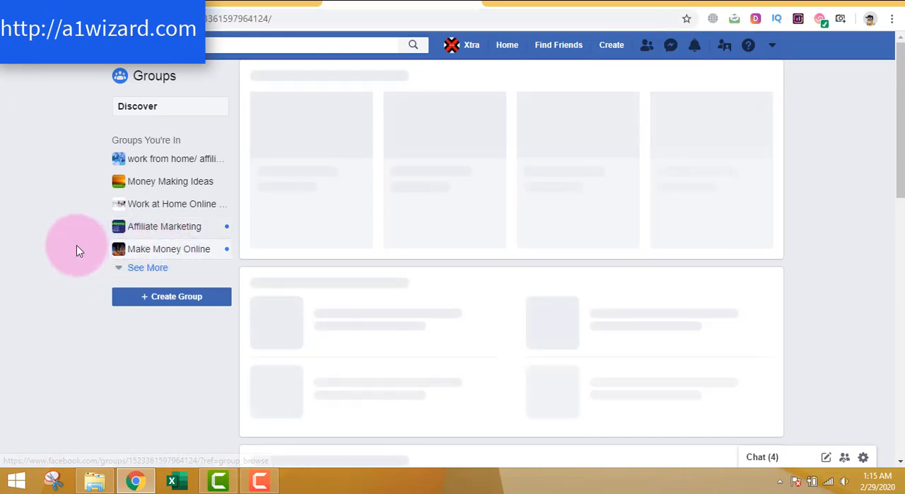
# - Copy the Make Money Online group id and append it to the comma-separated Group Id list
pyautogui.click(169, 249)
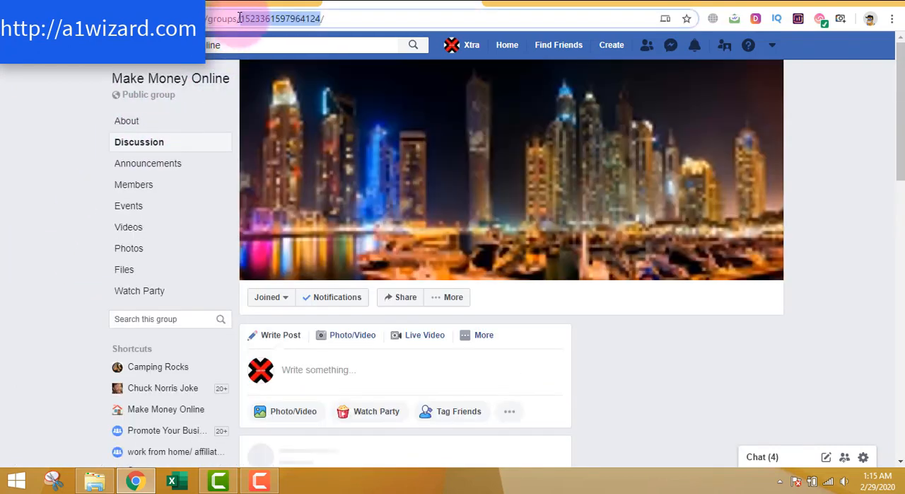
pyautogui.rightClick(269, 18)
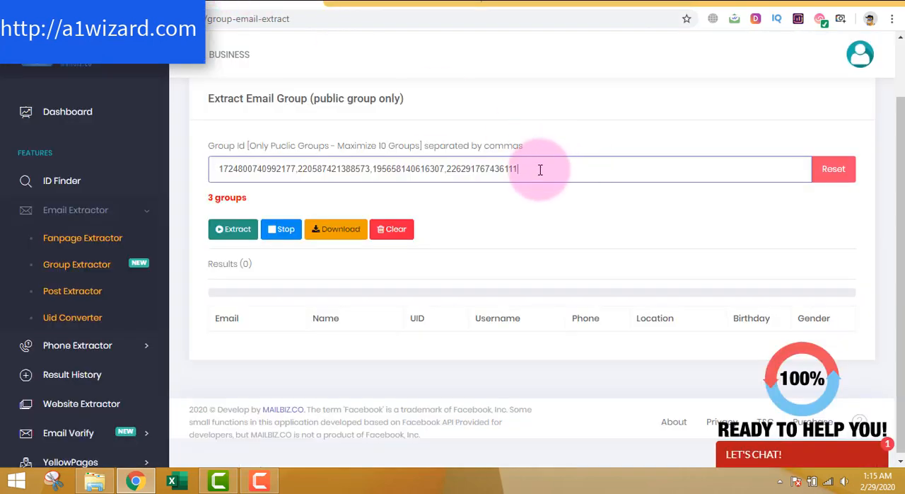
pyautogui.rightClick(540, 169)
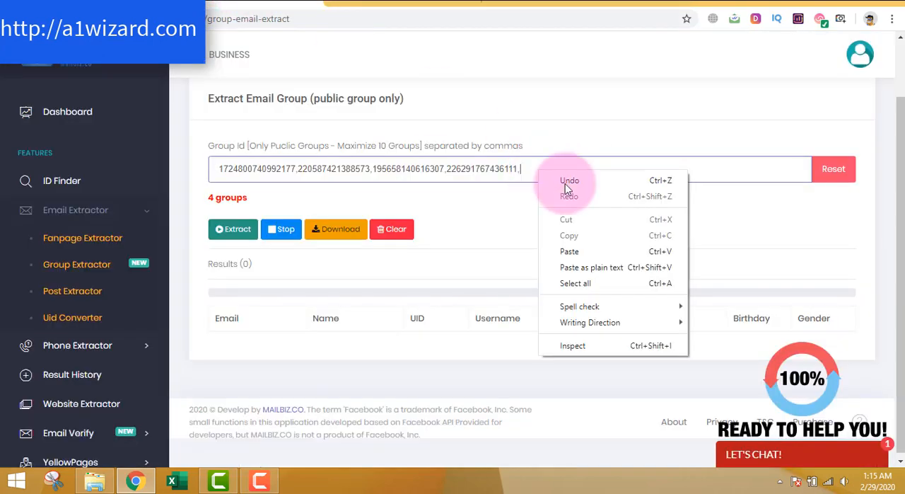
pyautogui.click(569, 252)
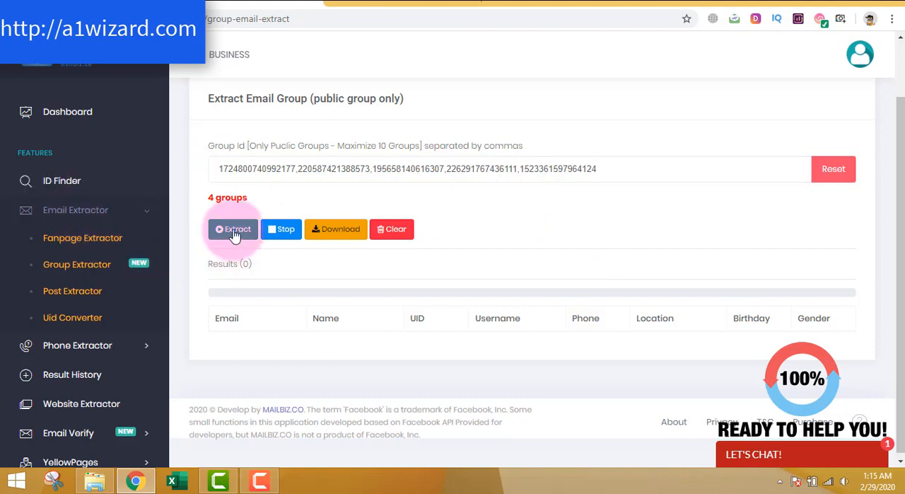
# - Start the email extraction on the four listed groups
pyautogui.click(232, 229)
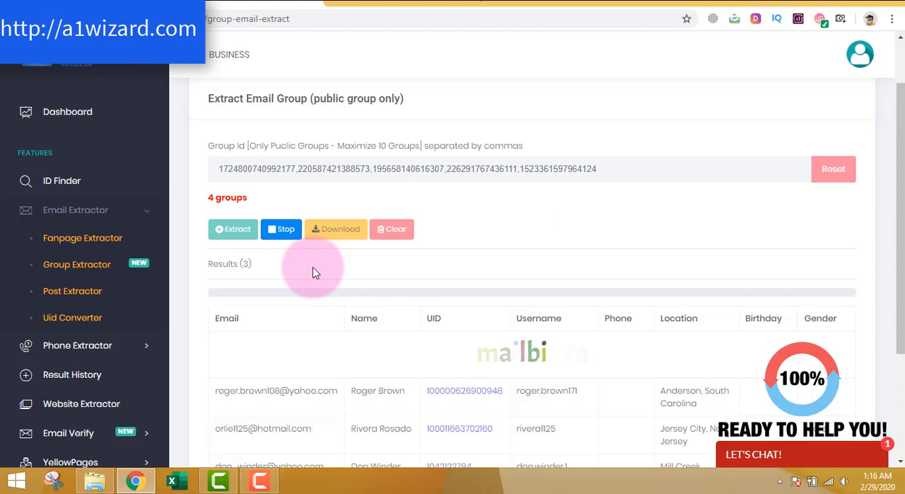
pyautogui.moveTo(218, 266)
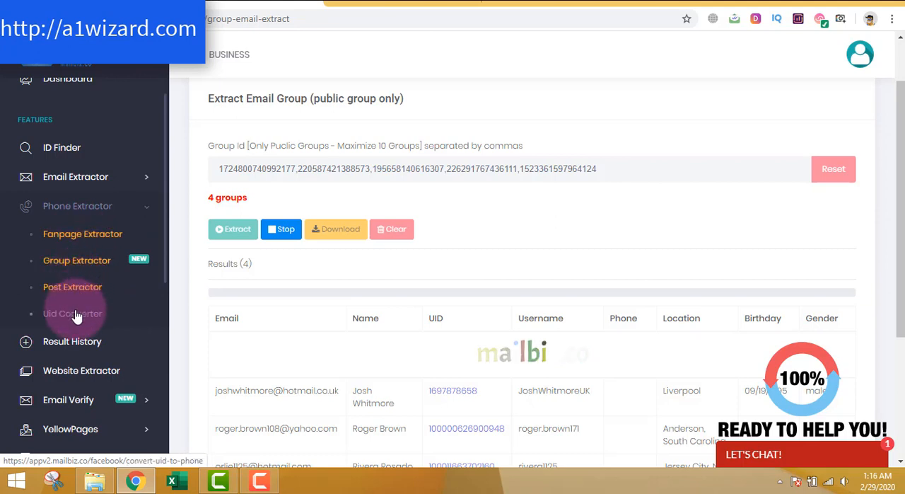
# - Browse the sidebar's Content Search, Facebook Ads and Yellowpages tool lists while extraction runs
pyautogui.scroll(-3)
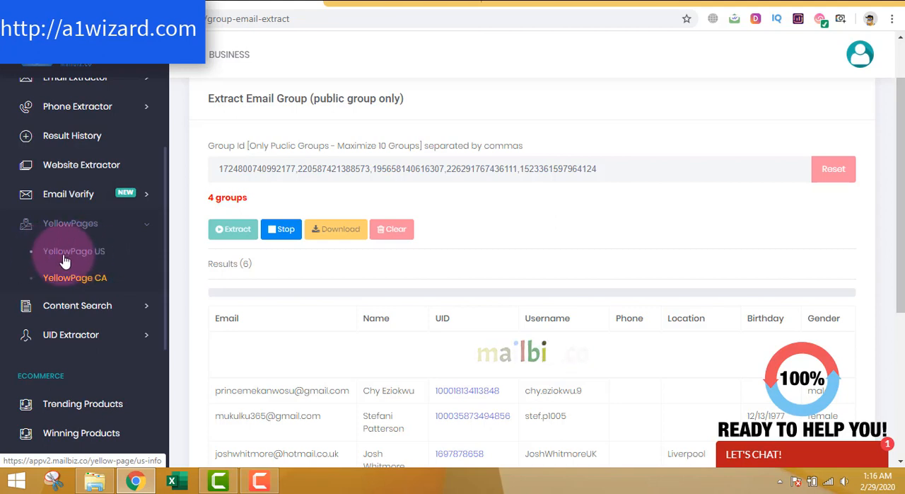
pyautogui.moveTo(116, 269)
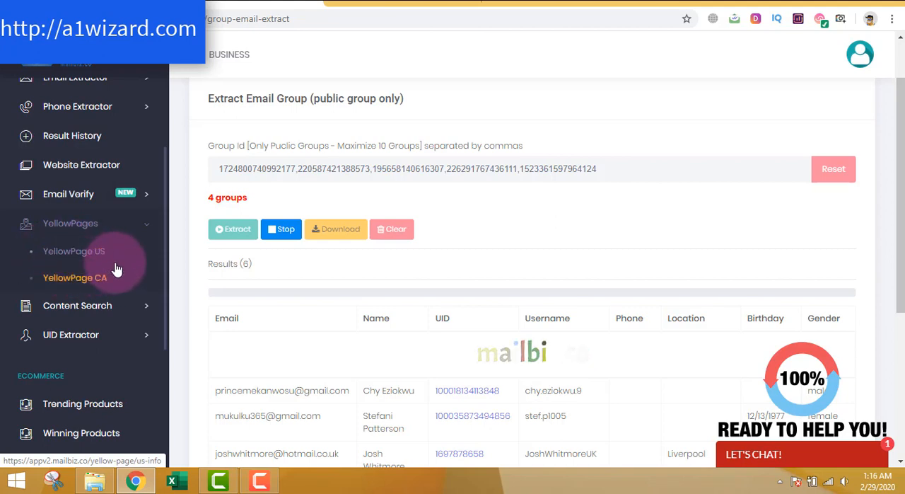
pyautogui.moveTo(94, 280)
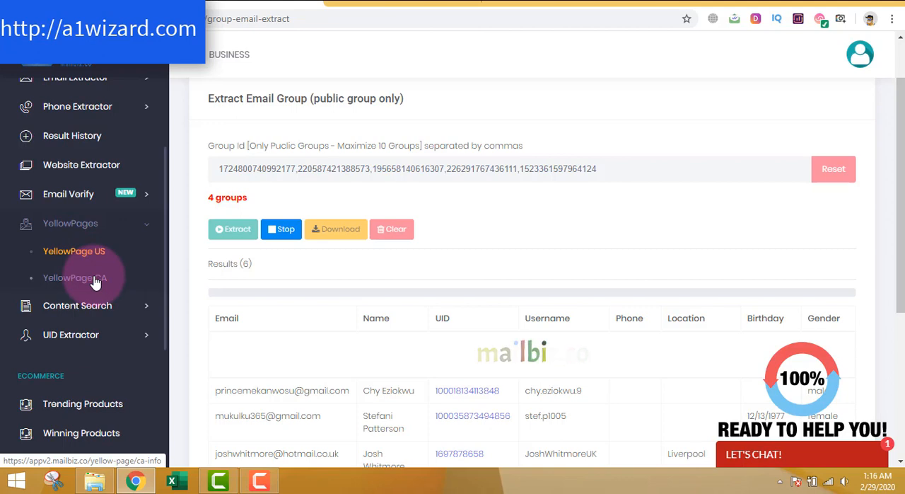
pyautogui.moveTo(74, 252)
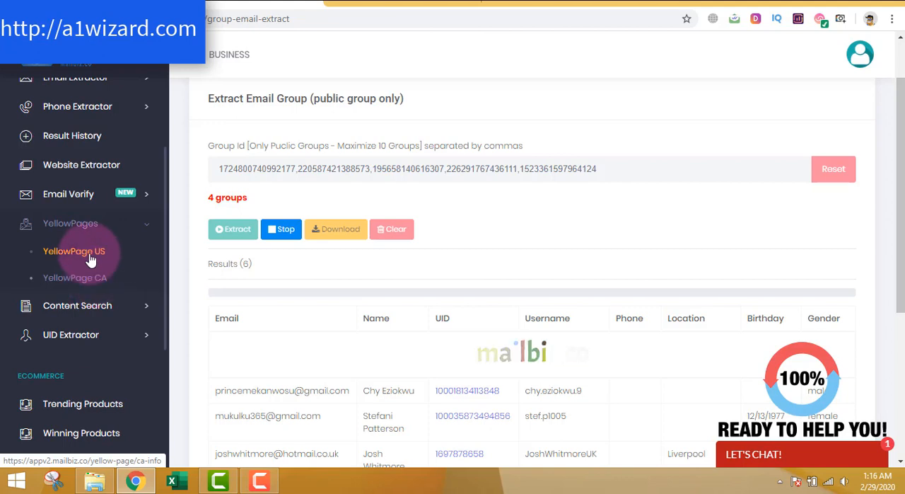
pyautogui.click(77, 305)
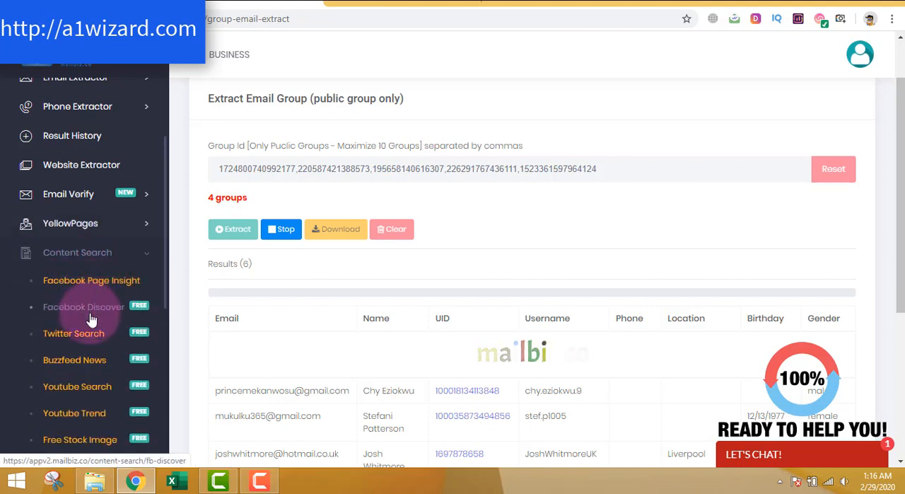
pyautogui.moveTo(73, 360)
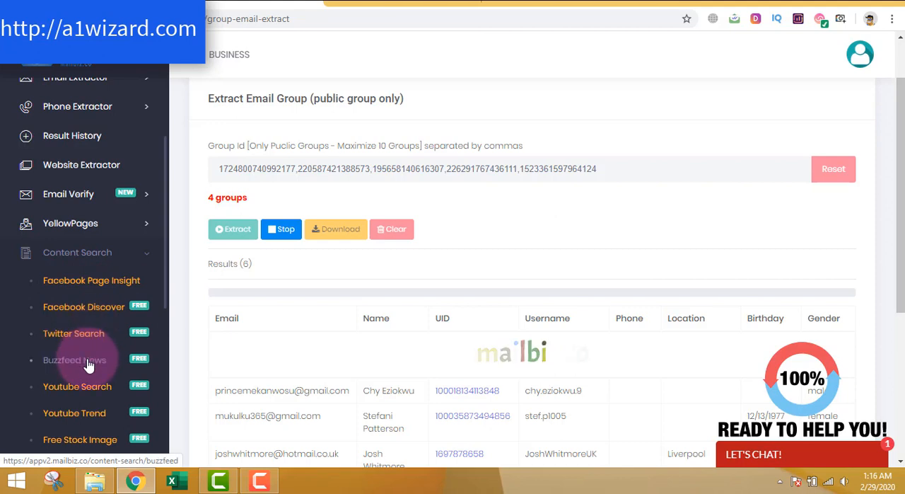
pyautogui.scroll(-3)
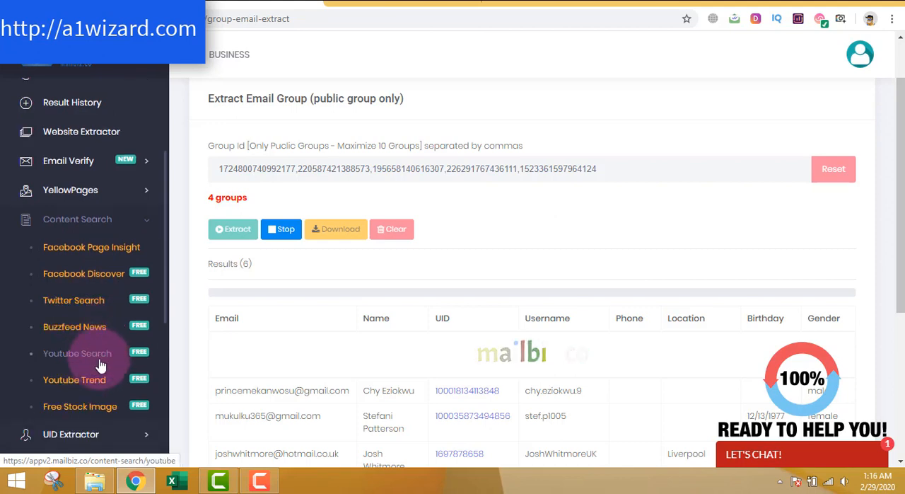
pyautogui.moveTo(96, 384)
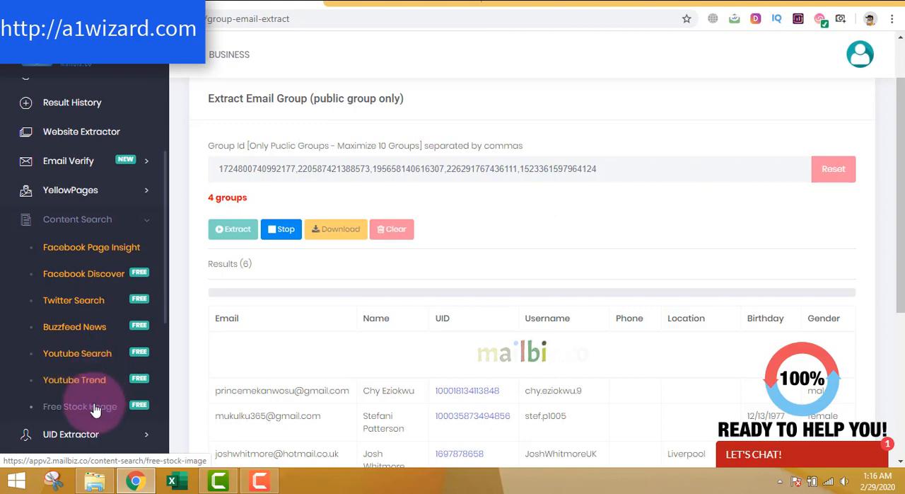
pyautogui.moveTo(77, 352)
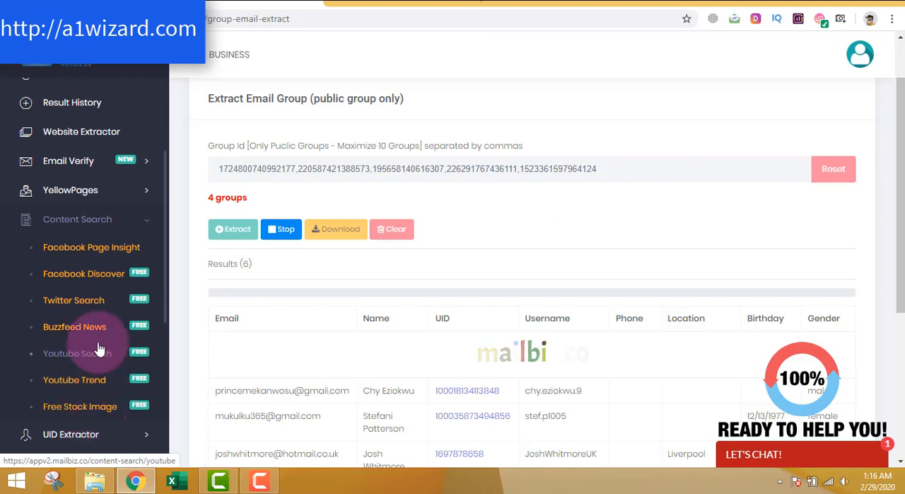
pyautogui.scroll(-3)
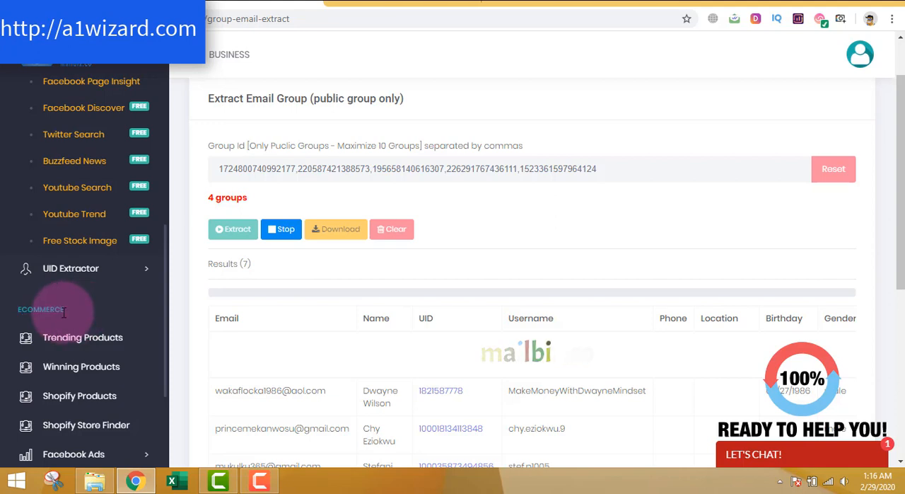
pyautogui.moveTo(96, 314)
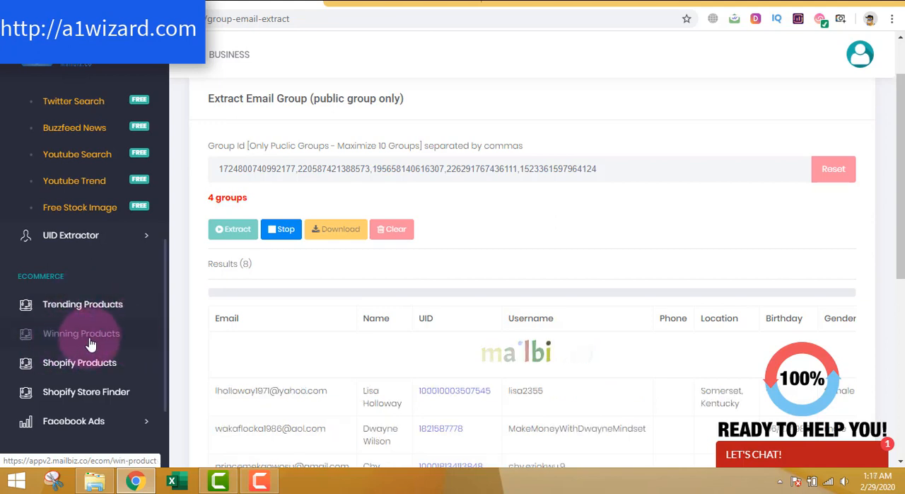
pyautogui.moveTo(79, 362)
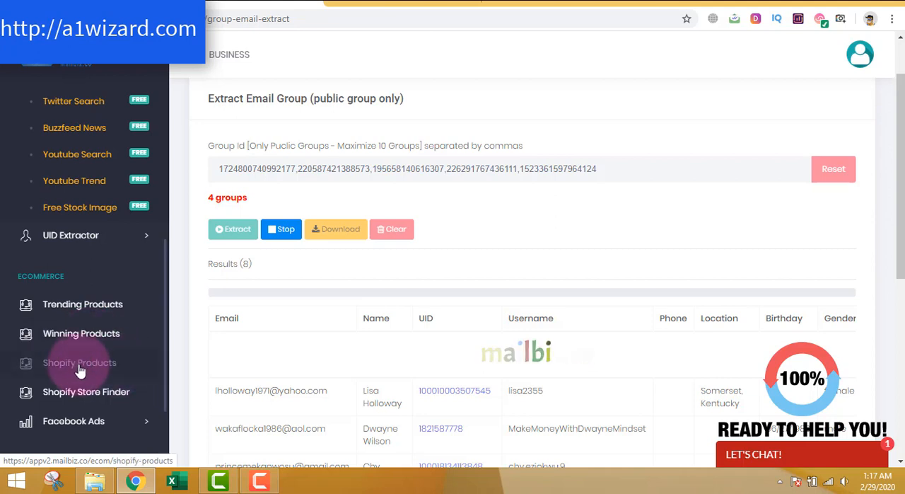
pyautogui.scroll(-3)
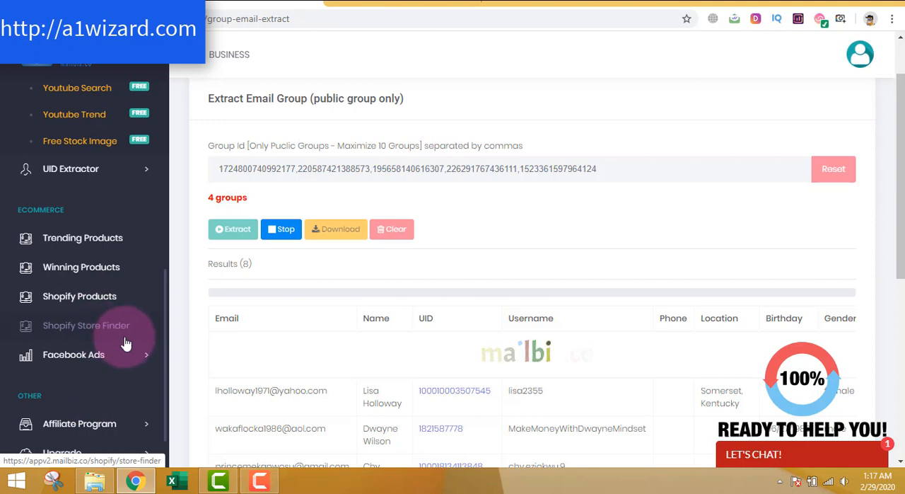
pyautogui.click(73, 354)
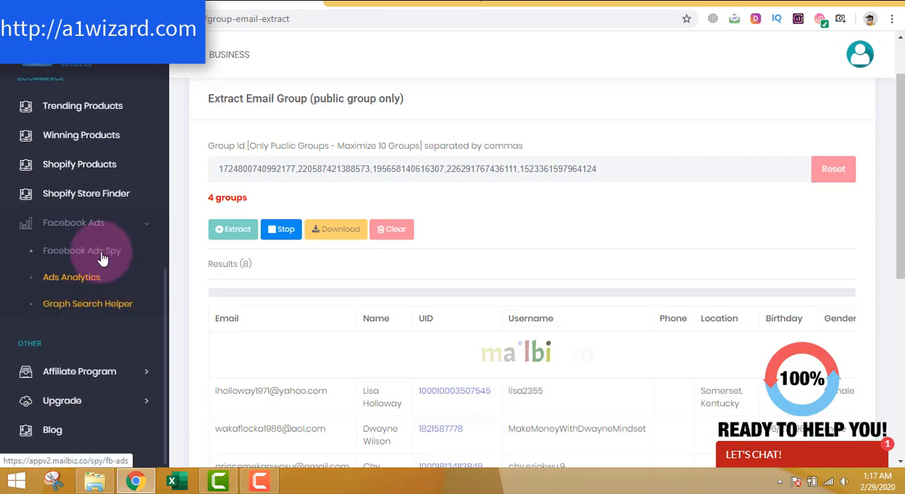
pyautogui.moveTo(71, 277)
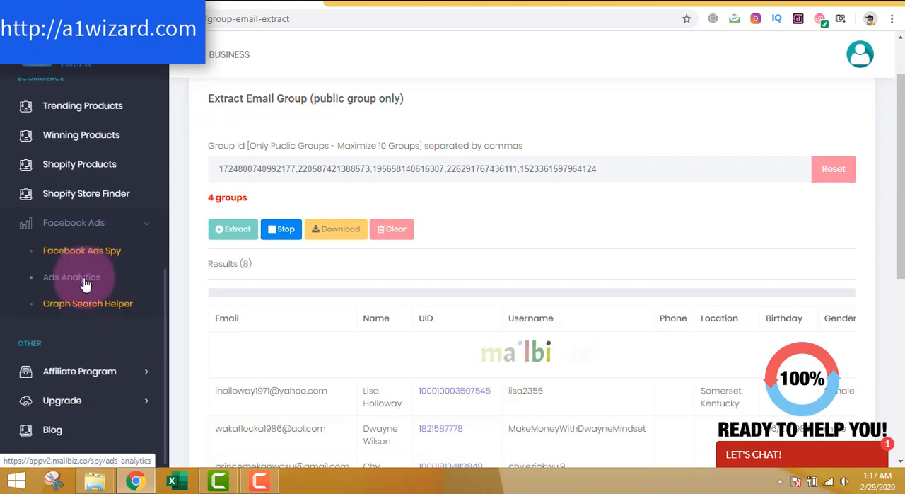
pyautogui.scroll(3)
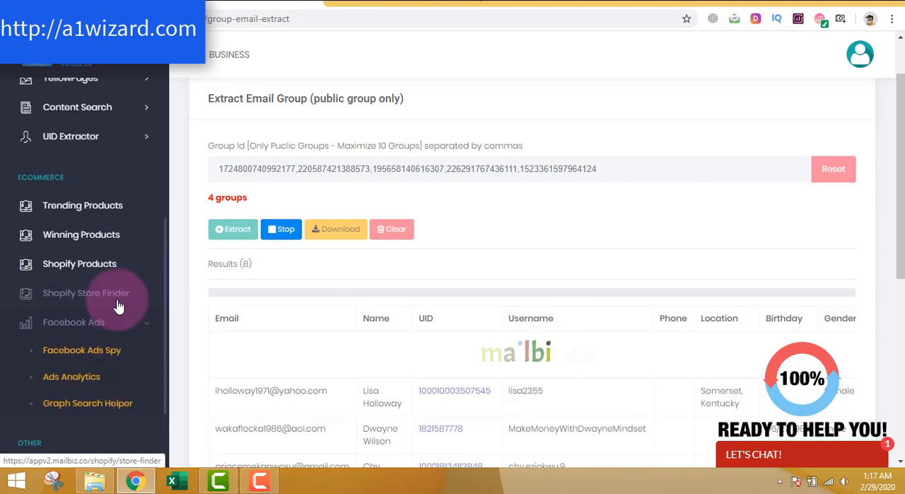
pyautogui.scroll(3)
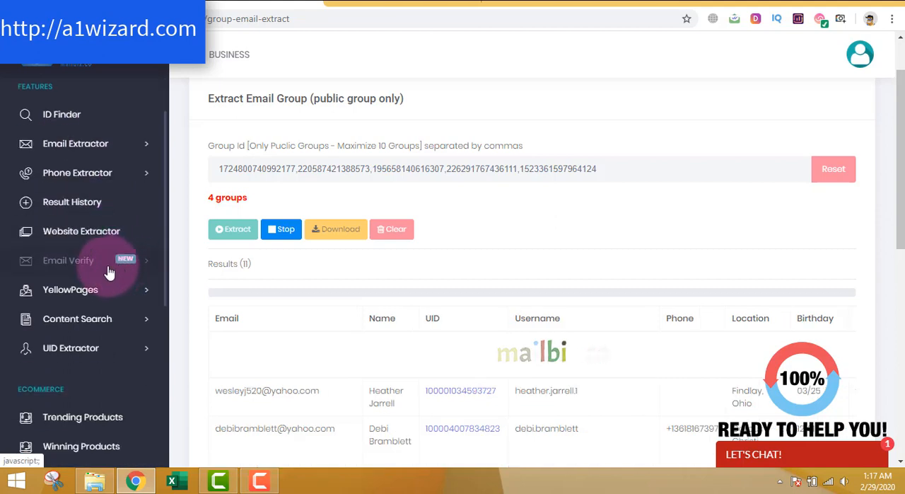
pyautogui.moveTo(116, 272)
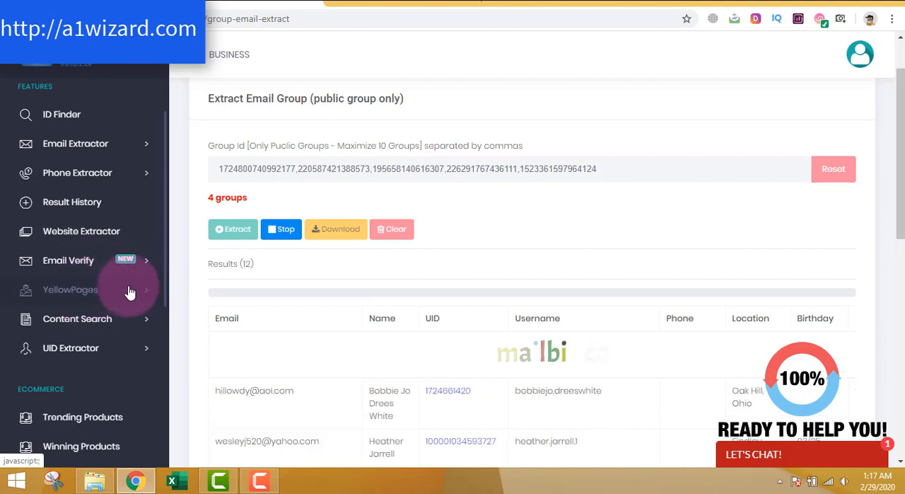
pyautogui.click(70, 290)
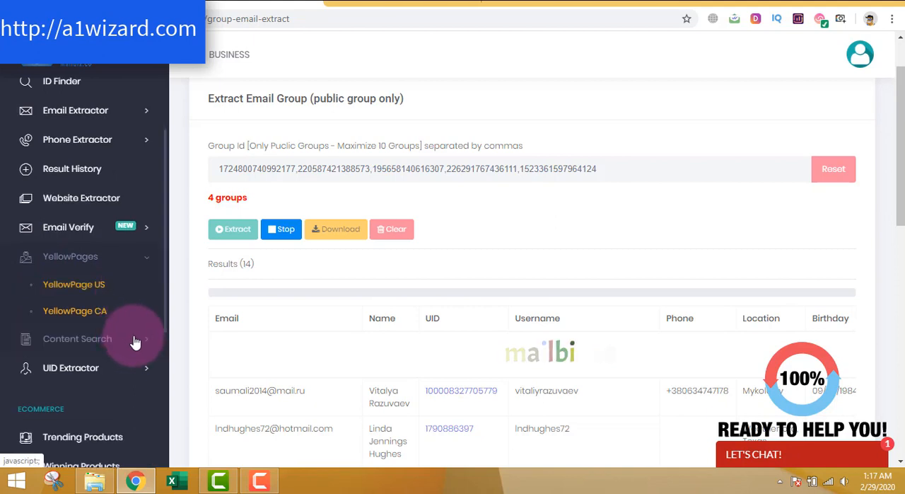
pyautogui.click(77, 338)
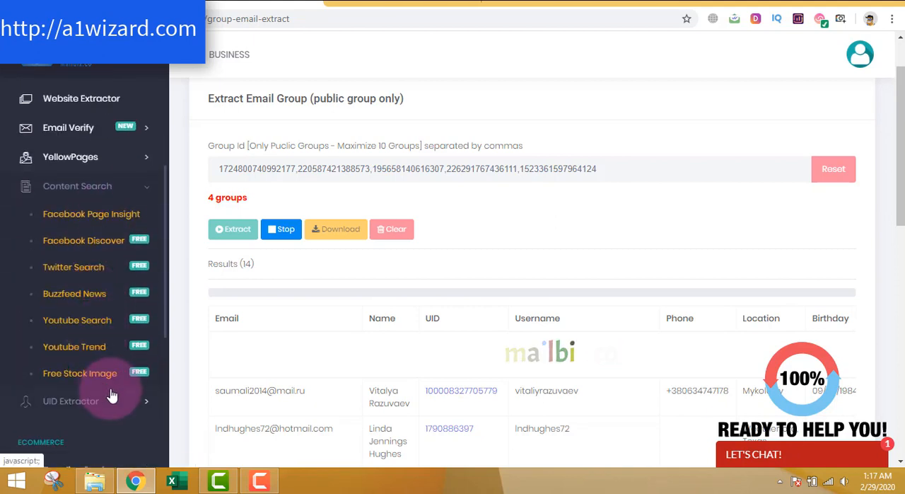
pyautogui.moveTo(80, 374)
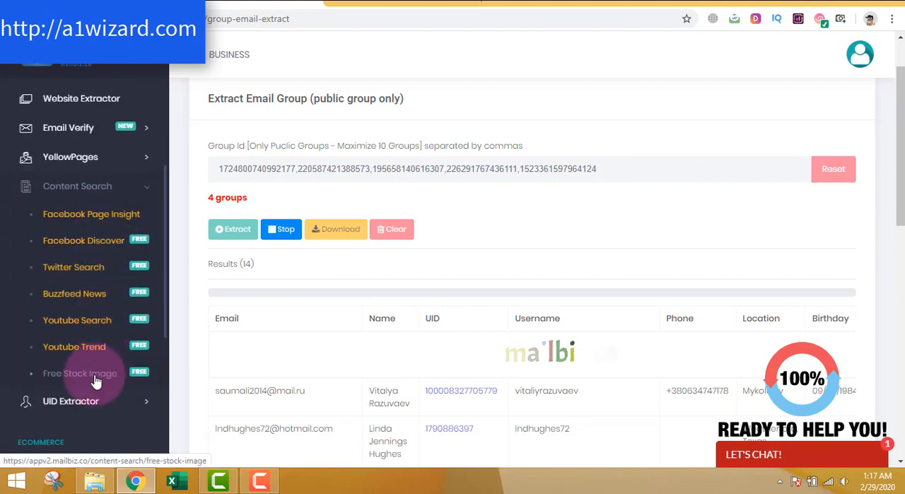
pyautogui.scroll(-3)
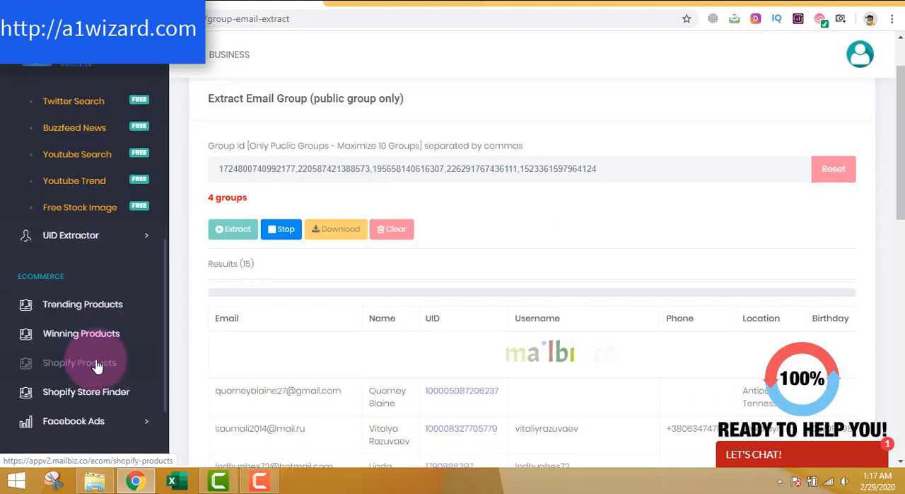
pyautogui.scroll(-3)
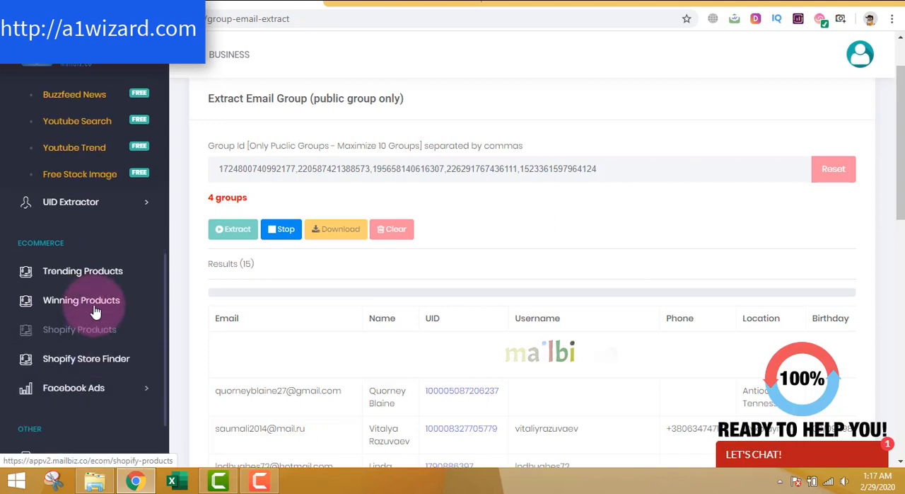
pyautogui.moveTo(82, 271)
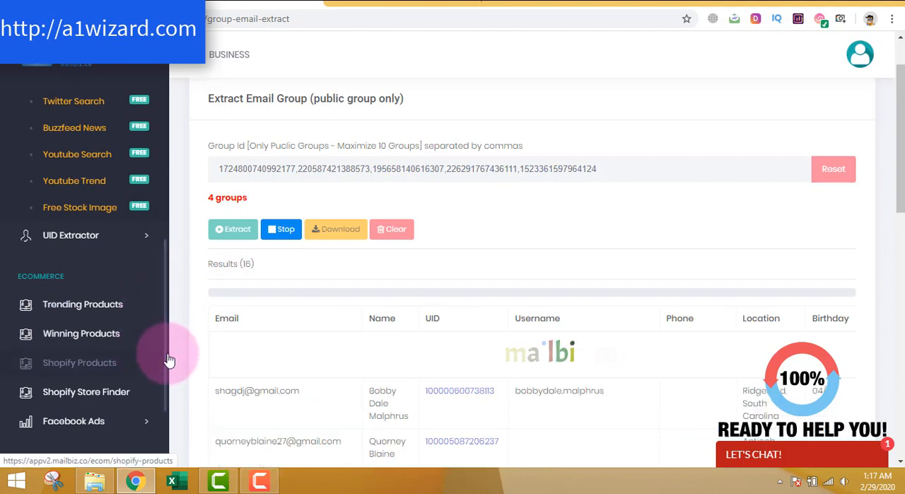
pyautogui.moveTo(167, 328)
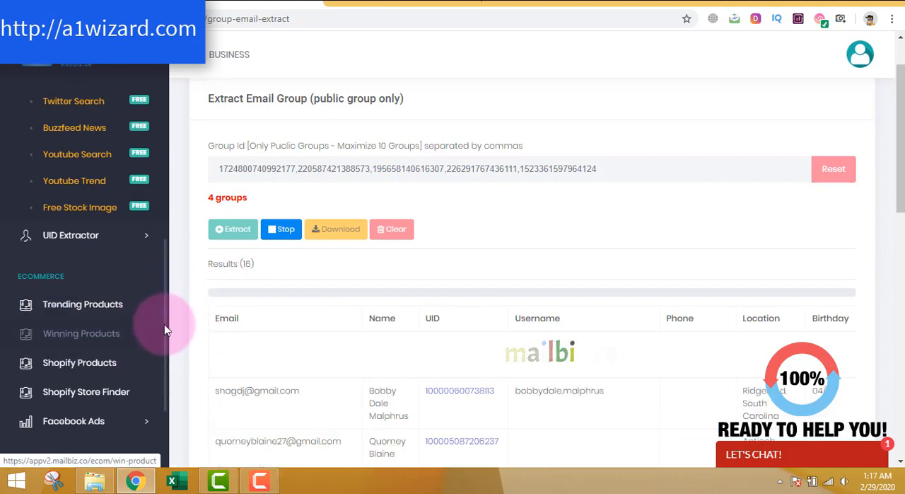
pyautogui.scroll(3)
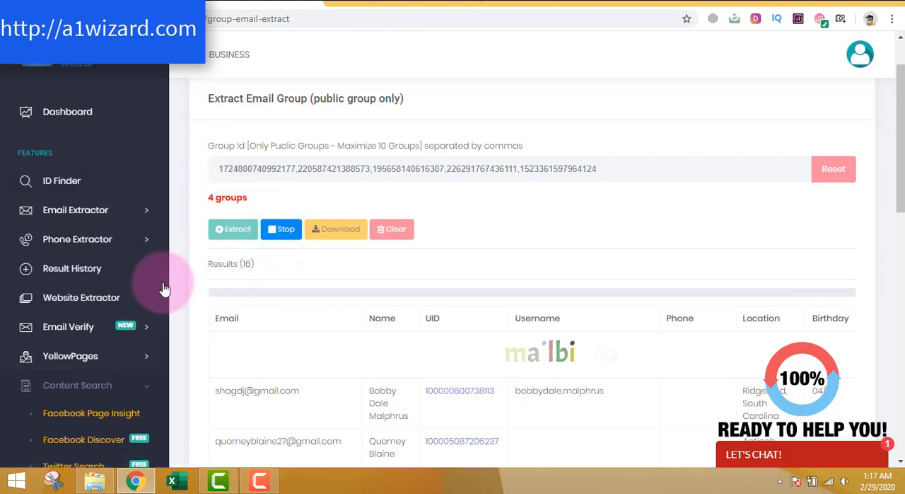
pyautogui.scroll(-3)
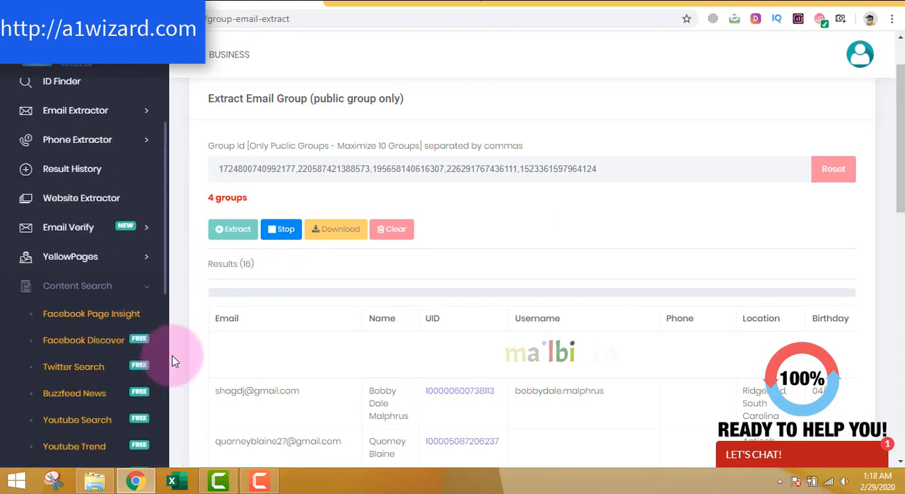
pyautogui.moveTo(220, 294)
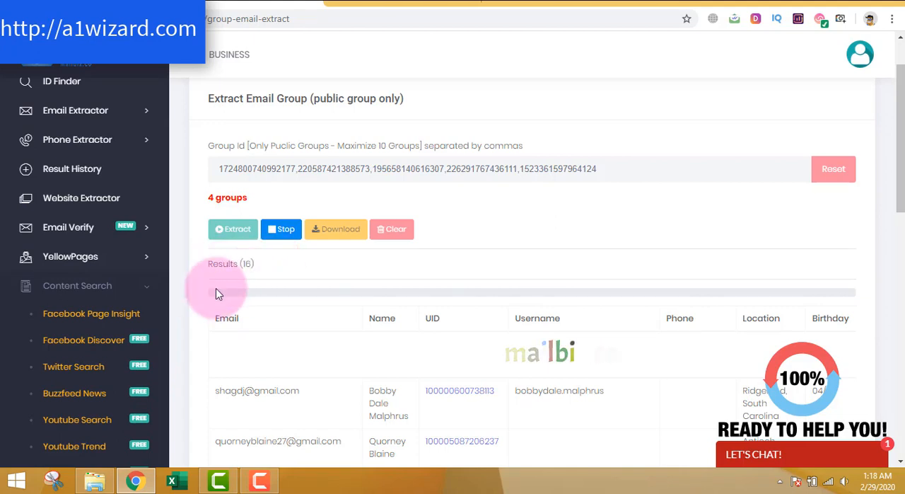
pyautogui.scroll(-3)
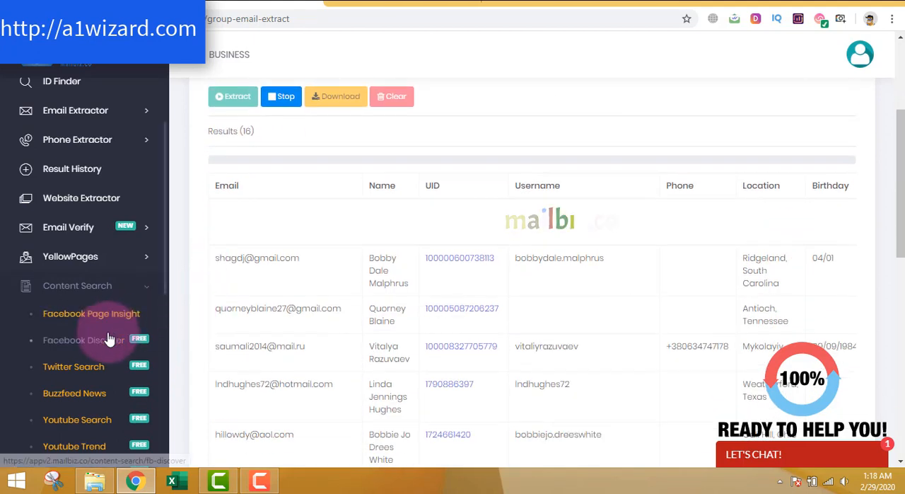
pyautogui.scroll(-3)
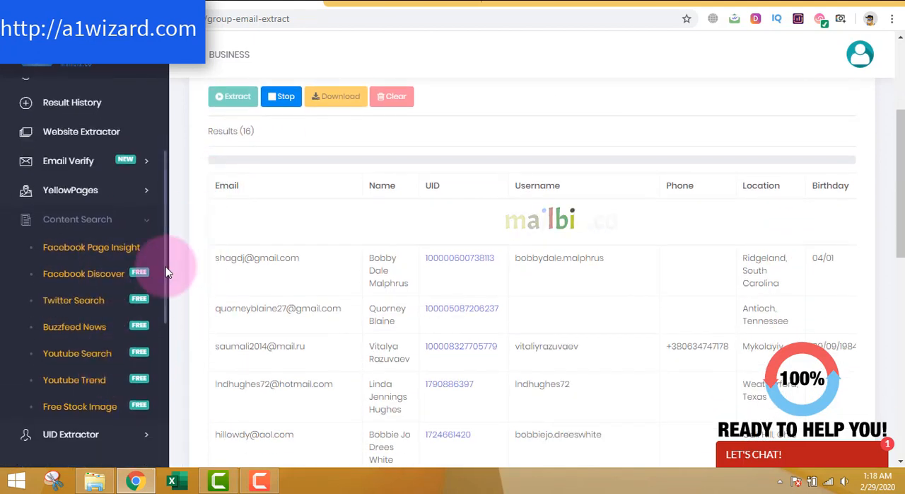
pyautogui.scroll(3)
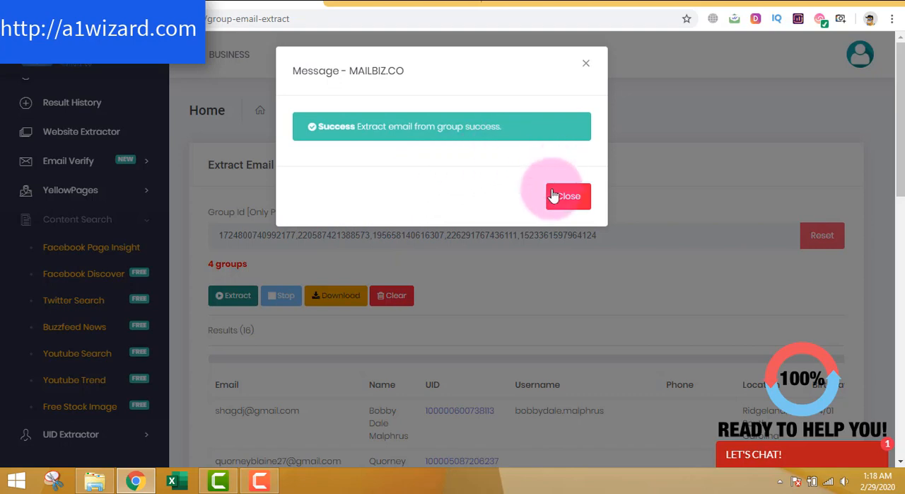
# - Dismiss the success message and download the 16 results as a CSV with all fields, set to open when done
pyautogui.click(566, 196)
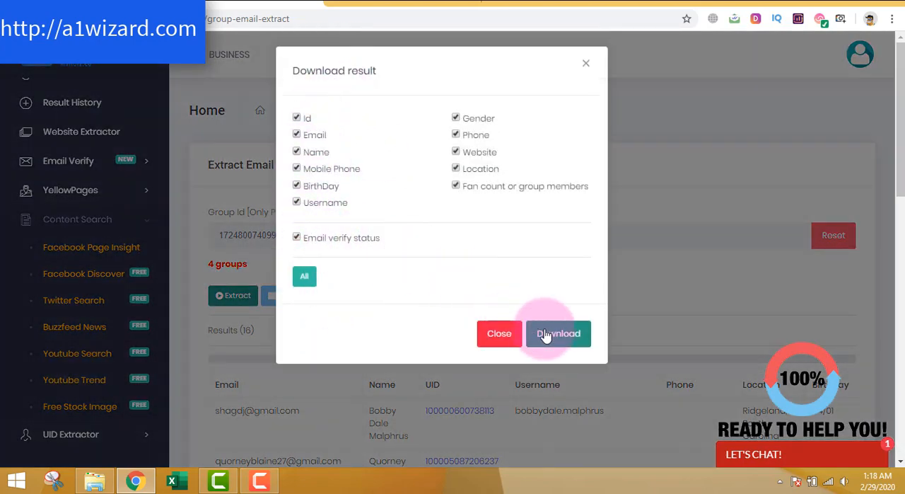
pyautogui.click(557, 334)
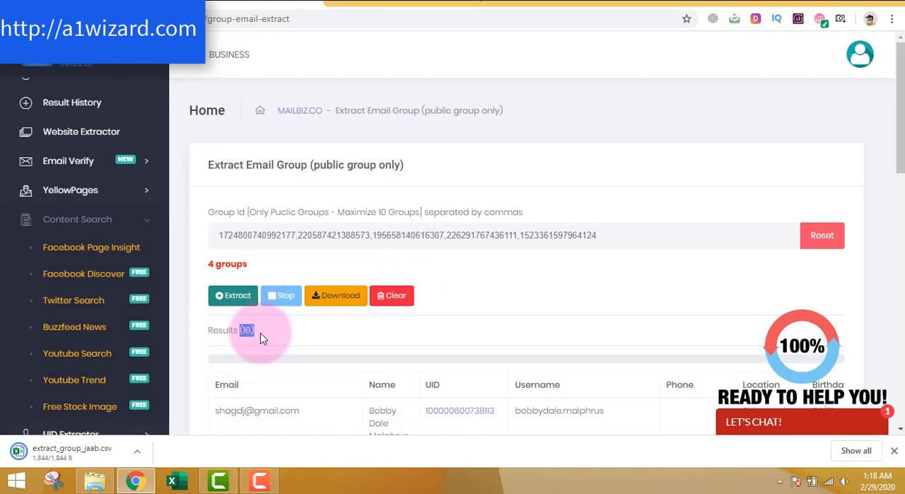
pyautogui.scroll(-3)
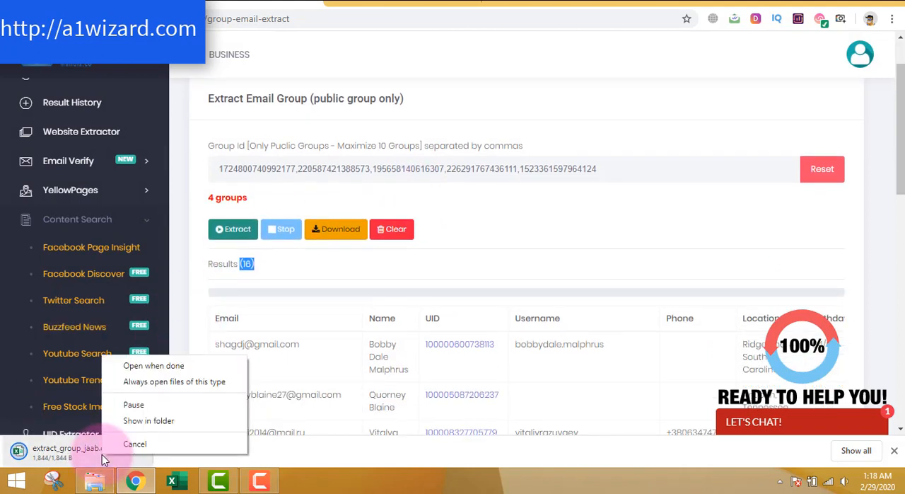
pyautogui.moveTo(152, 365)
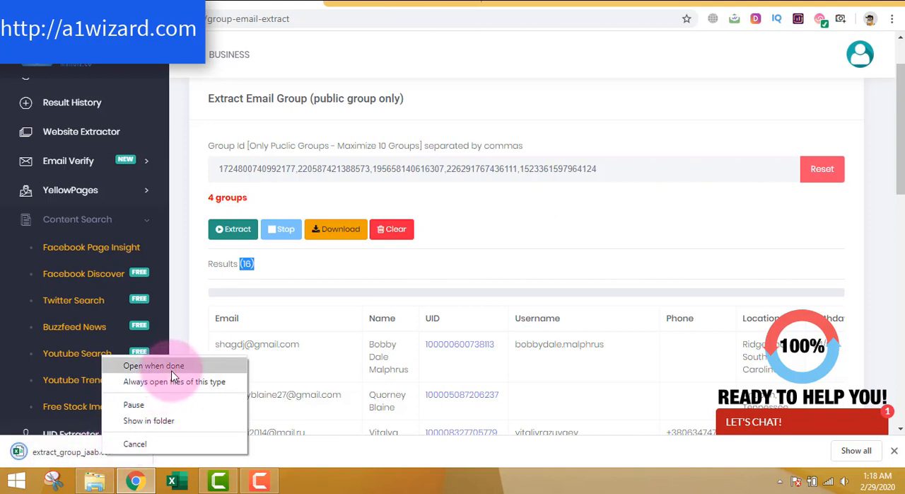
pyautogui.click(212, 361)
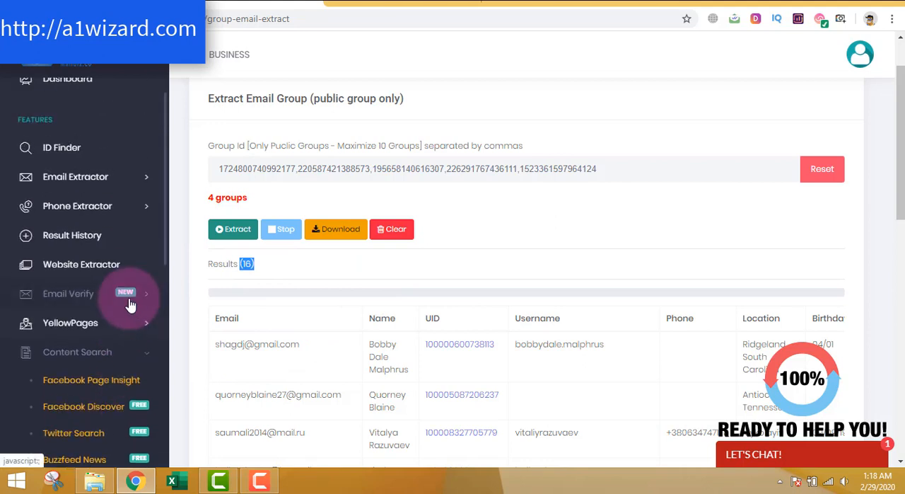
# - Maximize the exported sheet, dismiss the recovery notice and widen the USERNAME column
pyautogui.click(335, 229)
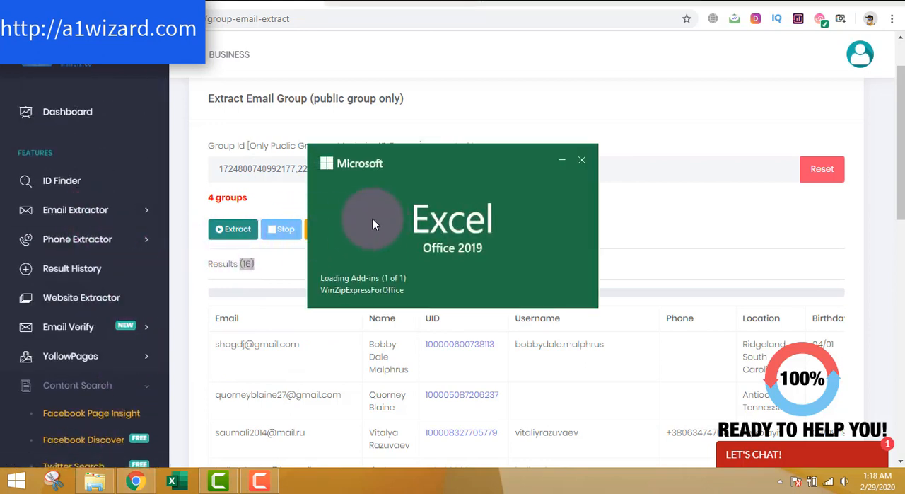
pyautogui.moveTo(421, 215)
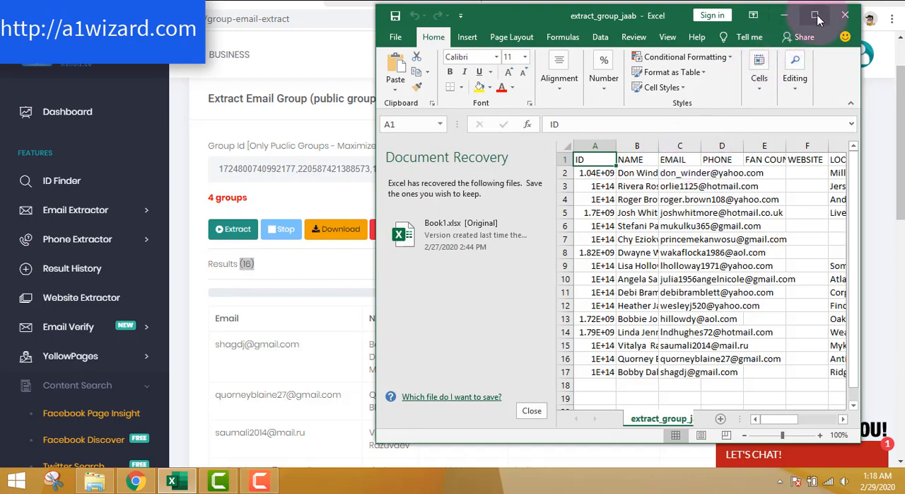
pyautogui.click(815, 14)
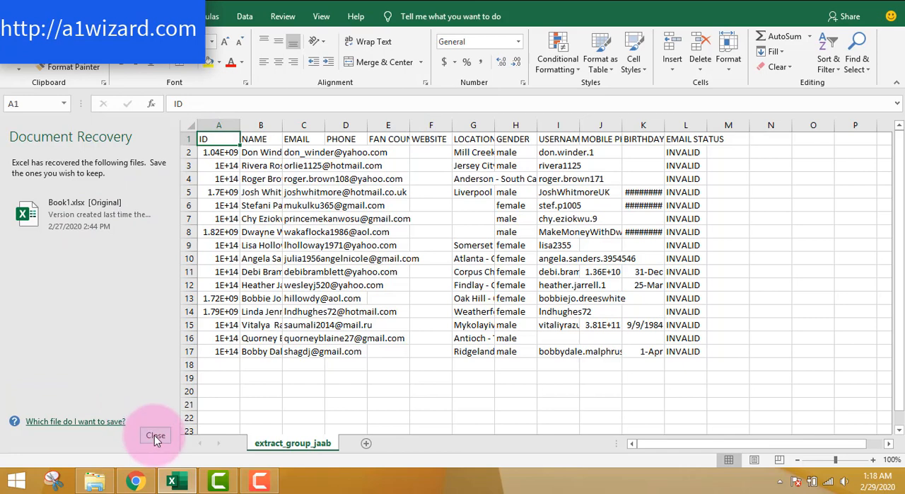
pyautogui.click(155, 436)
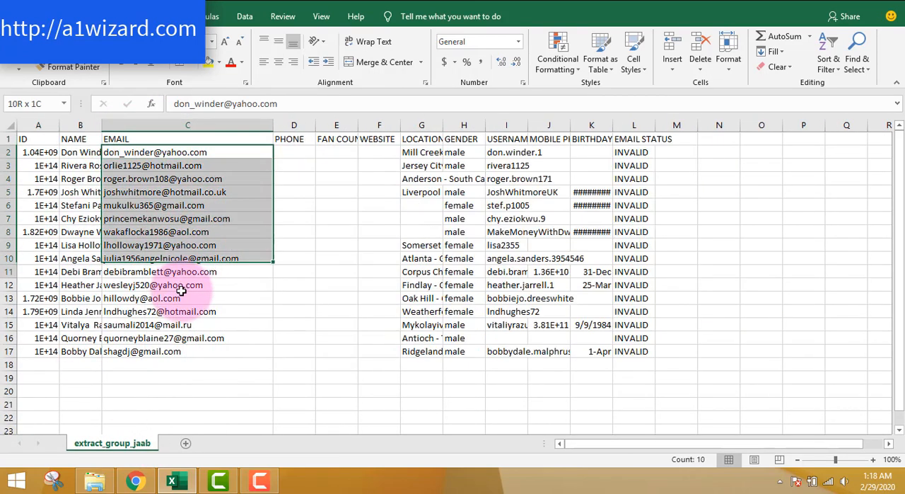
pyautogui.click(186, 404)
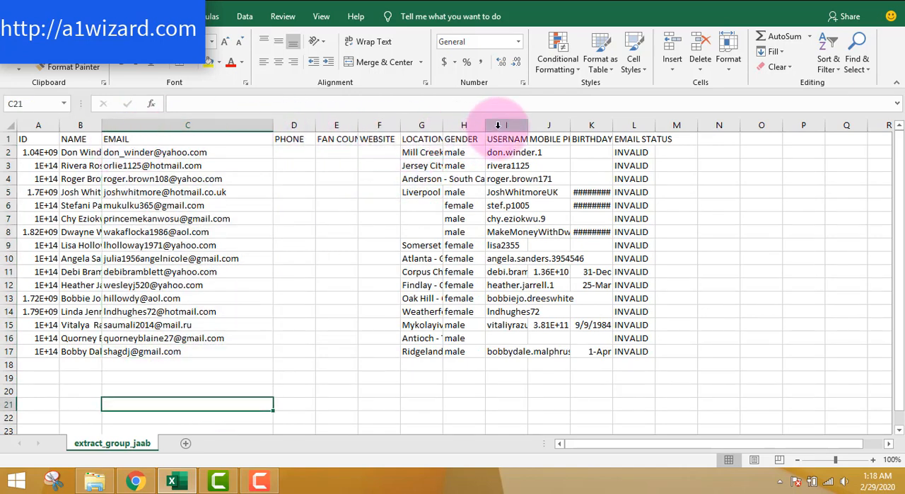
pyautogui.moveTo(651, 124)
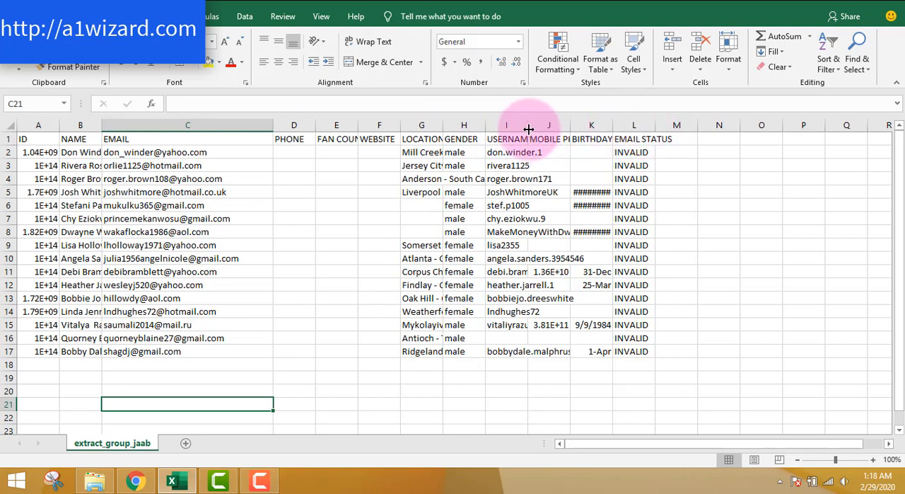
pyautogui.moveTo(529, 125); pyautogui.dragTo(633, 124)
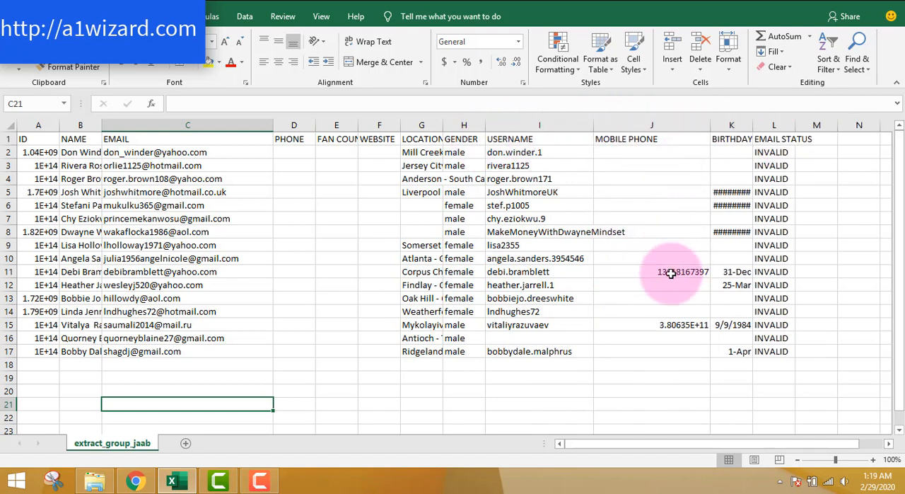
# - Format the MOBILE PHONE column J as Number with 0 decimal places so digits show in full
pyautogui.click(651, 326)
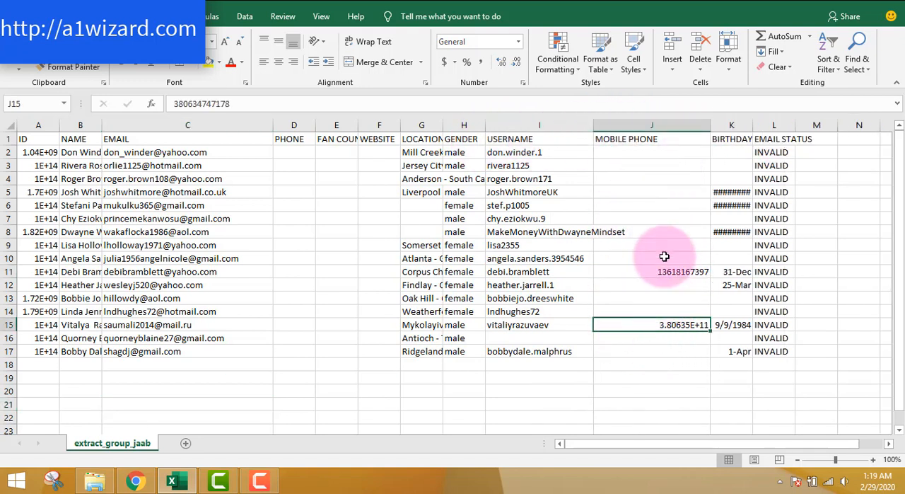
pyautogui.rightClick(651, 138)
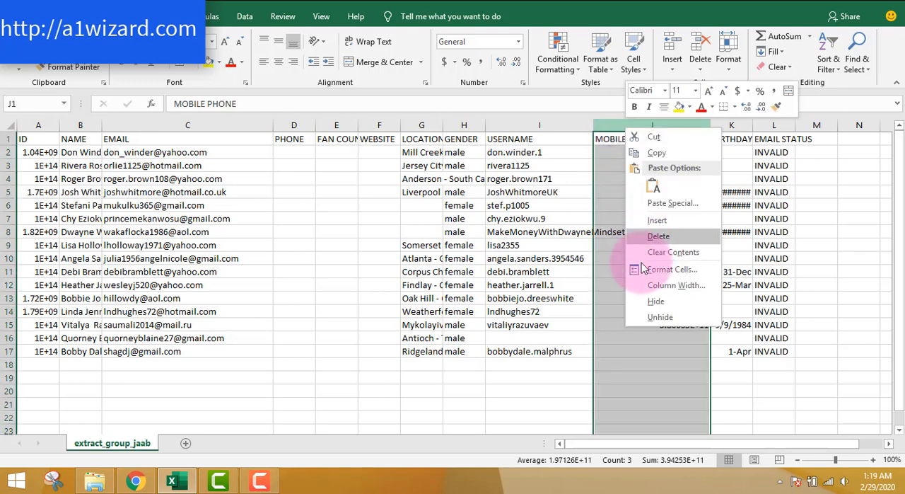
pyautogui.moveTo(672, 269)
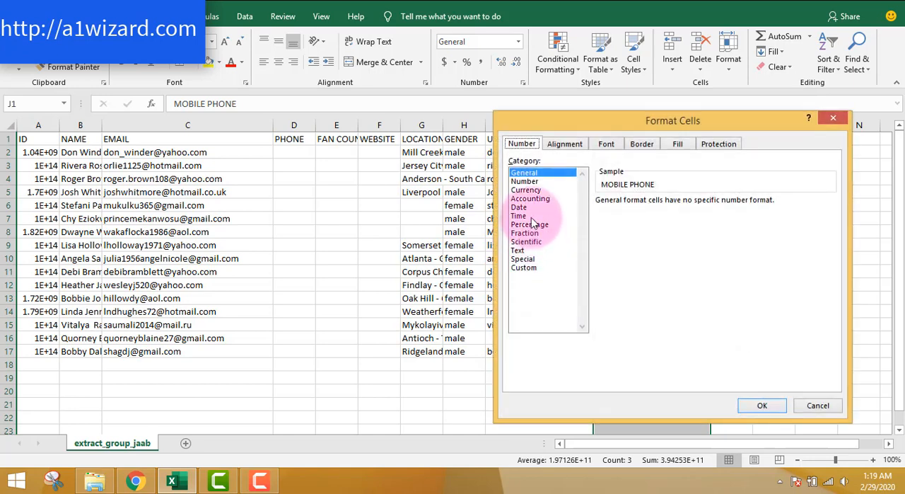
pyautogui.click(525, 181)
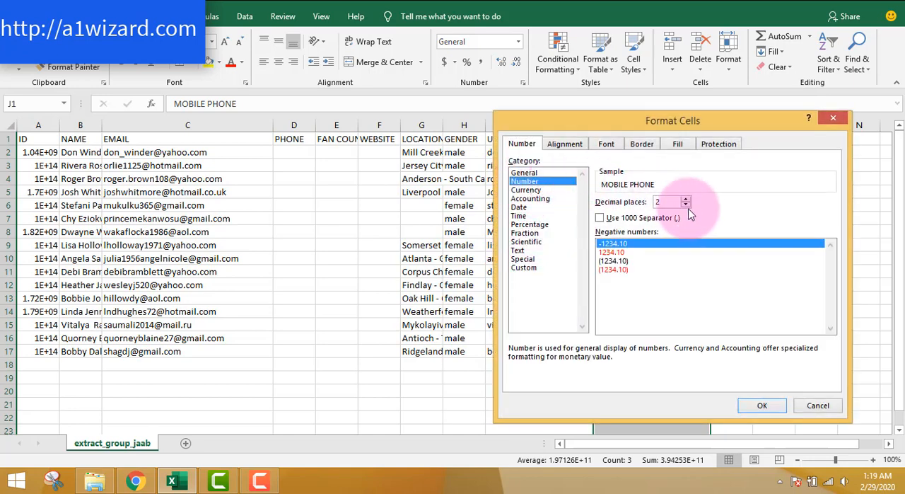
pyautogui.click(685, 205)
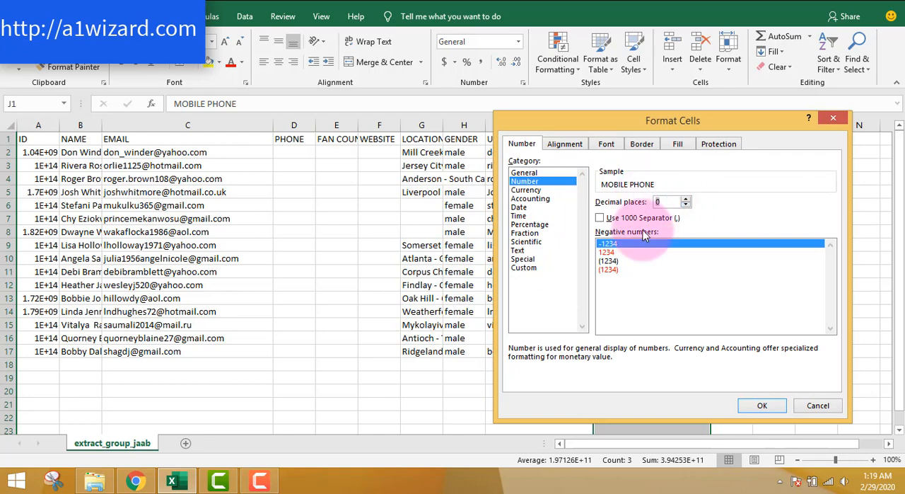
pyautogui.click(761, 404)
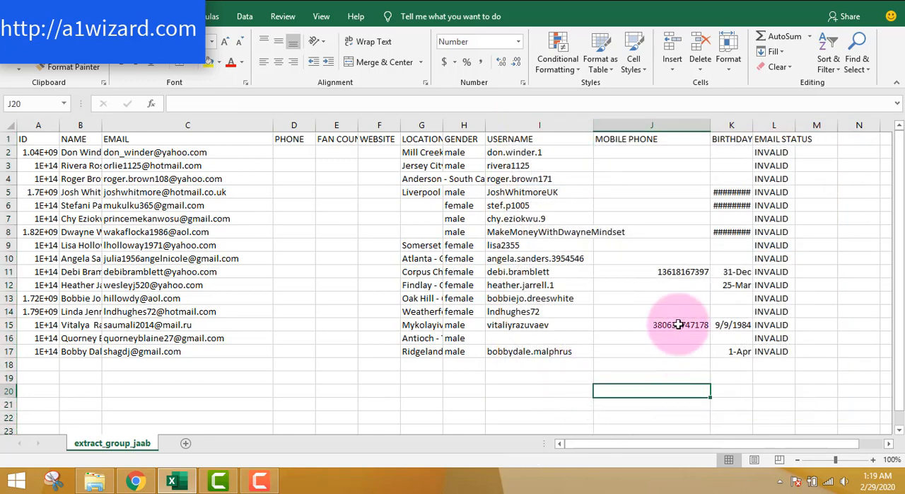
pyautogui.click(650, 272)
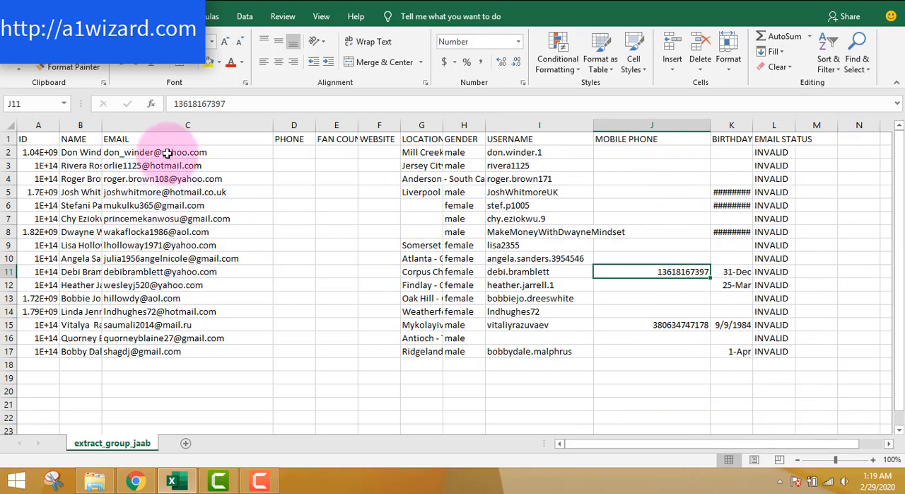
pyautogui.click(337, 311)
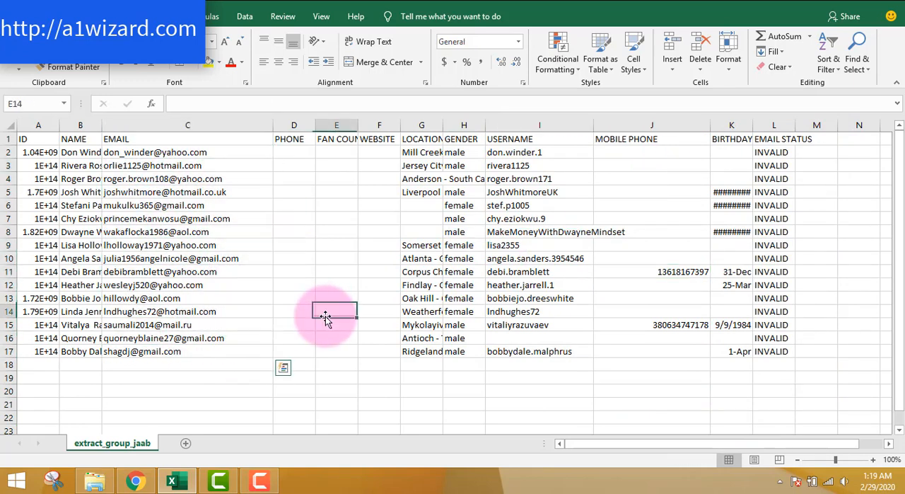
# - Return to MailBiz in the browser and bring up the Facebook Discover tool
pyautogui.click(136, 481)
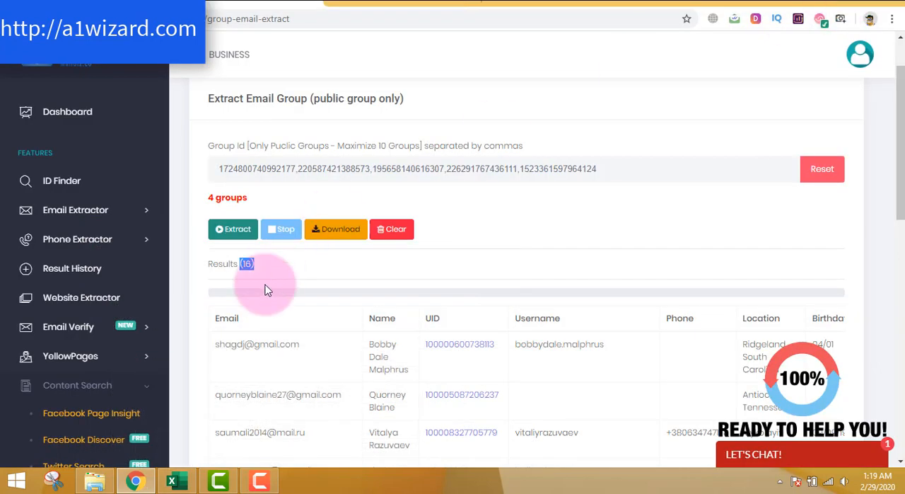
pyautogui.scroll(-3)
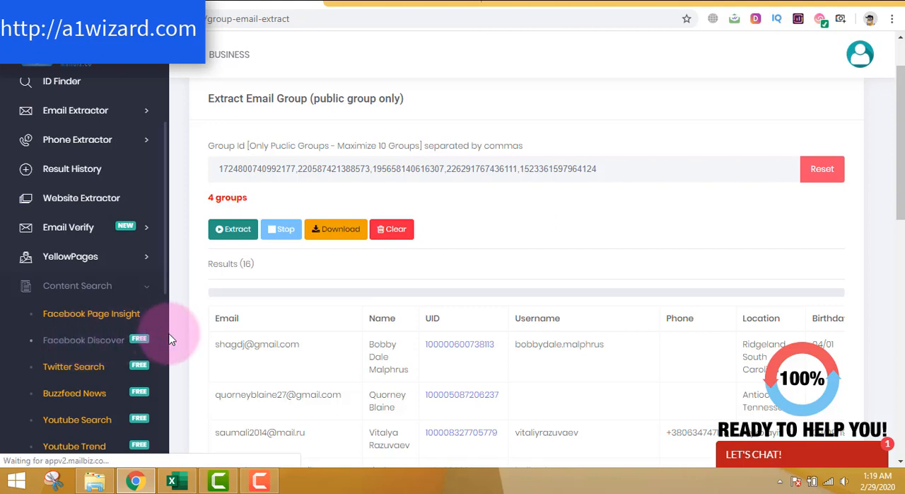
pyautogui.click(84, 339)
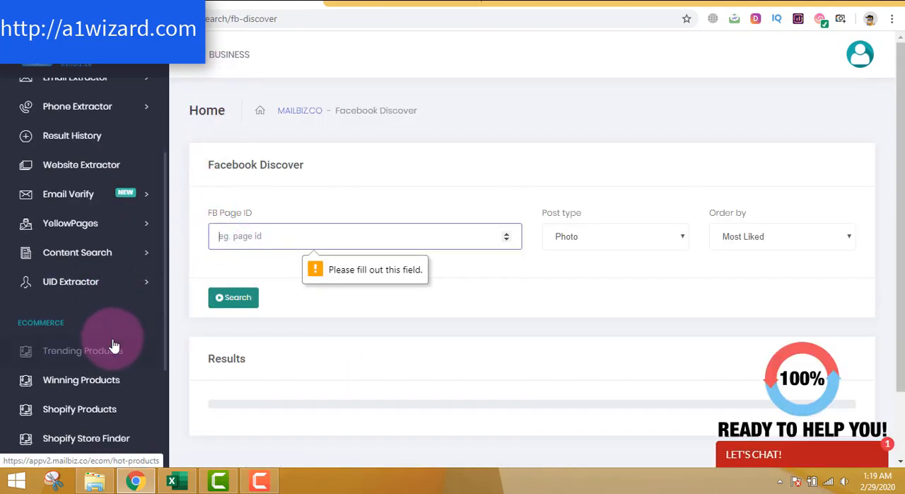
pyautogui.scroll(-3)
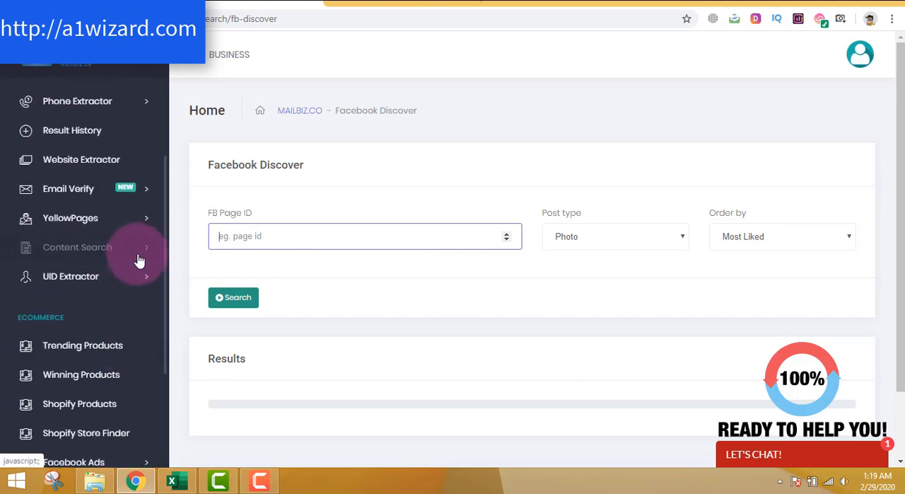
# - Switch to the Twitter Search tool under Content Search with its empty keyword field
pyautogui.click(77, 246)
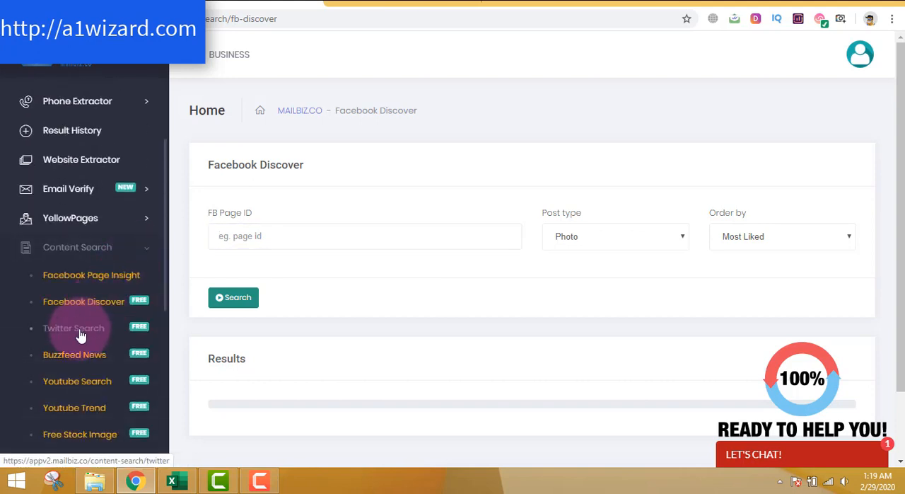
pyautogui.click(73, 328)
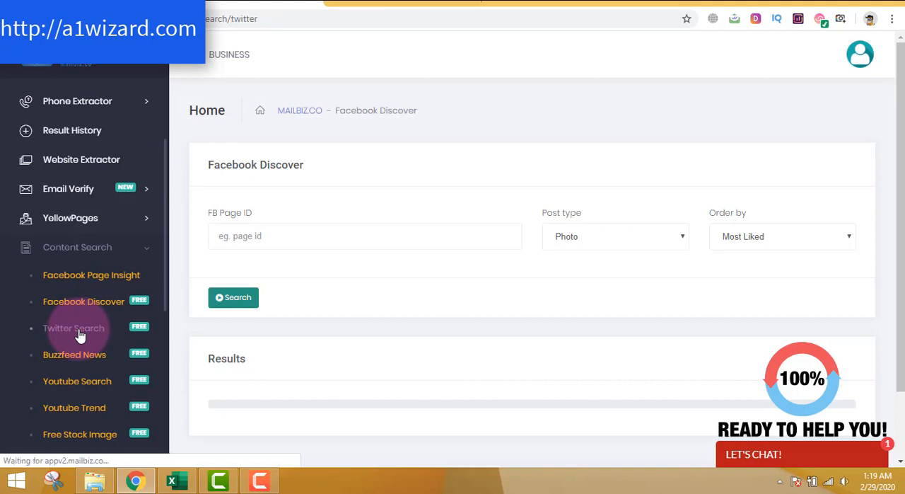
pyautogui.click(73, 328)
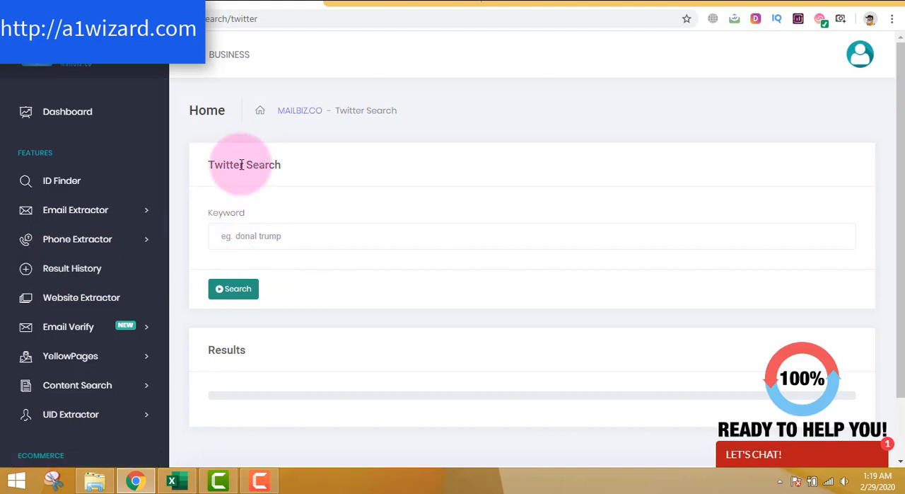
pyautogui.scroll(-3)
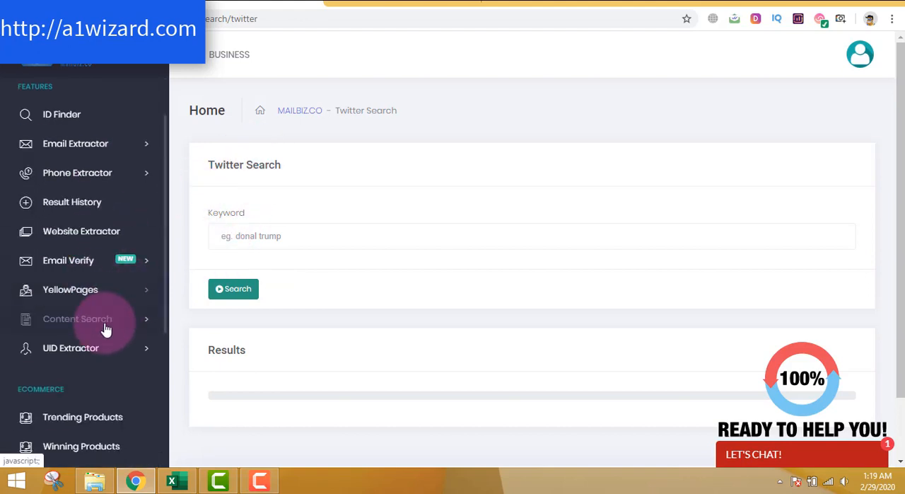
# - Run Buzzfeed News with source ABC News (AU) sorted by Top and scroll the headlines
pyautogui.click(76, 318)
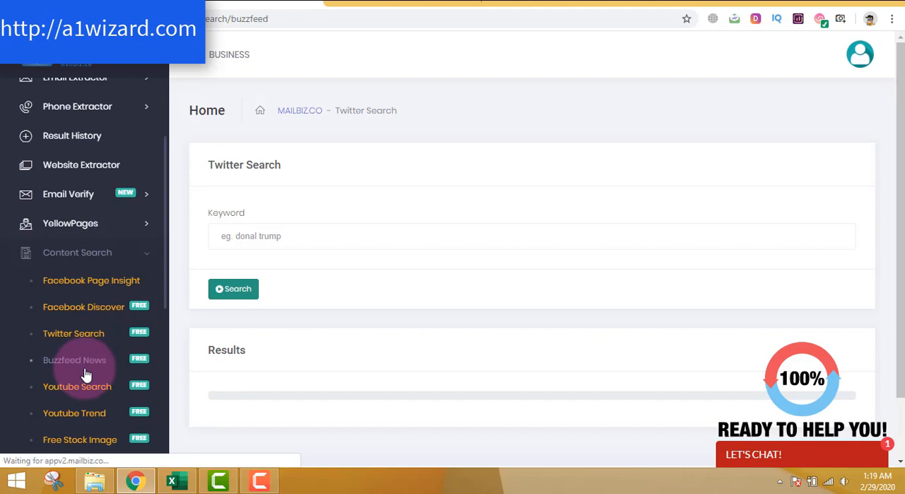
pyautogui.click(74, 359)
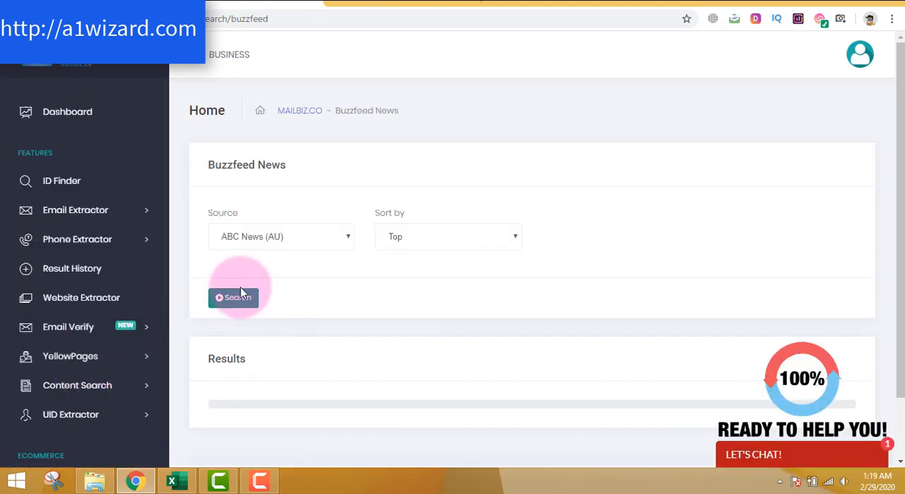
pyautogui.click(234, 297)
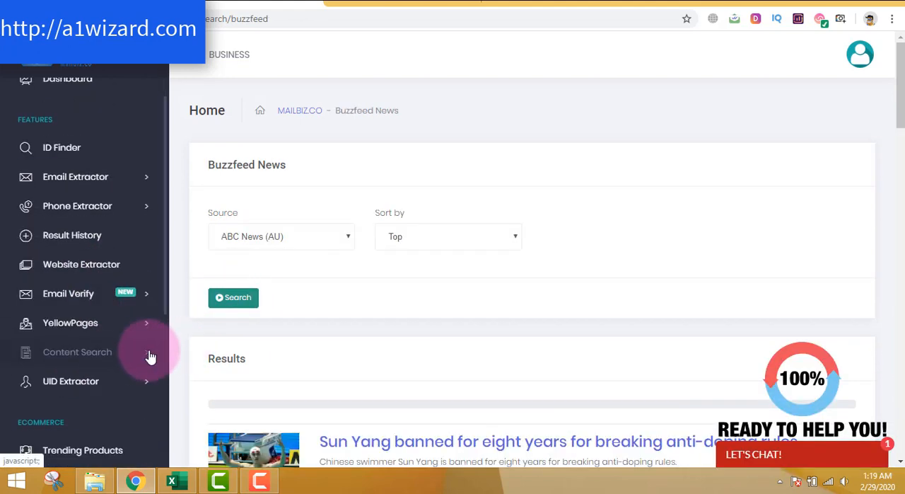
pyautogui.scroll(-3)
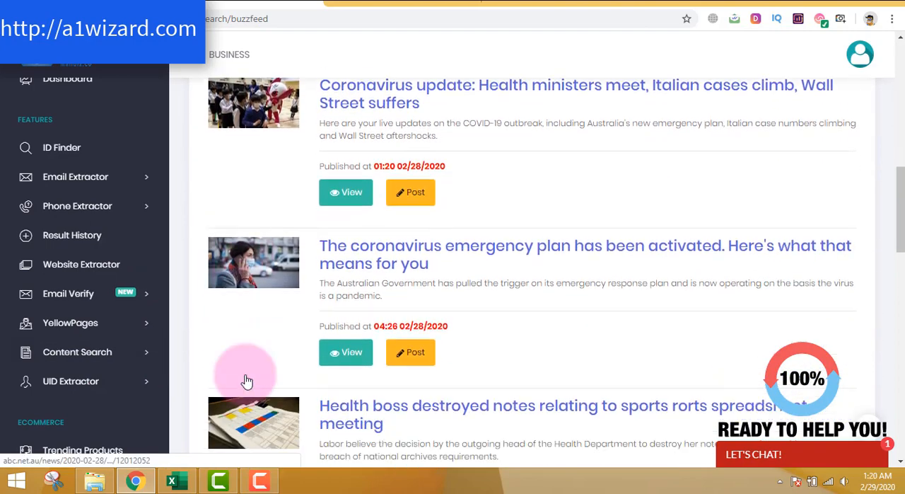
pyautogui.scroll(-3)
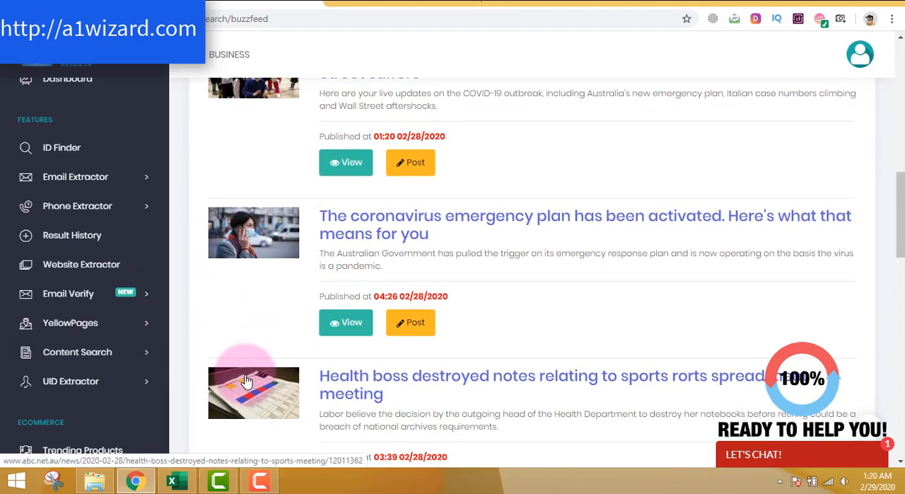
pyautogui.scroll(-3)
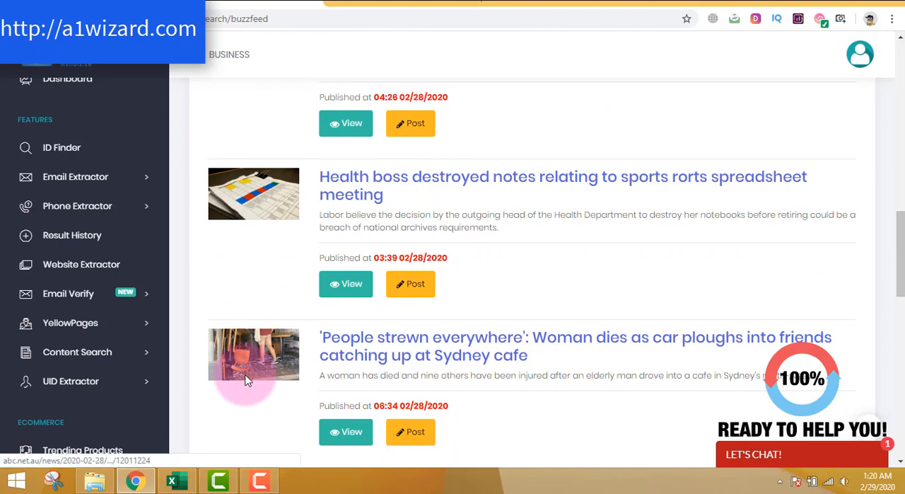
pyautogui.scroll(-3)
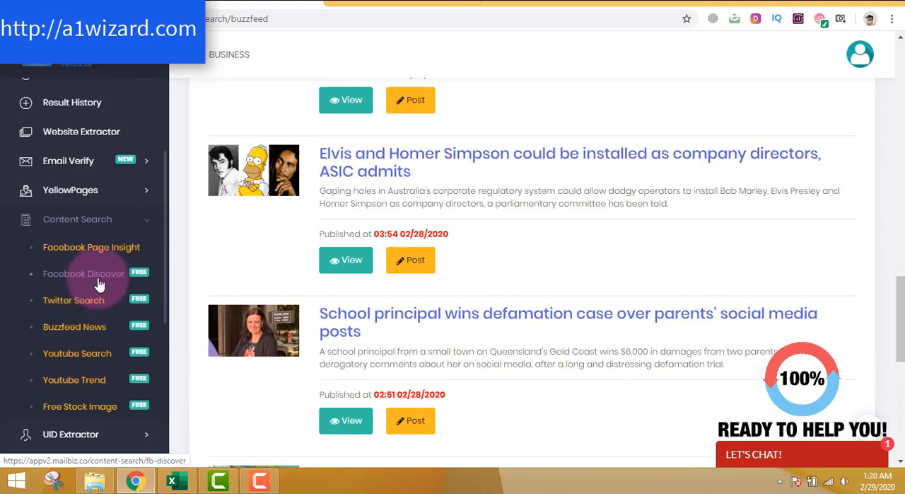
pyautogui.moveTo(96, 326)
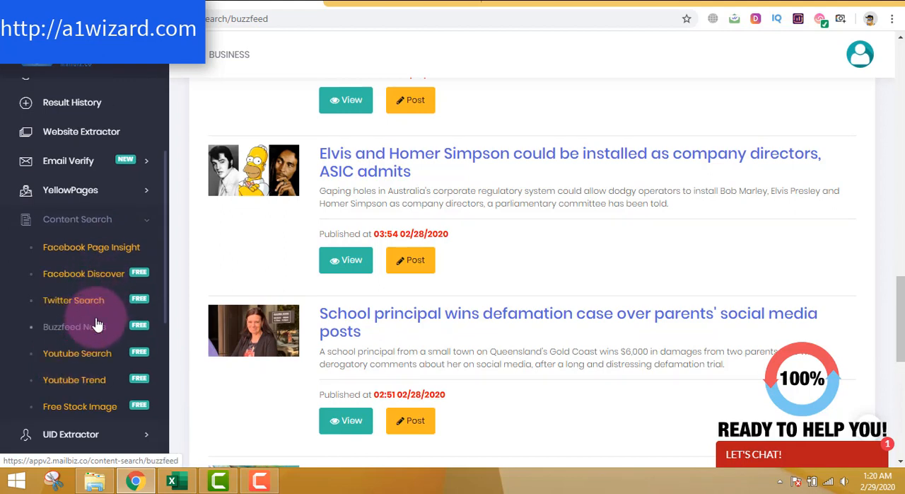
# - Load the Youtube Trends tool's results and glance through them
pyautogui.click(74, 379)
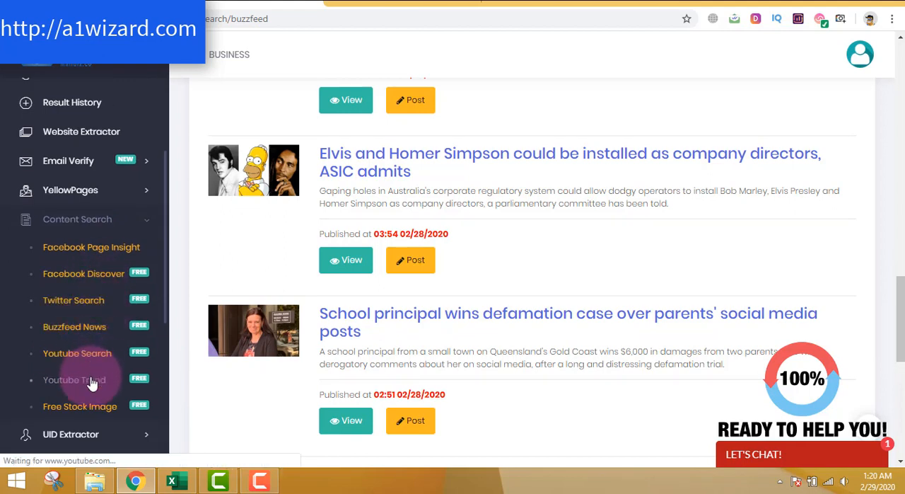
pyautogui.click(73, 379)
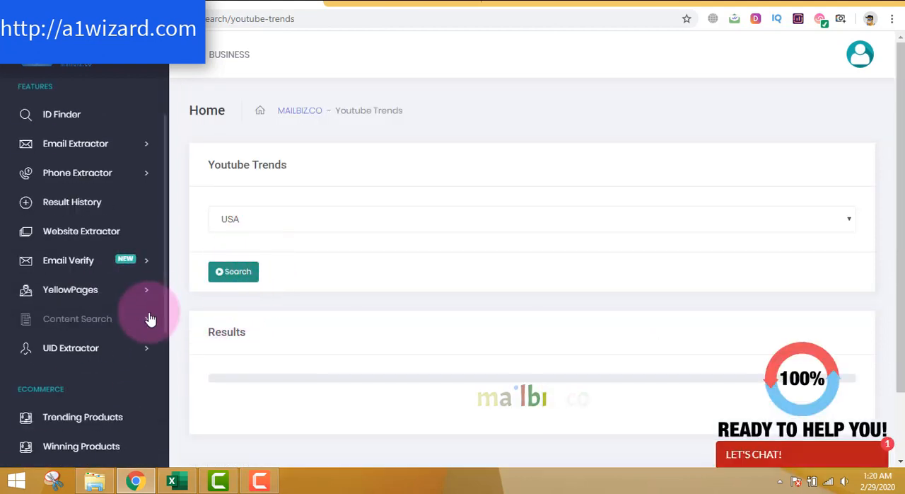
pyautogui.click(234, 271)
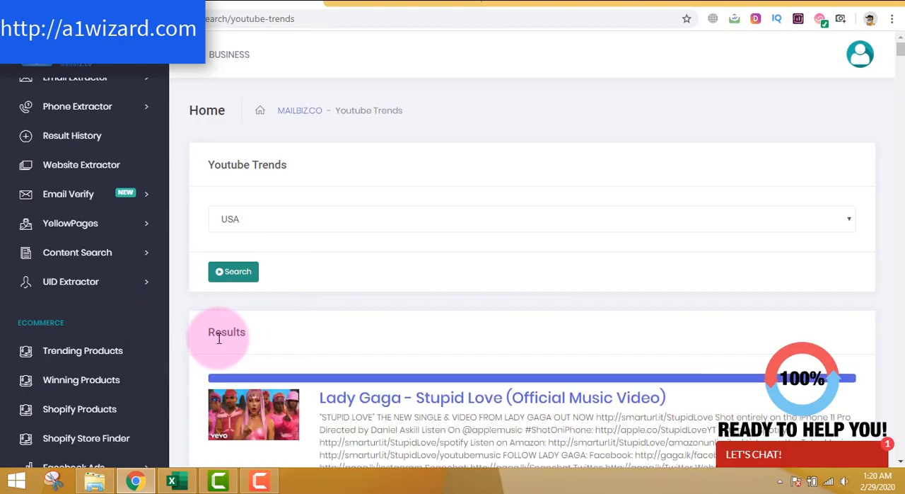
pyautogui.scroll(-3)
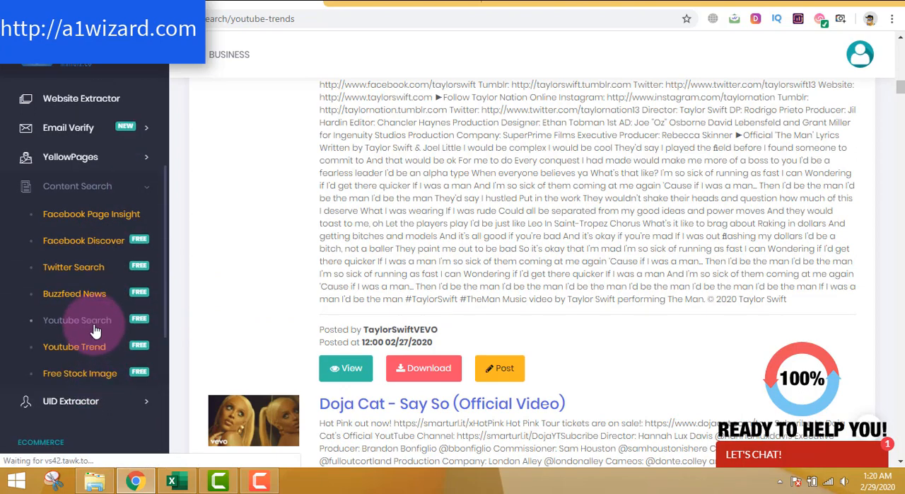
# - Search YouTube for 'cat' and scroll through the cat compilation video results
pyautogui.click(78, 319)
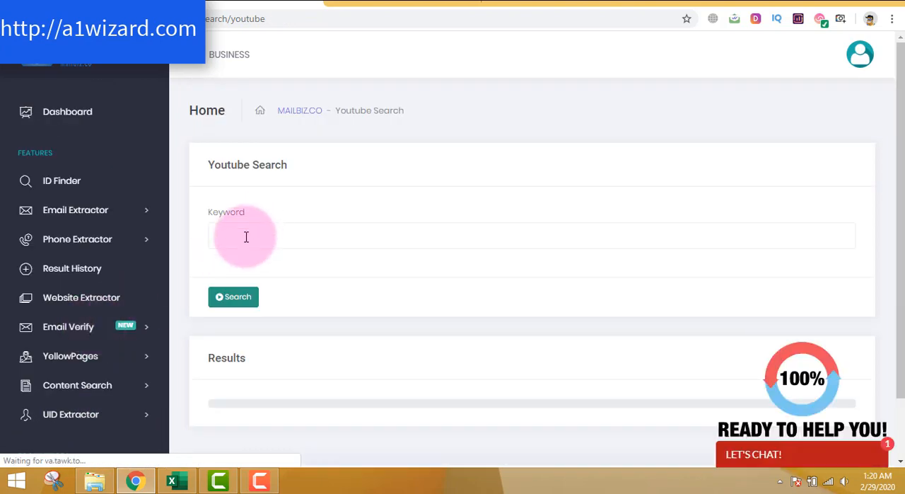
pyautogui.write('cat')
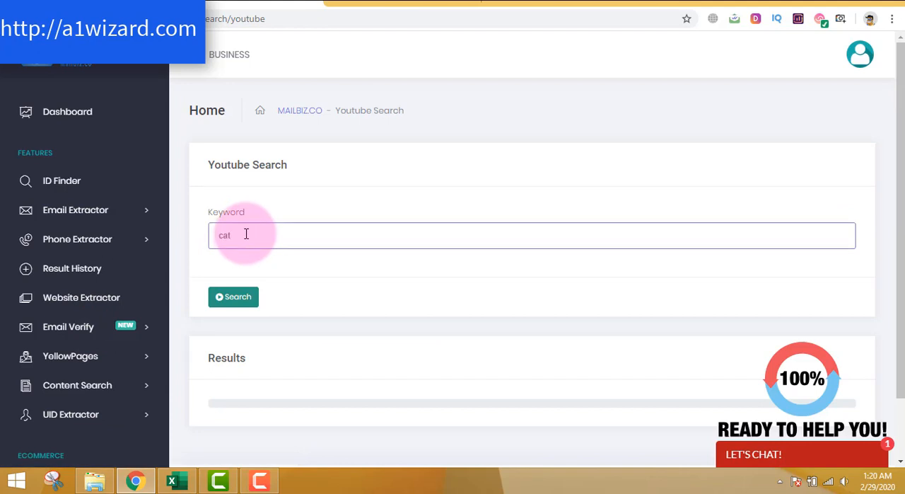
pyautogui.click(233, 297)
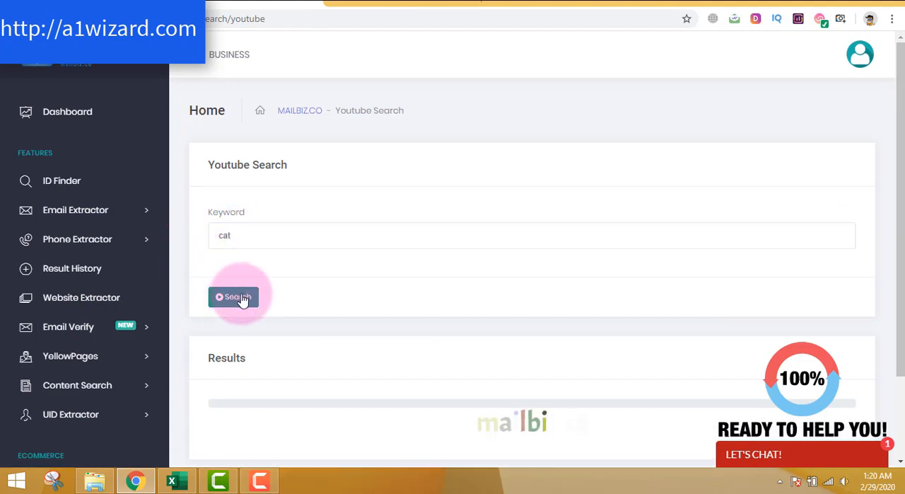
pyautogui.click(233, 297)
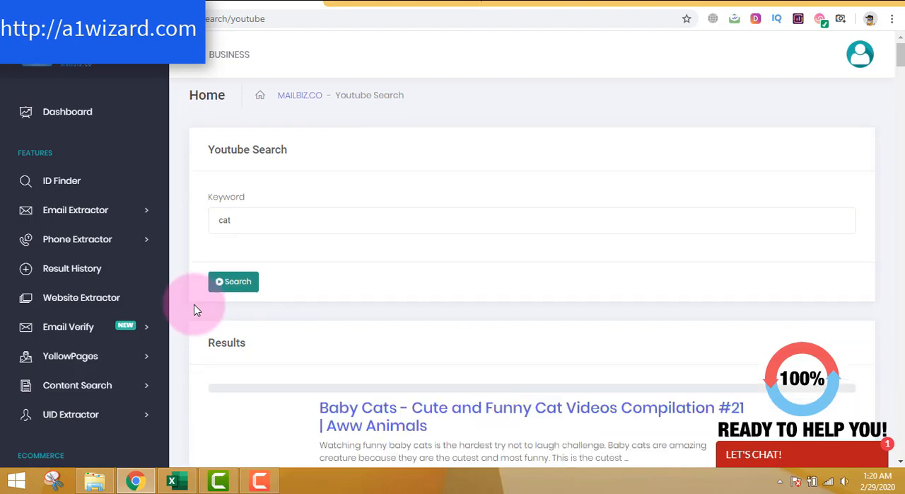
pyautogui.scroll(-3)
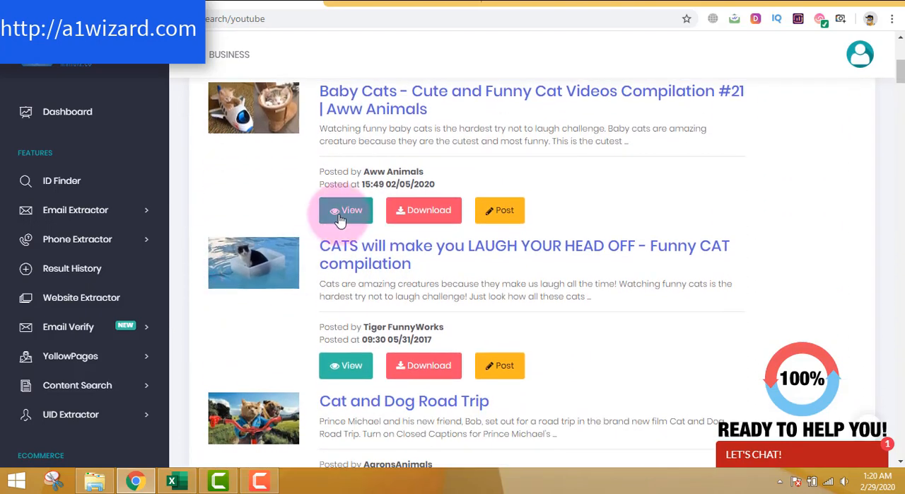
pyautogui.moveTo(254, 304)
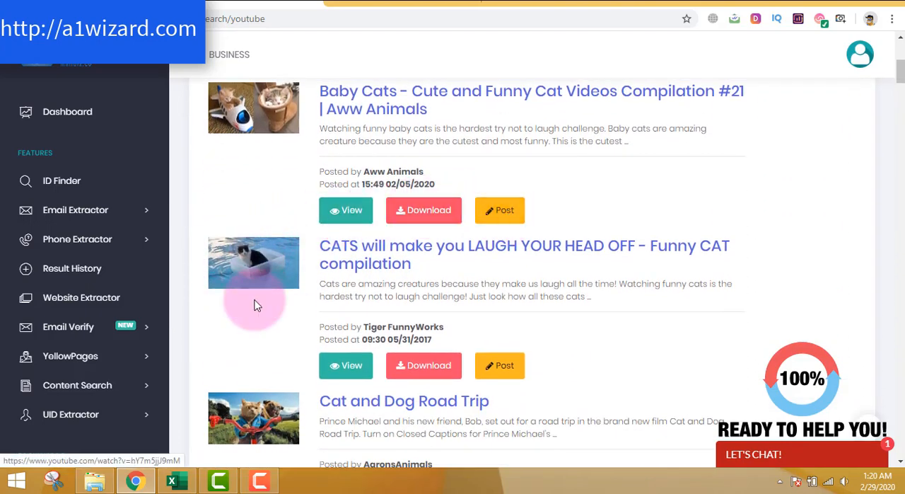
pyautogui.scroll(-3)
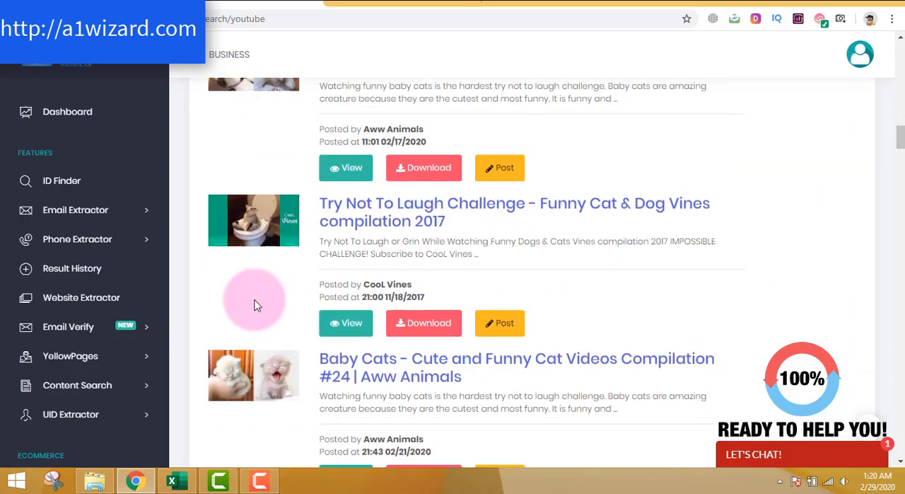
pyautogui.scroll(-3)
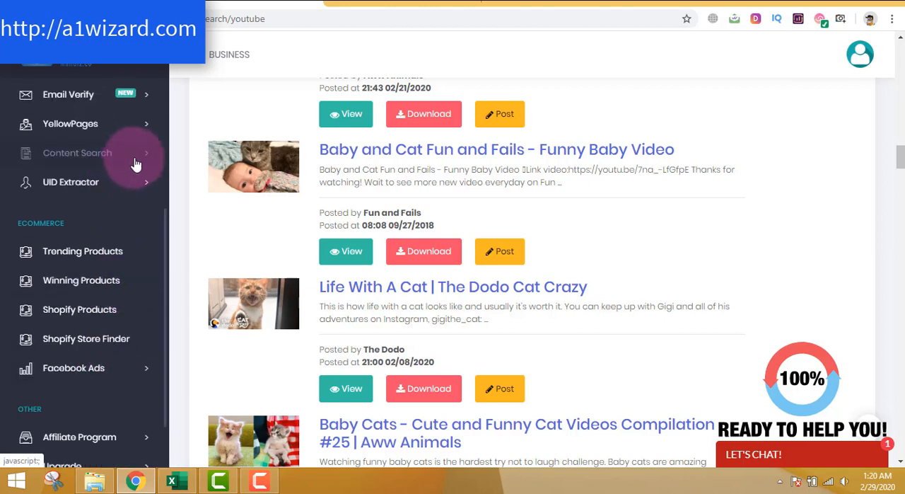
pyautogui.click(77, 153)
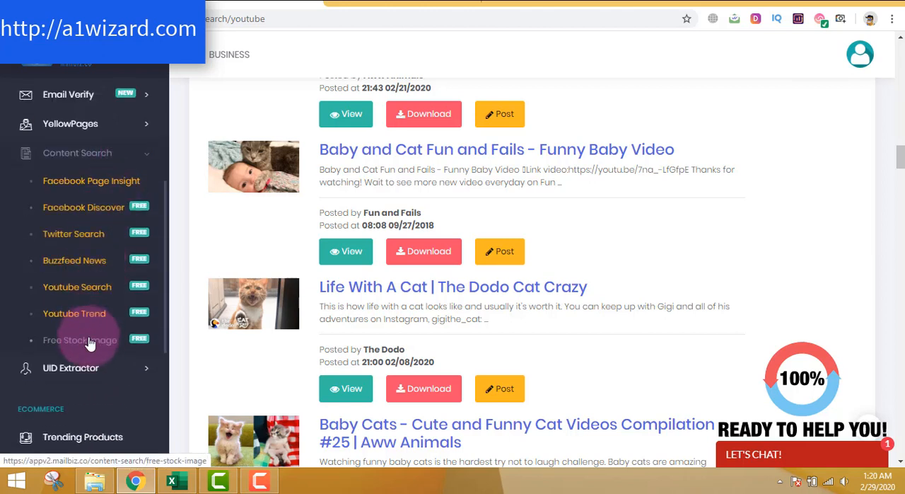
# - Search Free Stock Image for 'dog' and scroll the photo grid with like and download counts
pyautogui.click(79, 339)
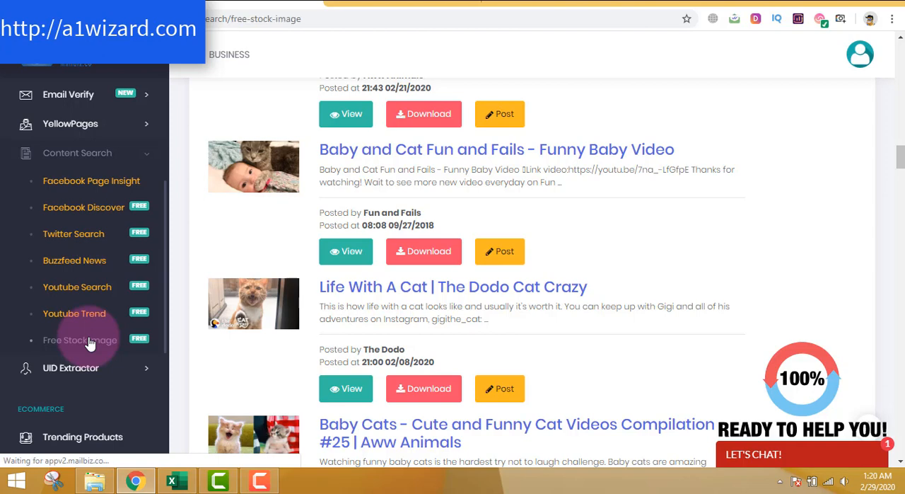
pyautogui.click(79, 339)
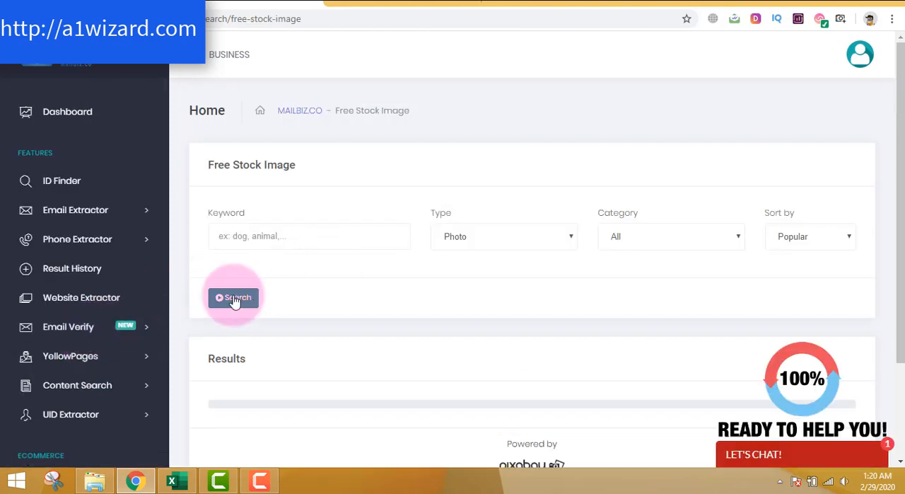
pyautogui.write('d')
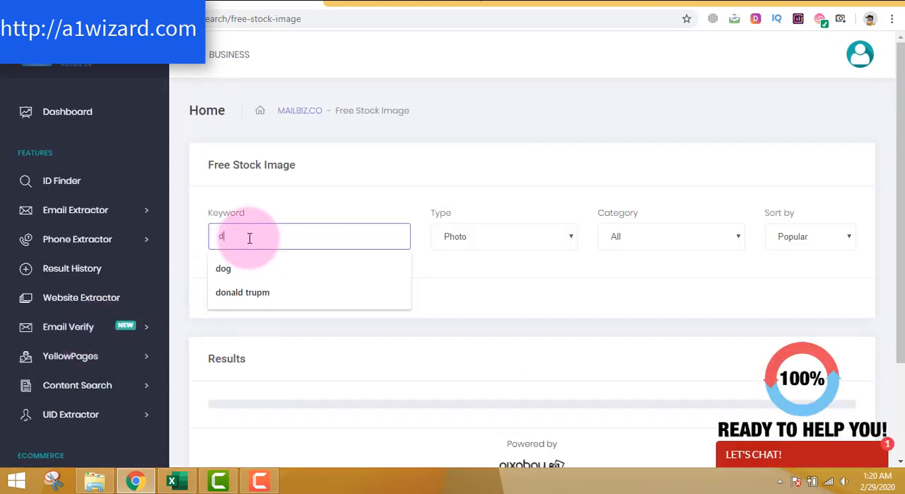
pyautogui.click(224, 269)
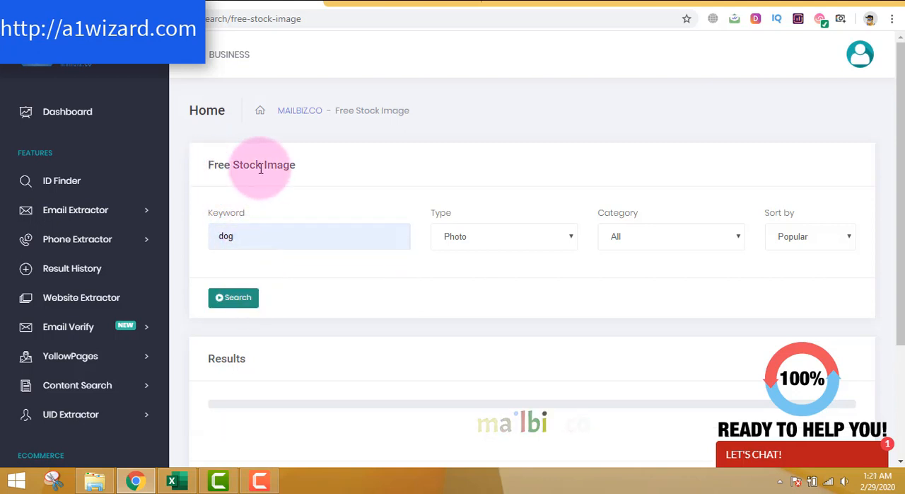
pyautogui.click(232, 297)
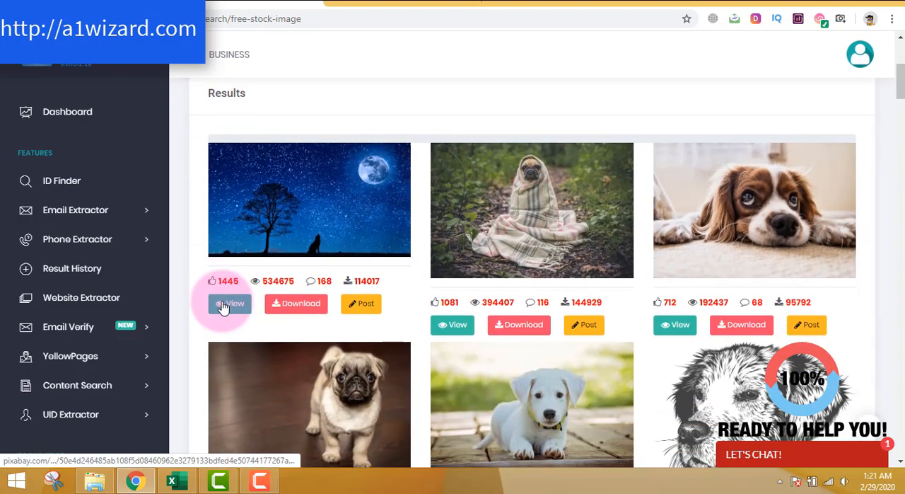
pyautogui.scroll(-3)
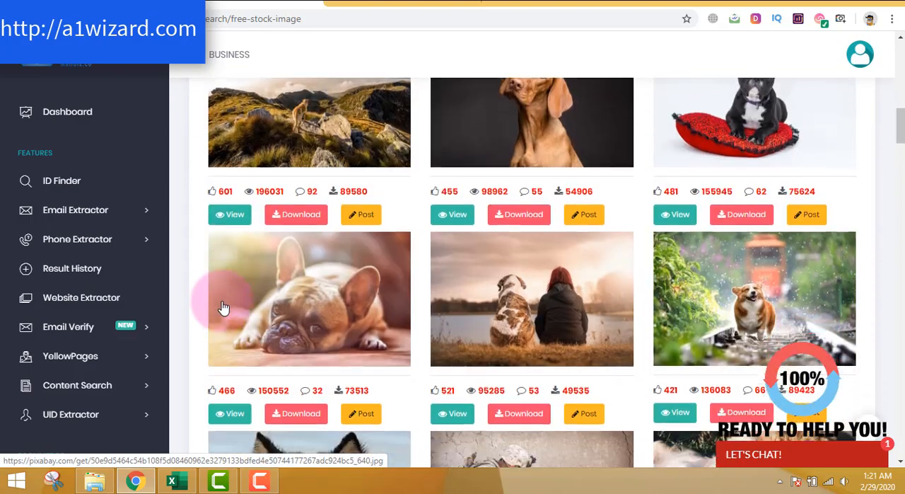
pyautogui.scroll(-3)
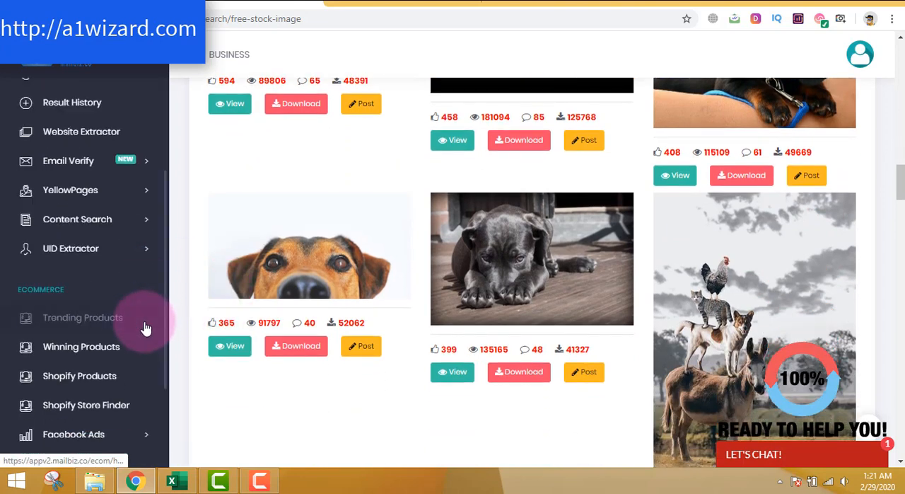
# - Review AliExpress trending products and view one product's listing
pyautogui.scroll(-3)
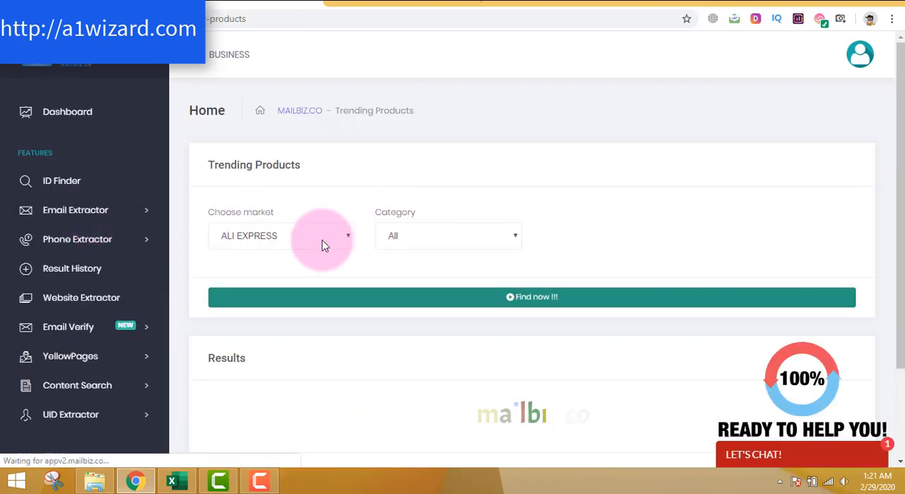
pyautogui.scroll(-3)
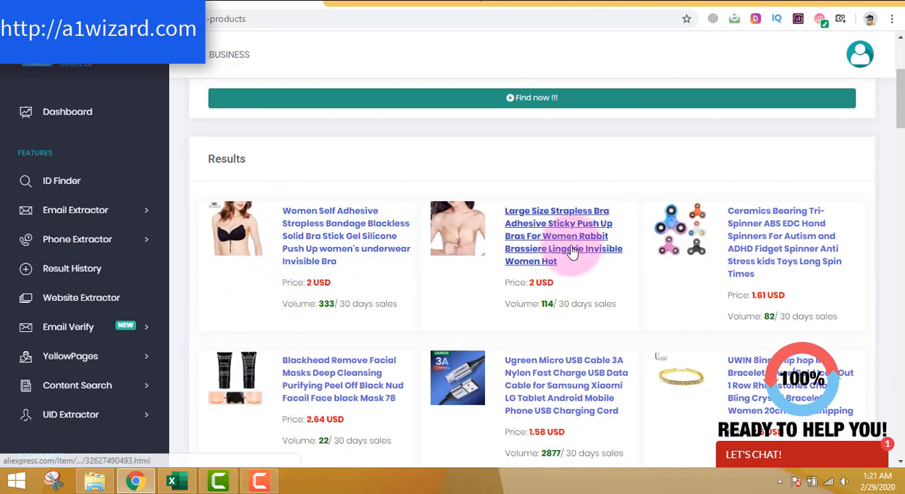
pyautogui.click(563, 235)
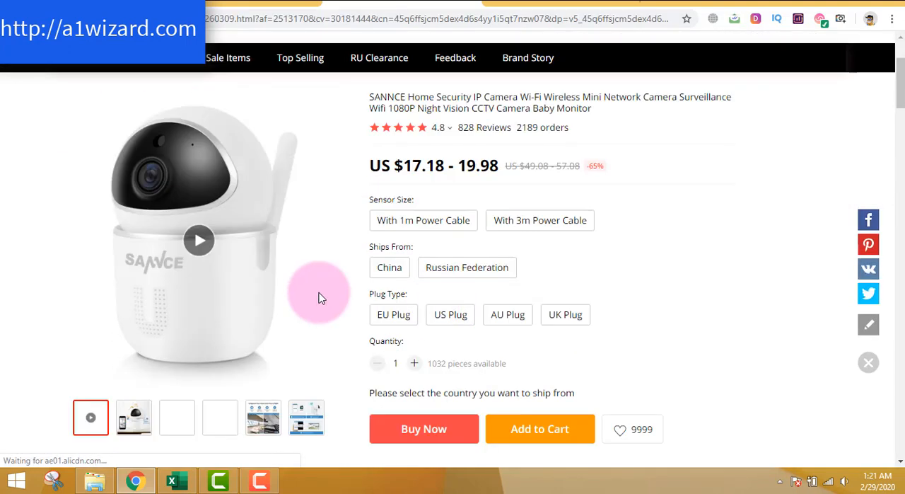
pyautogui.scroll(-3)
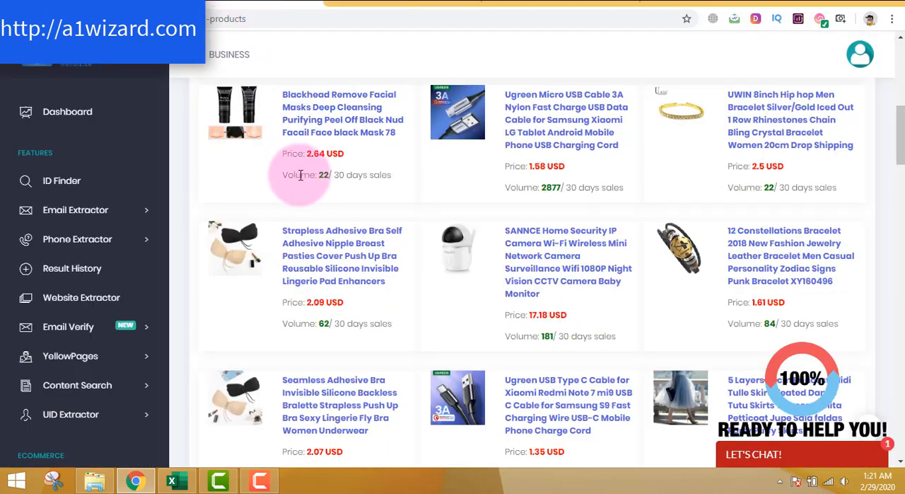
pyautogui.scroll(3)
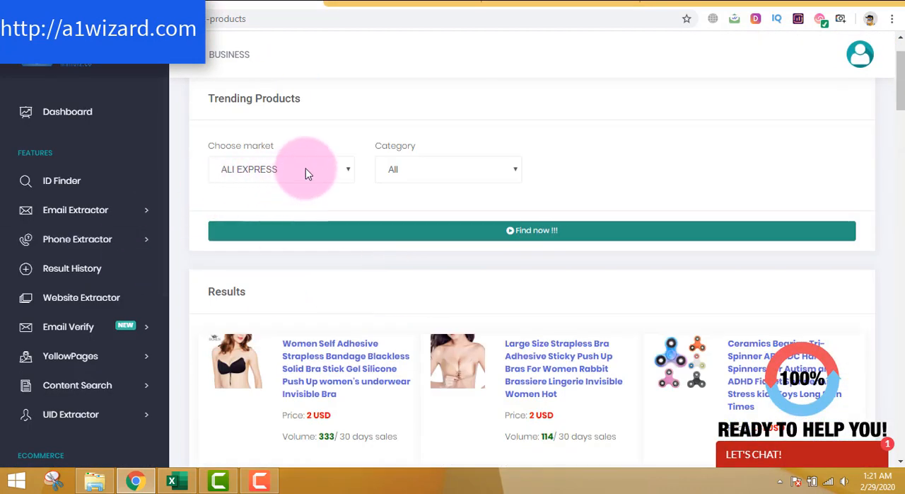
# - Set market to EBAY and category to Antiques, find trending items and scroll their prices
pyautogui.click(447, 170)
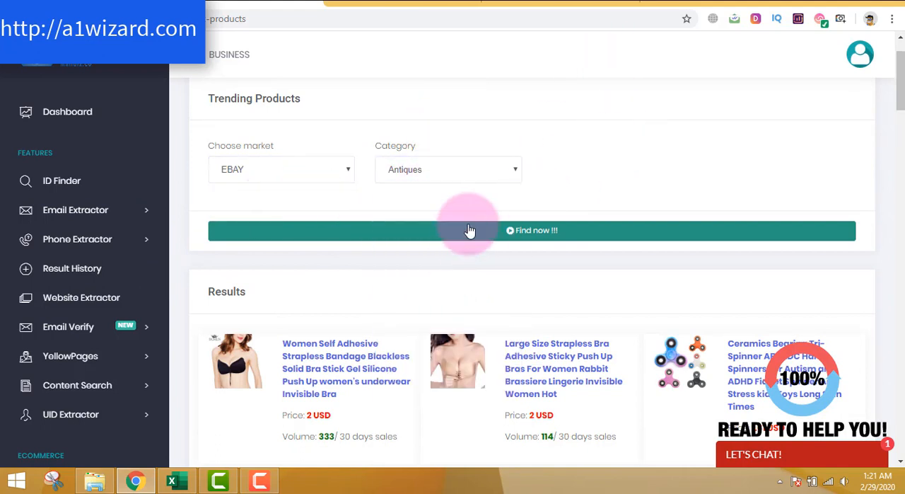
pyautogui.click(470, 229)
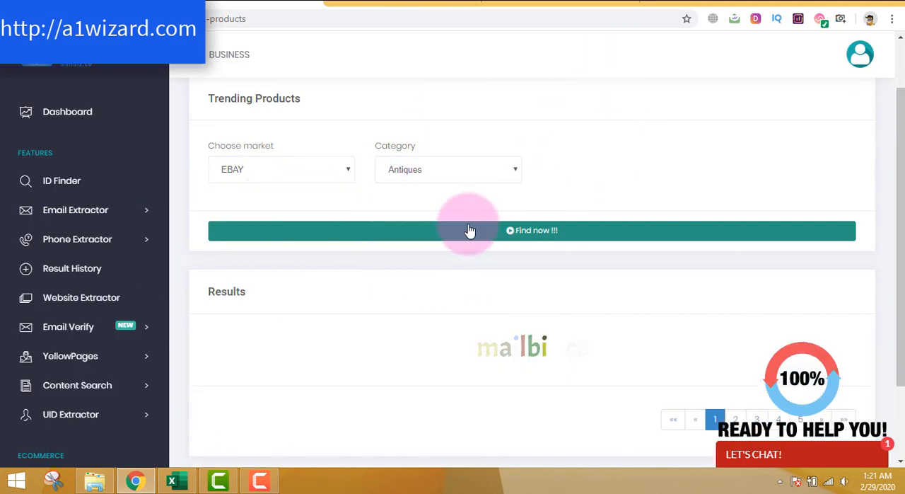
pyautogui.click(532, 230)
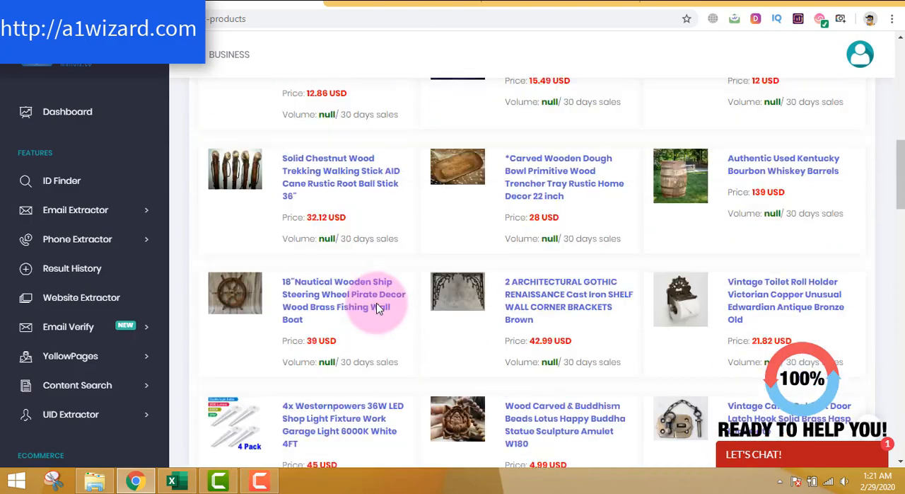
pyautogui.scroll(-3)
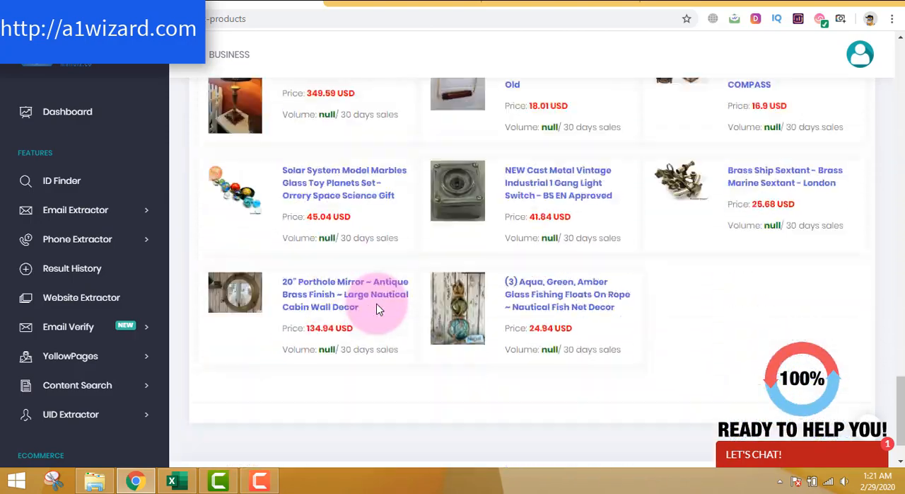
pyautogui.scroll(3)
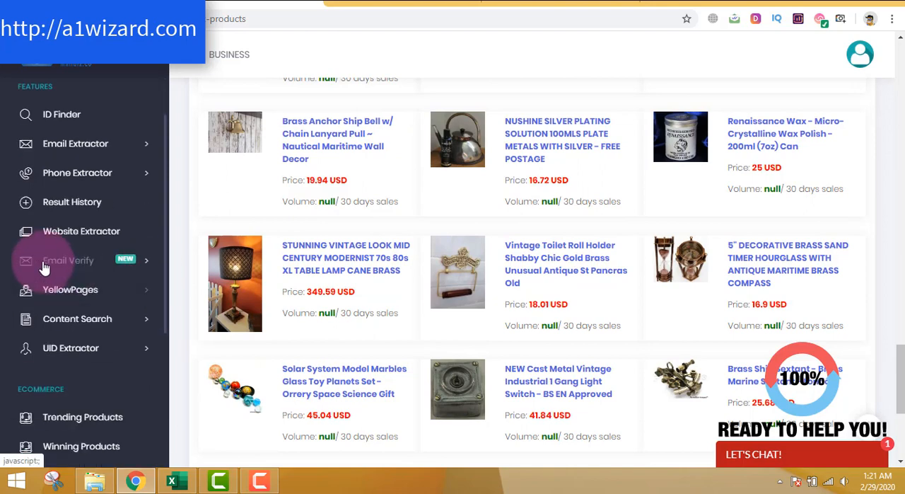
pyautogui.moveTo(120, 325)
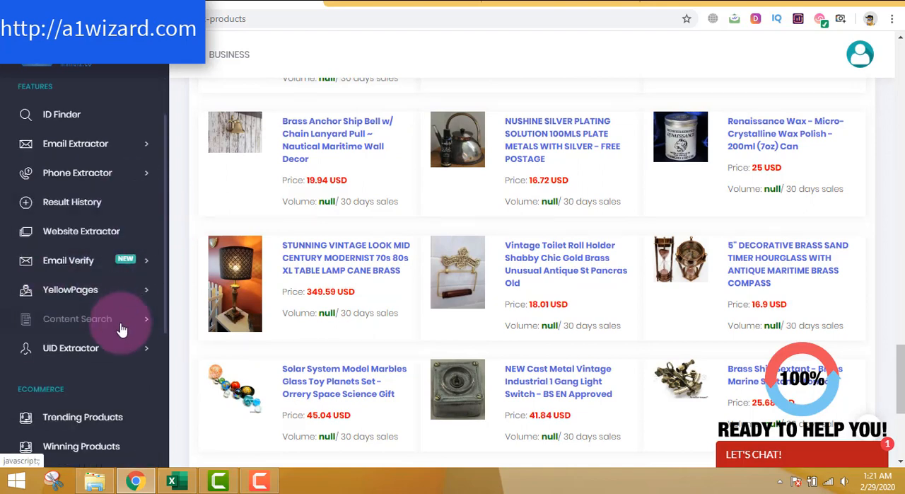
pyautogui.scroll(-3)
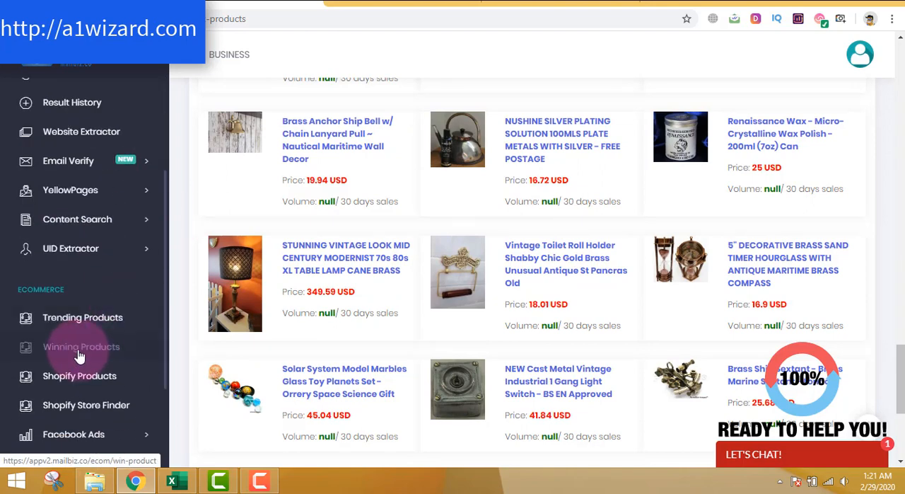
pyautogui.click(81, 346)
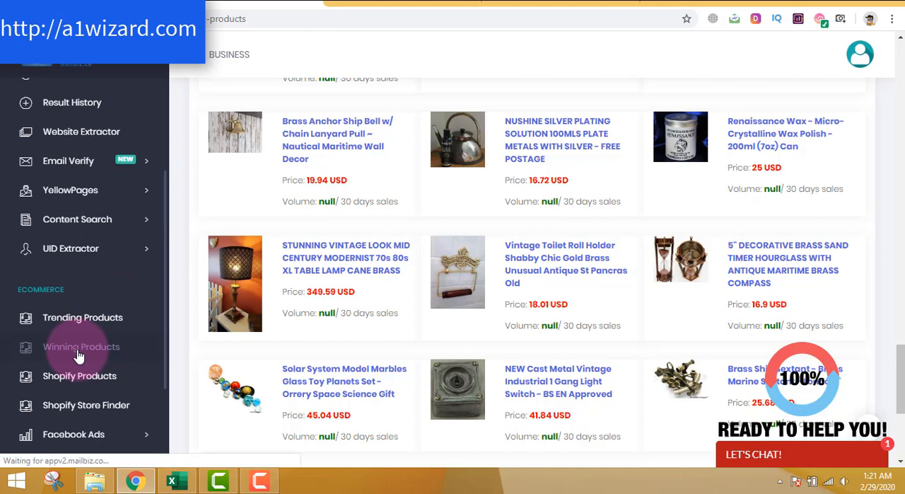
pyautogui.click(82, 346)
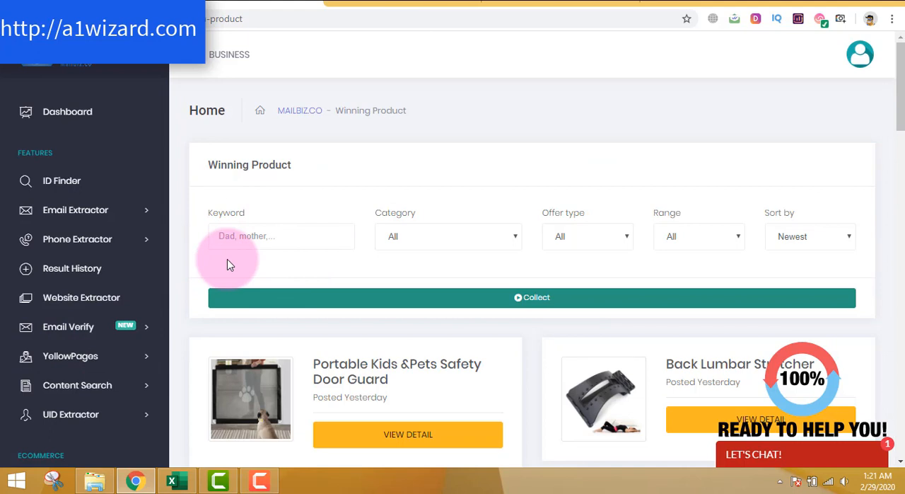
pyautogui.scroll(-3)
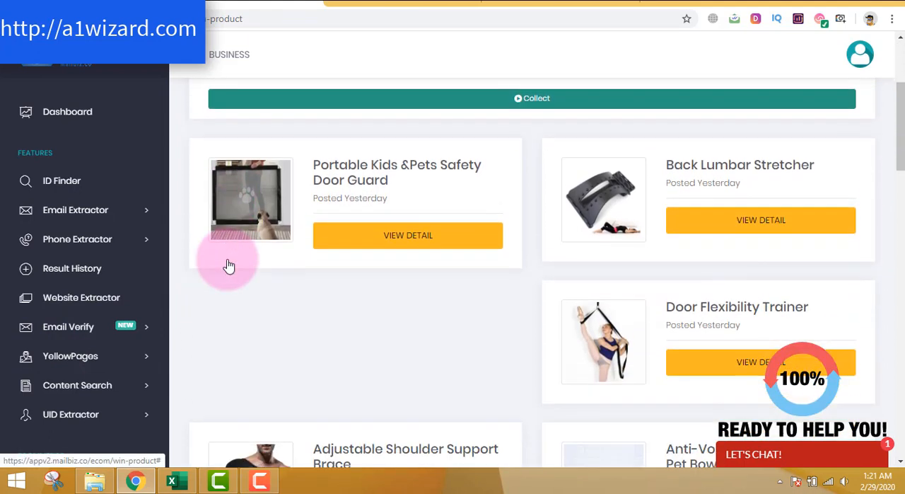
pyautogui.scroll(-3)
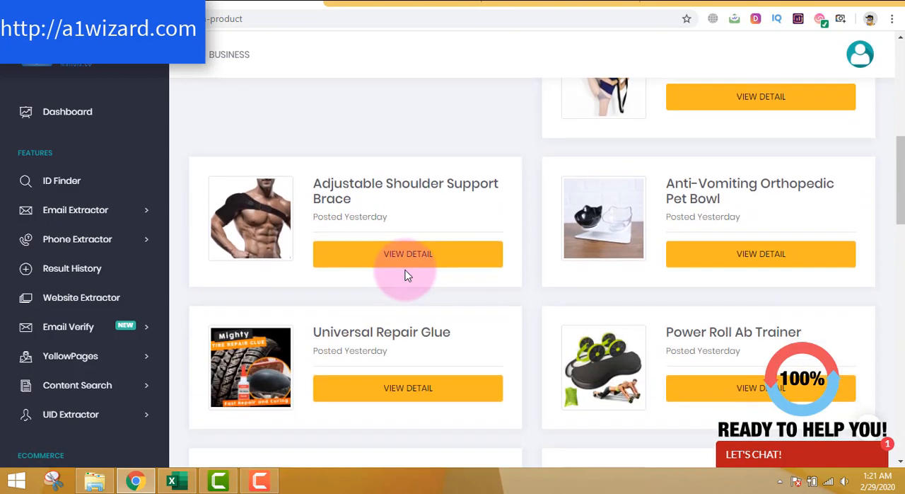
pyautogui.scroll(3)
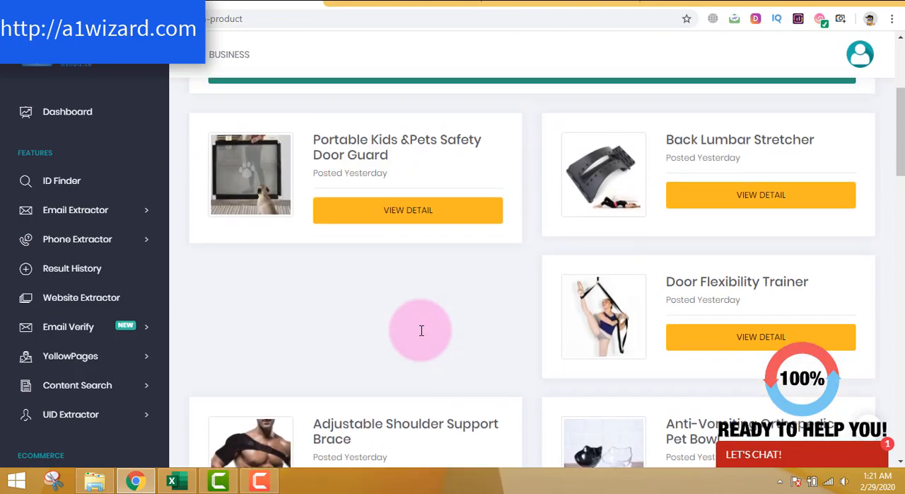
pyautogui.click(447, 236)
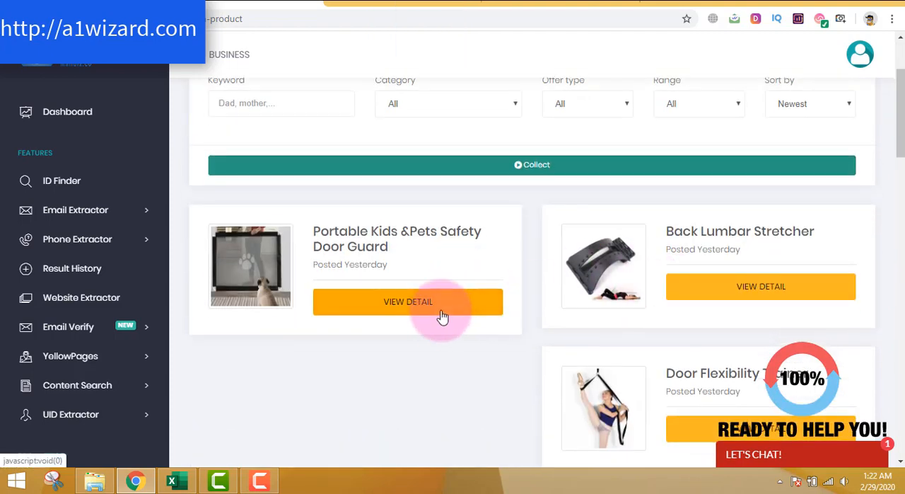
pyautogui.click(407, 301)
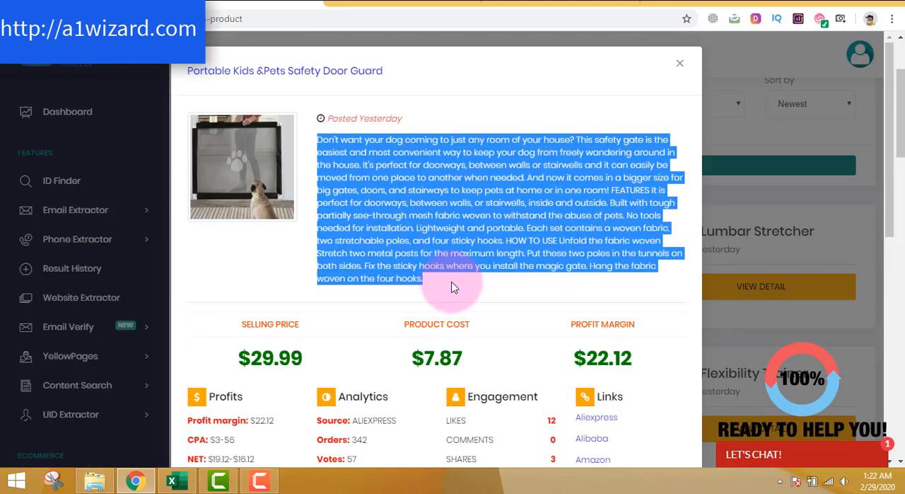
pyautogui.scroll(-3)
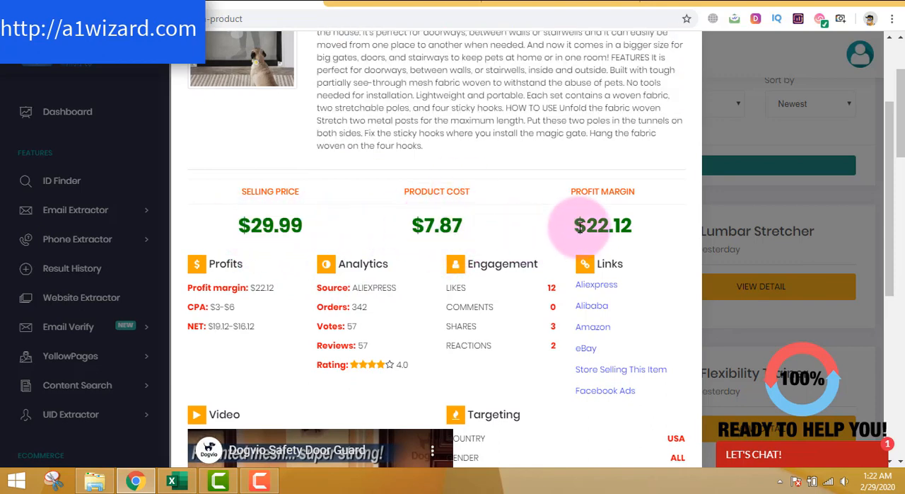
pyautogui.doubleClick(622, 225)
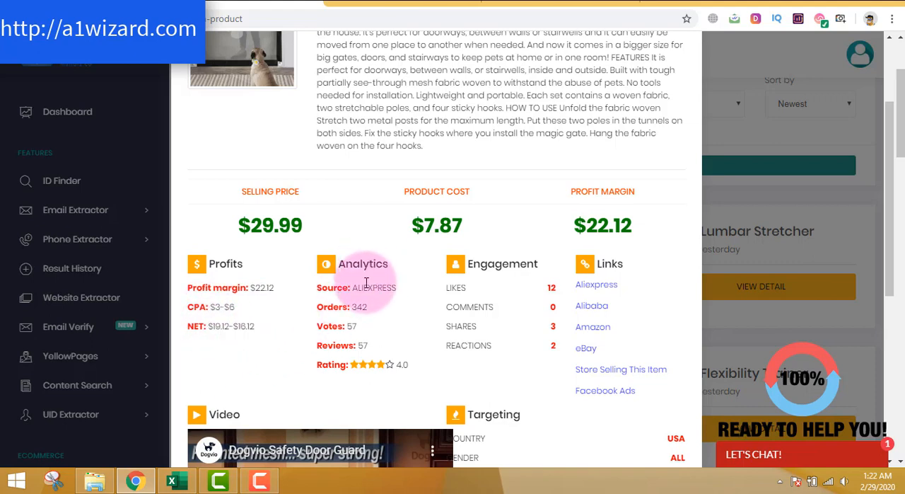
pyautogui.doubleClick(373, 287)
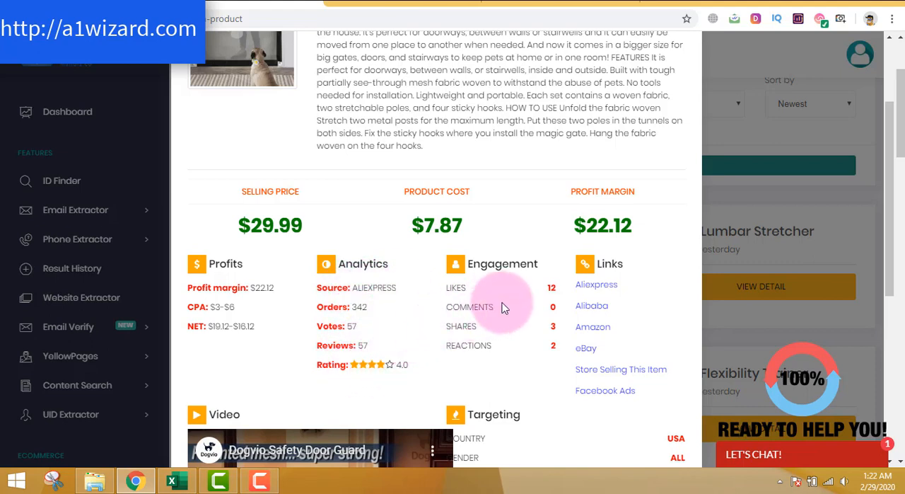
pyautogui.moveTo(597, 305)
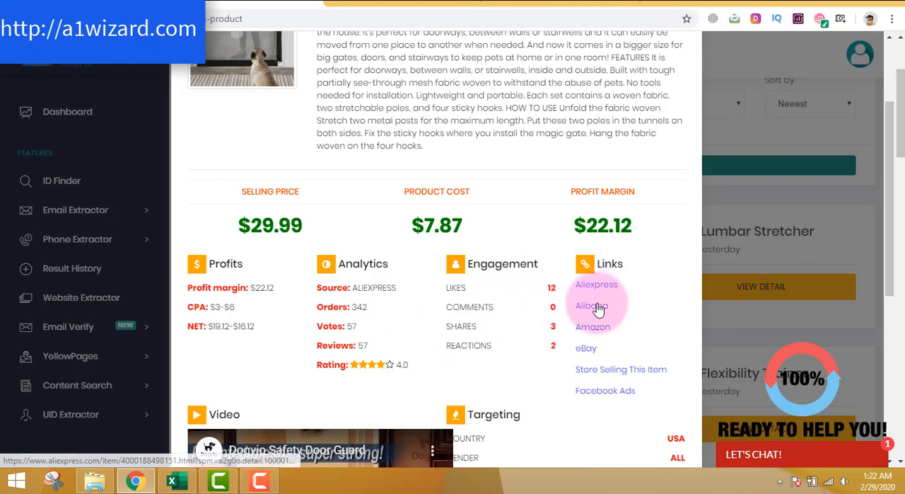
pyautogui.scroll(-3)
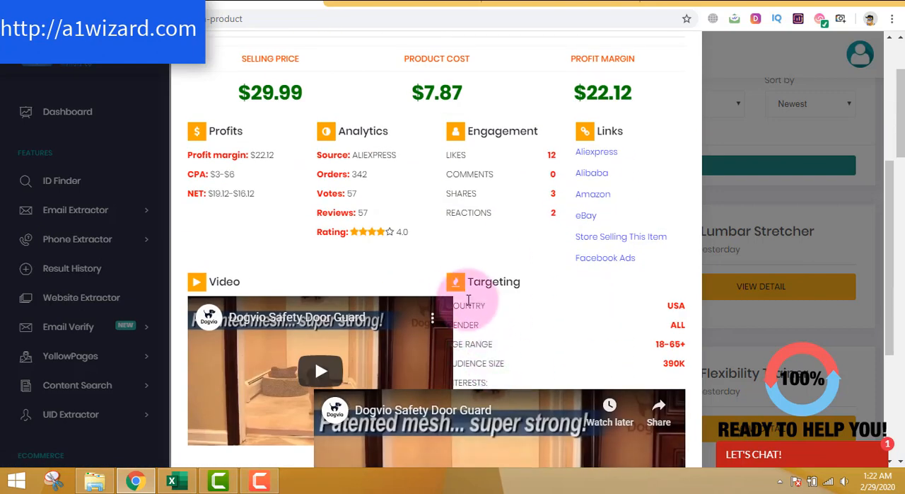
pyautogui.moveTo(677, 312)
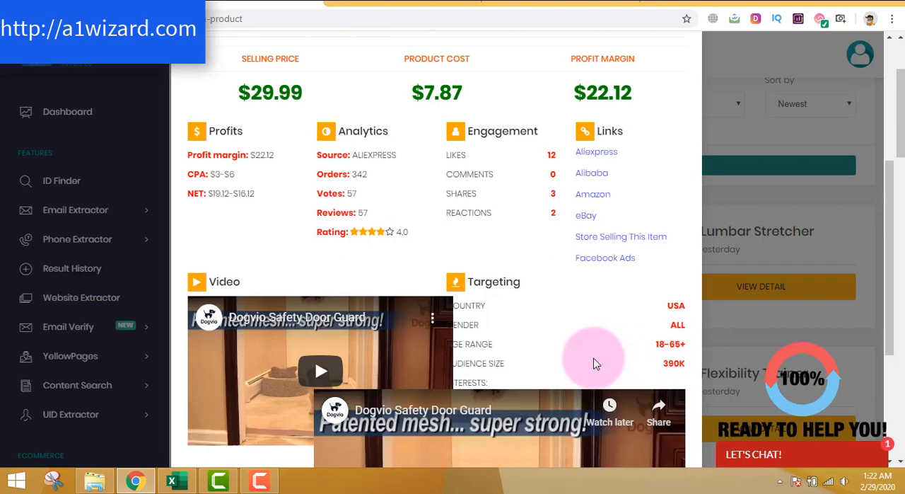
pyautogui.scroll(-3)
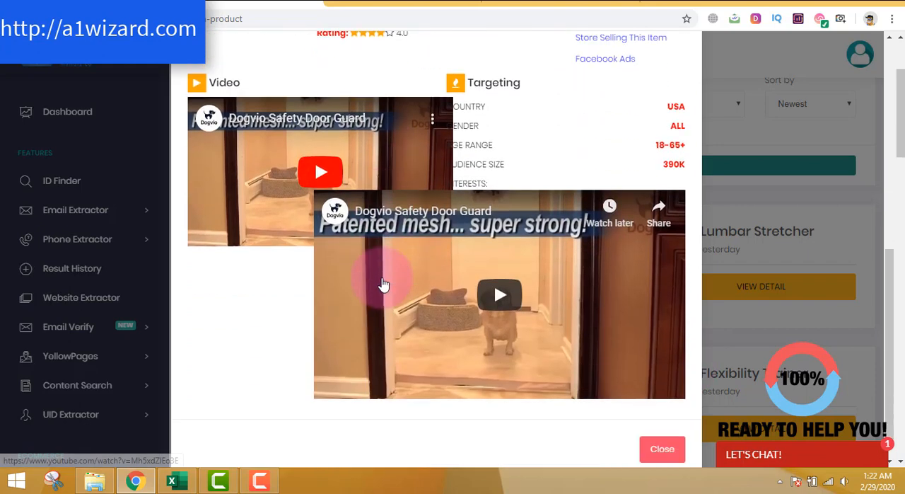
pyautogui.click(662, 448)
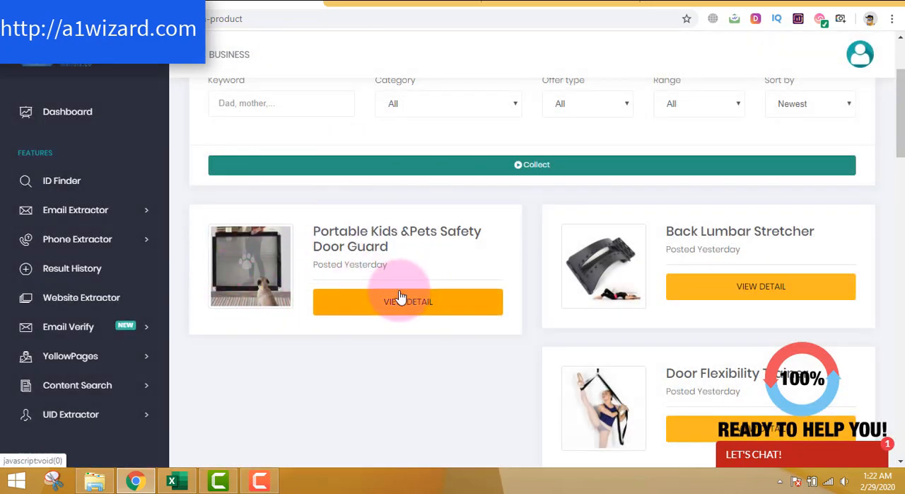
pyautogui.click(408, 300)
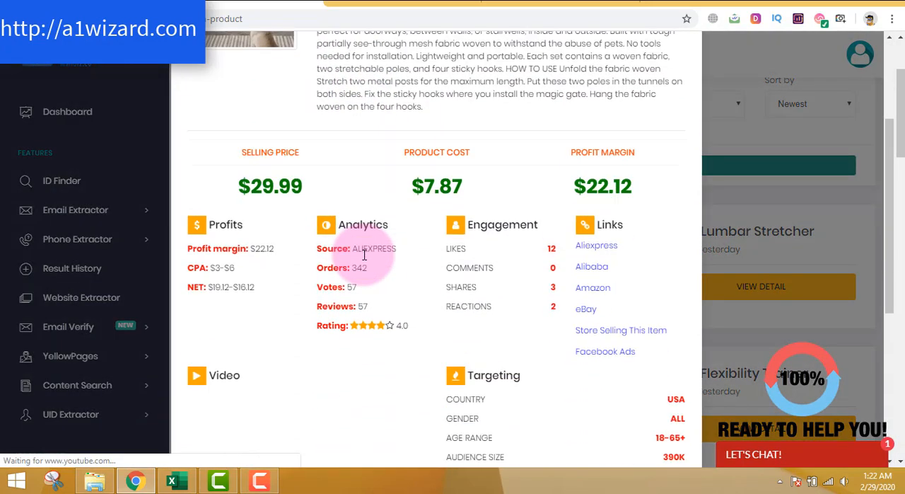
pyautogui.scroll(-3)
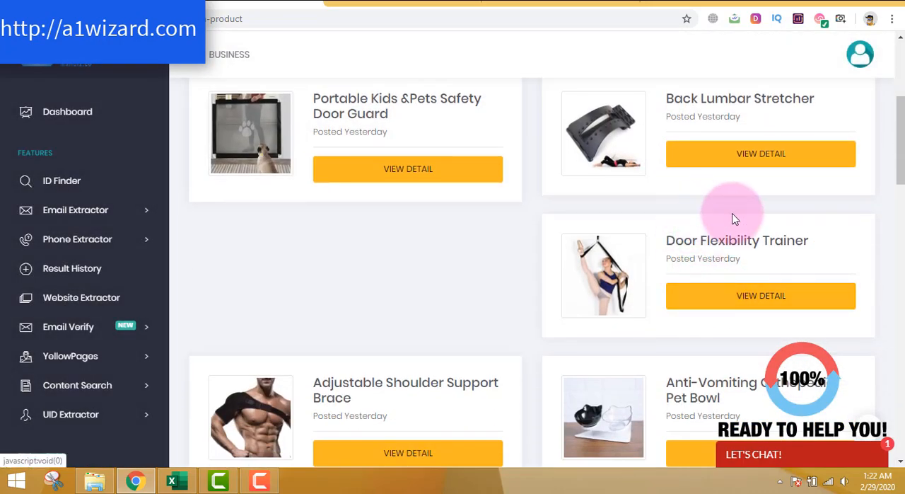
pyautogui.click(761, 295)
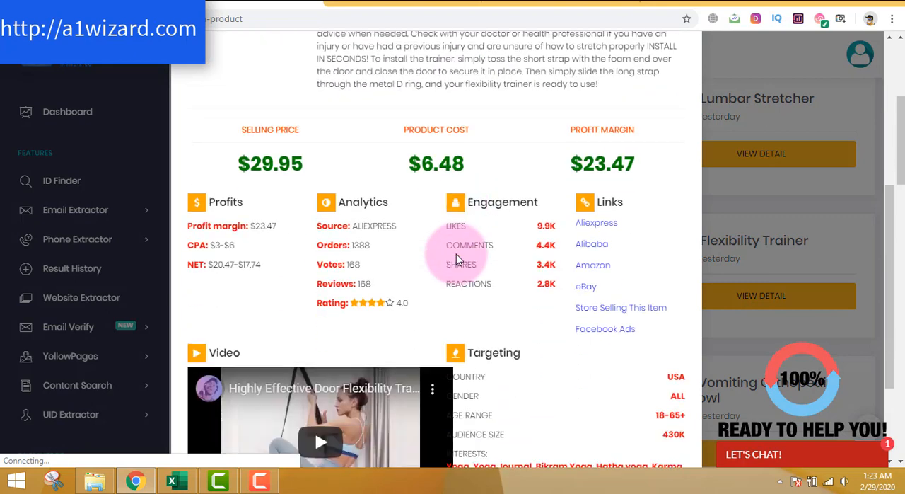
pyautogui.scroll(-3)
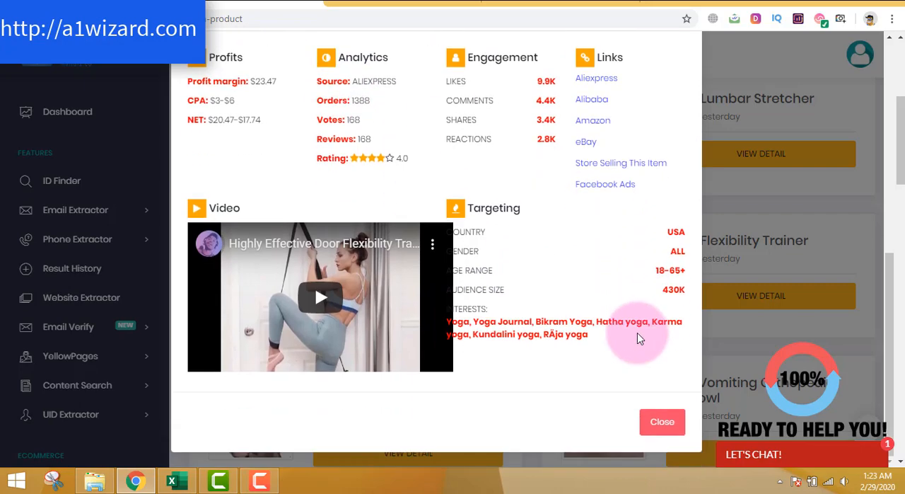
pyautogui.moveTo(662, 421)
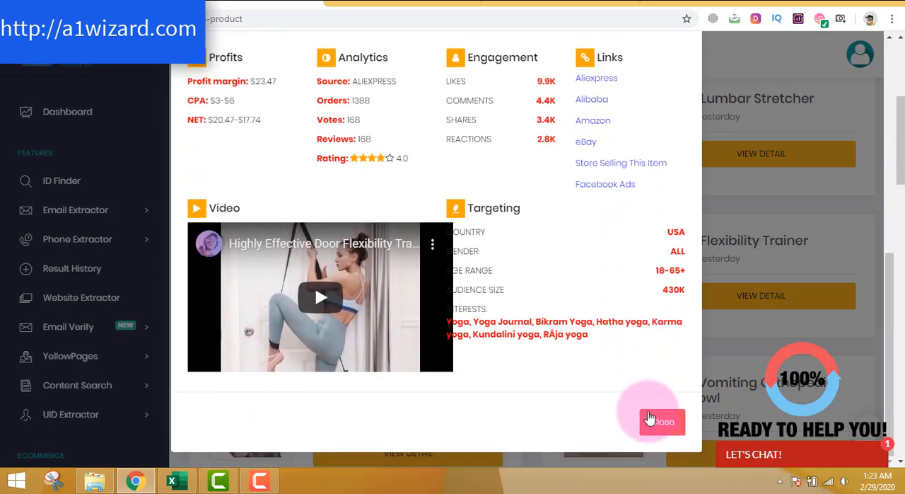
pyautogui.click(662, 422)
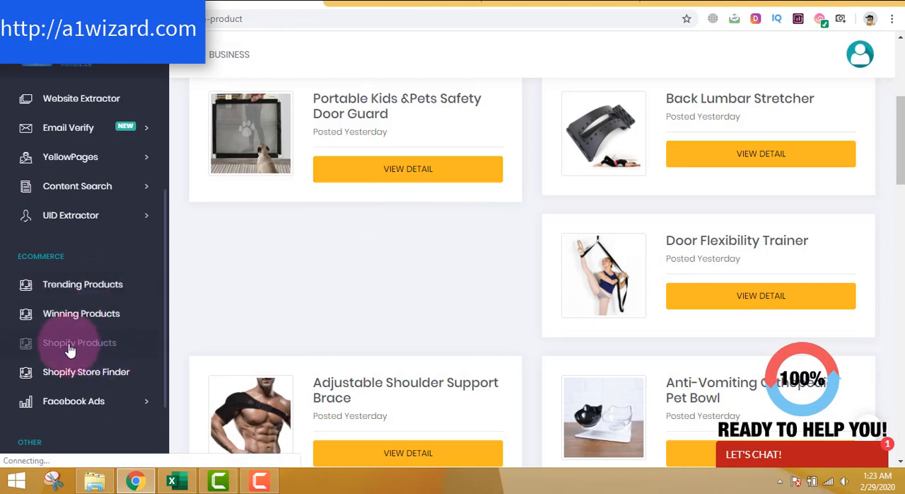
# - Load the Shopify Products spy results and browse items like Velour Lip Liner with prices and ranks
pyautogui.click(79, 342)
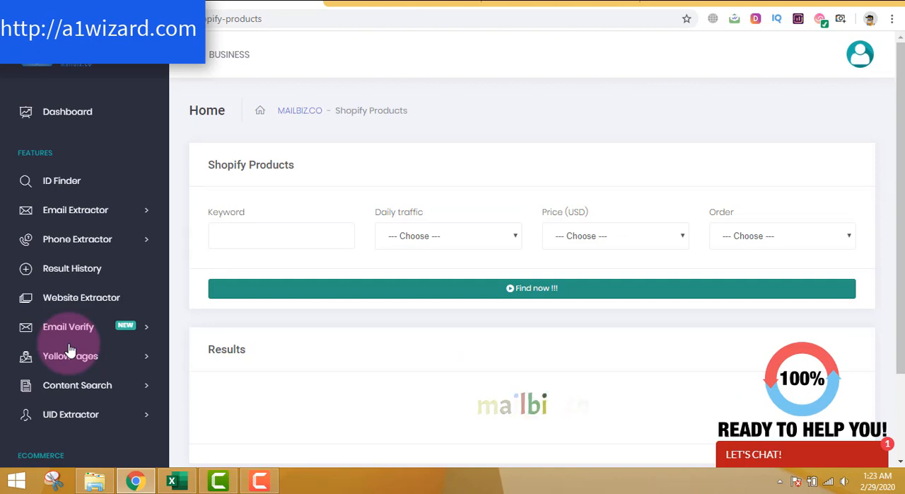
pyautogui.moveTo(433, 327)
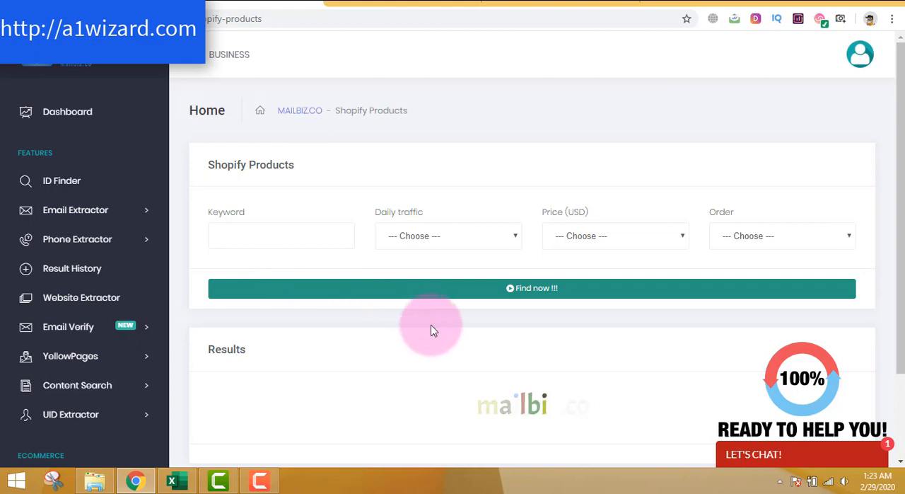
pyautogui.scroll(-3)
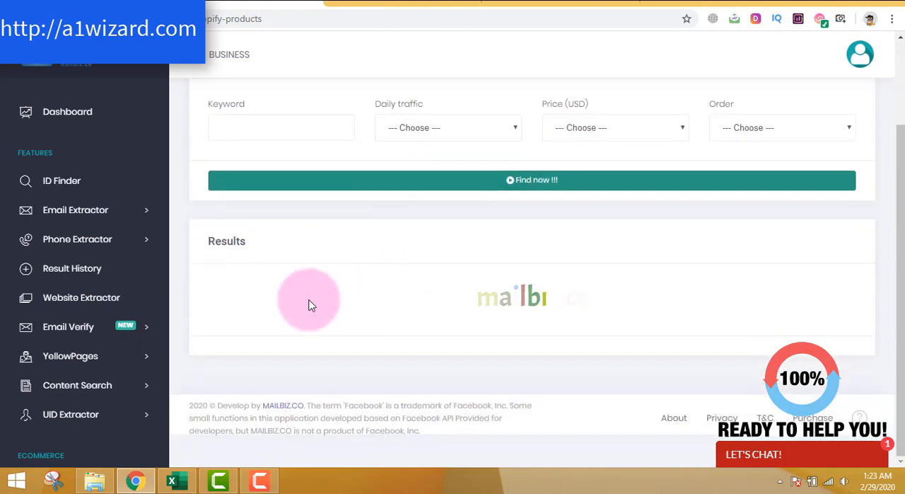
pyautogui.moveTo(288, 285)
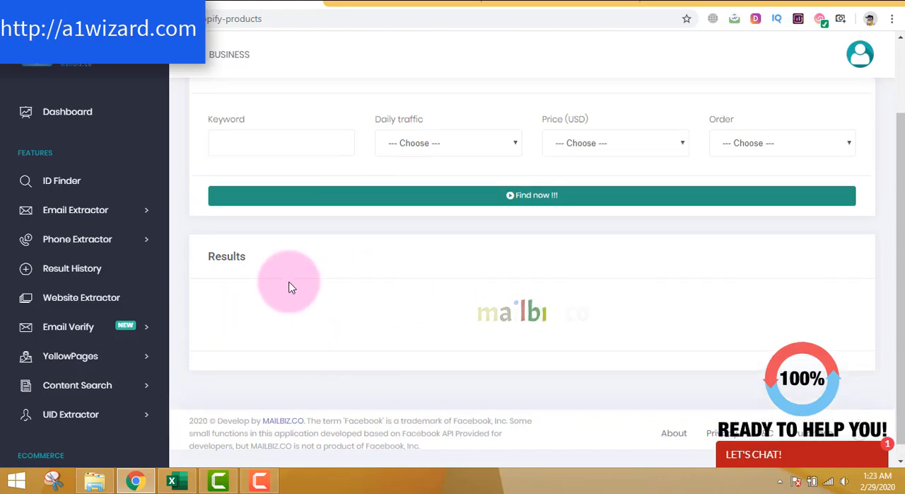
pyautogui.scroll(3)
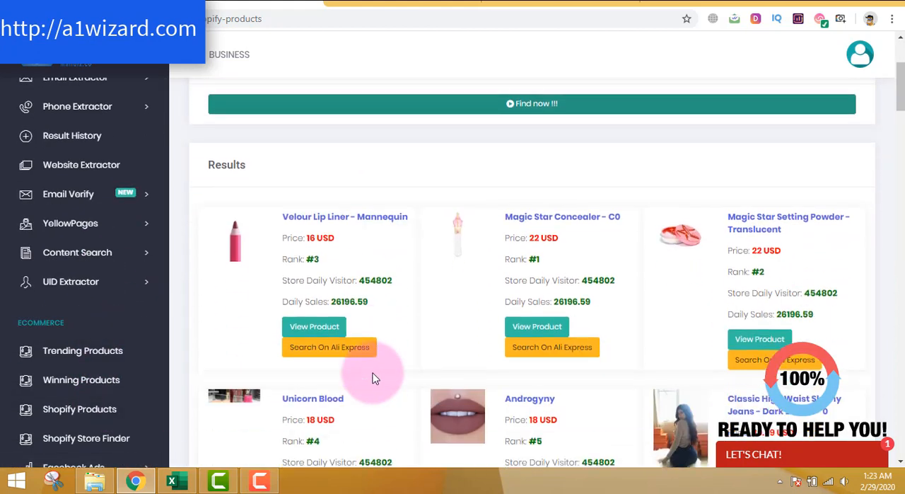
pyautogui.scroll(-3)
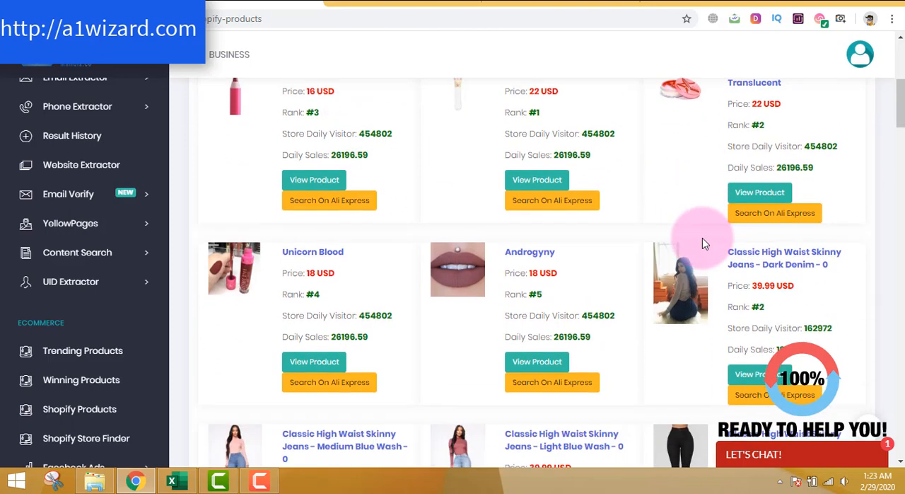
pyautogui.scroll(-3)
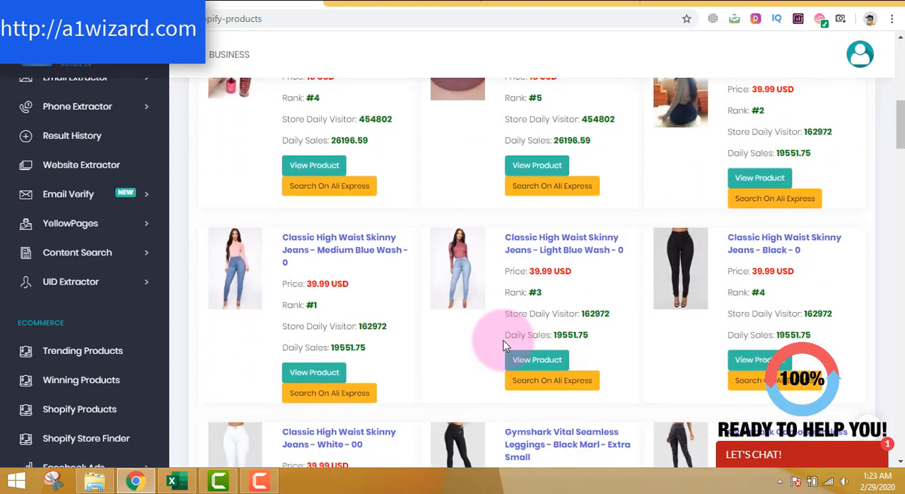
pyautogui.scroll(-3)
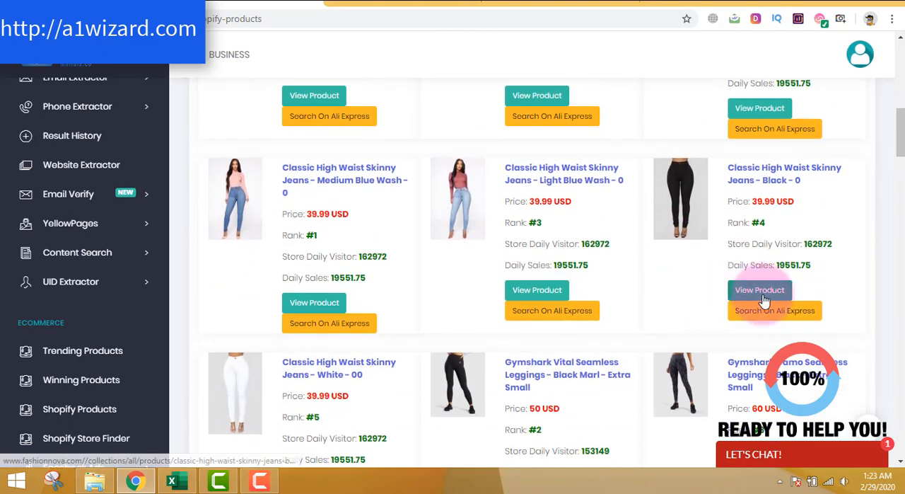
# - View the black classic high-waist skinny jeans on fashionnova.com at $39.99
pyautogui.click(760, 290)
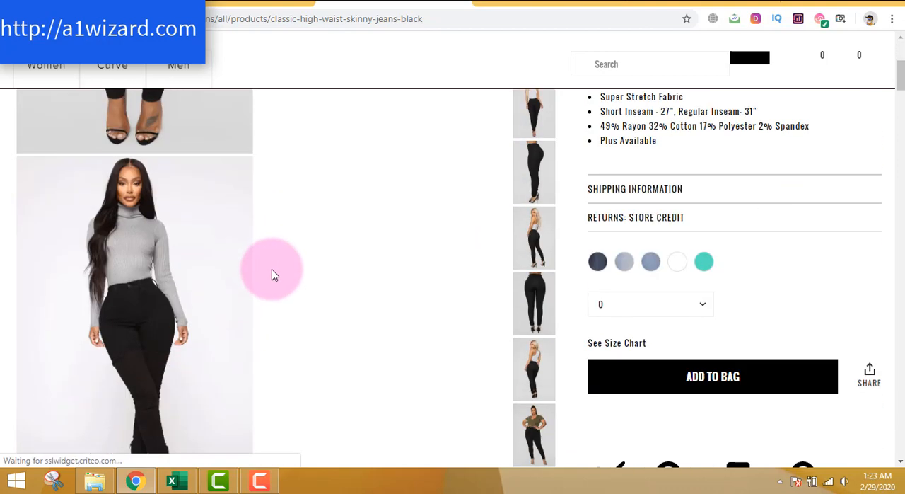
pyautogui.scroll(3)
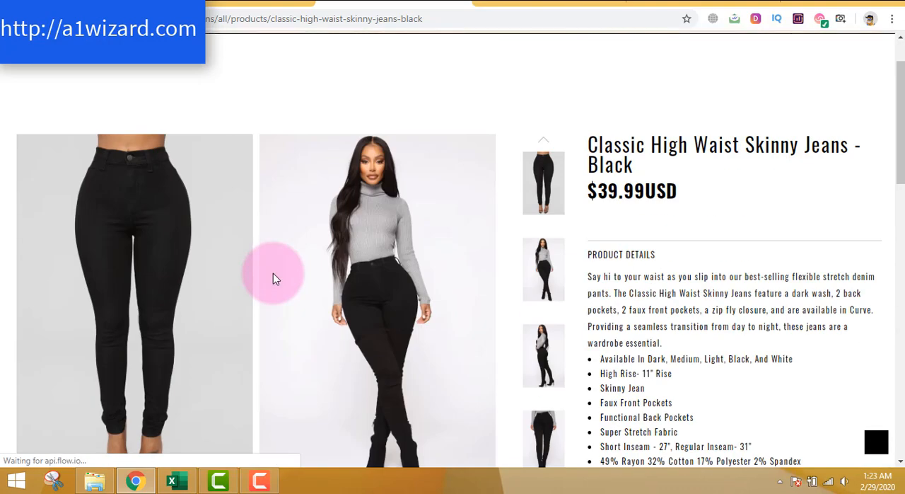
pyautogui.scroll(-3)
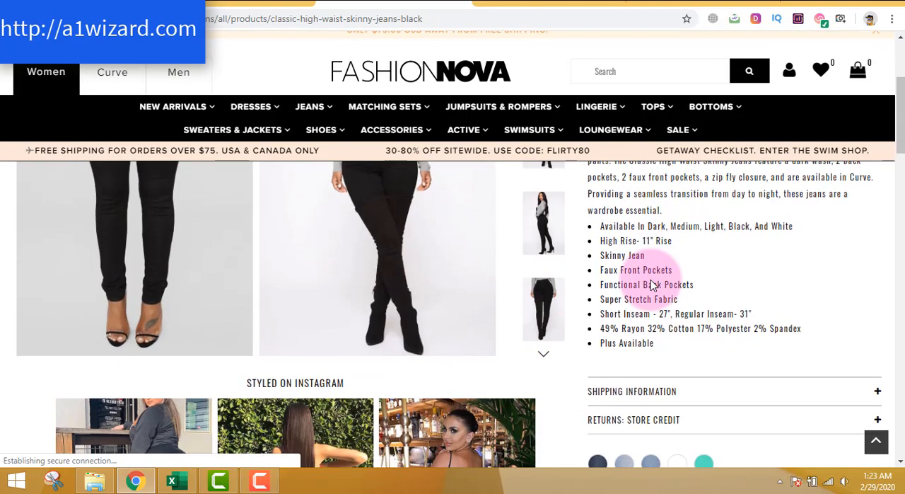
pyautogui.scroll(3)
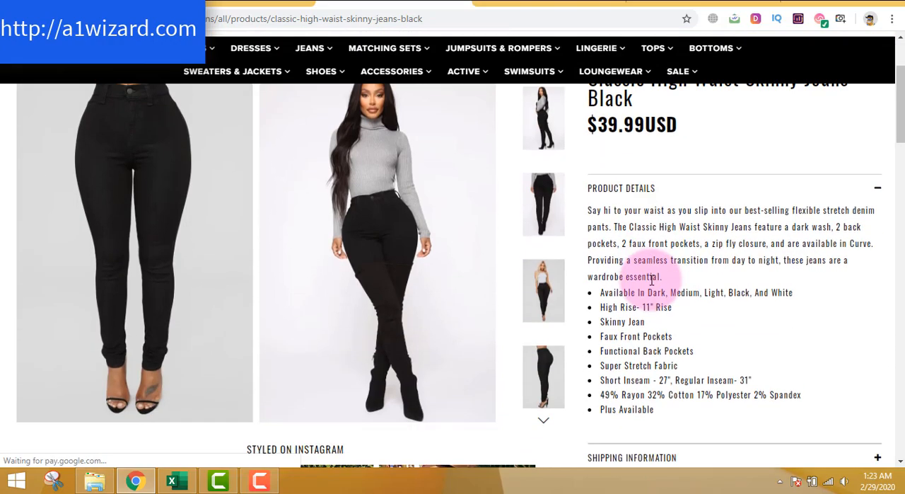
pyautogui.scroll(-3)
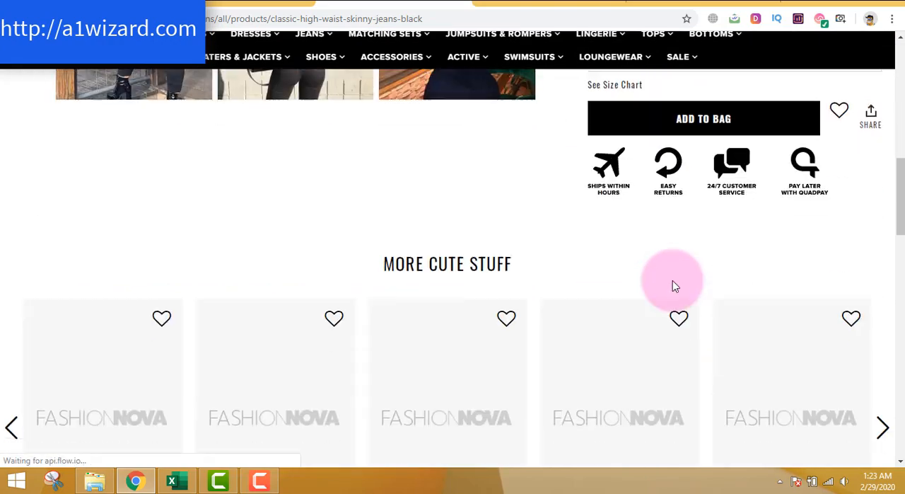
pyautogui.scroll(3)
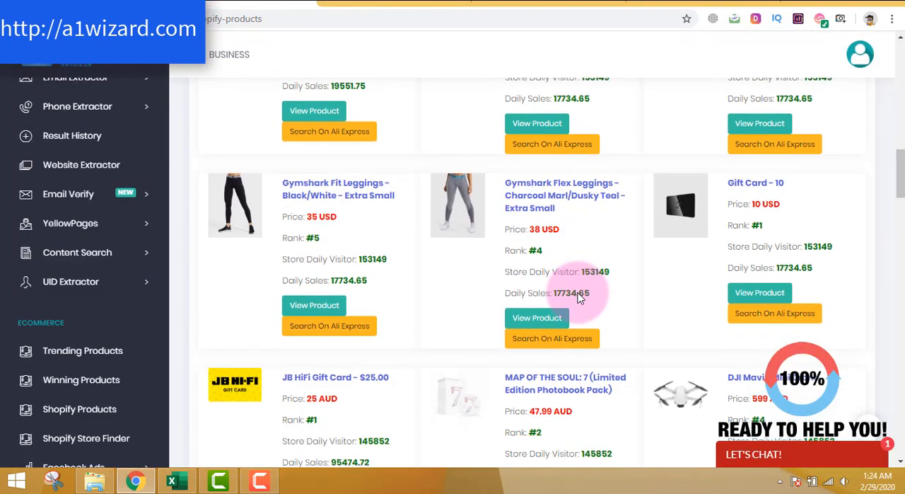
# - Browse the ranked Shopify items with prices and daily sales back in MailBiz
pyautogui.scroll(-3)
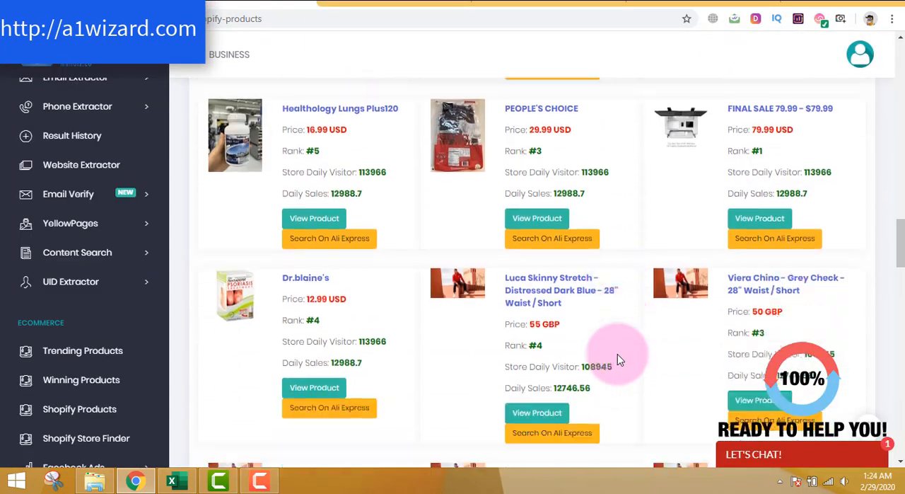
pyautogui.scroll(-3)
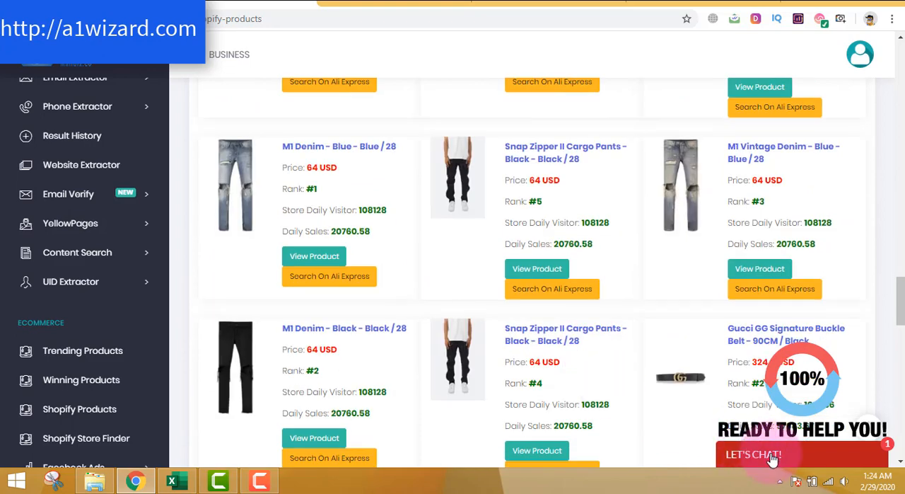
pyautogui.click(752, 454)
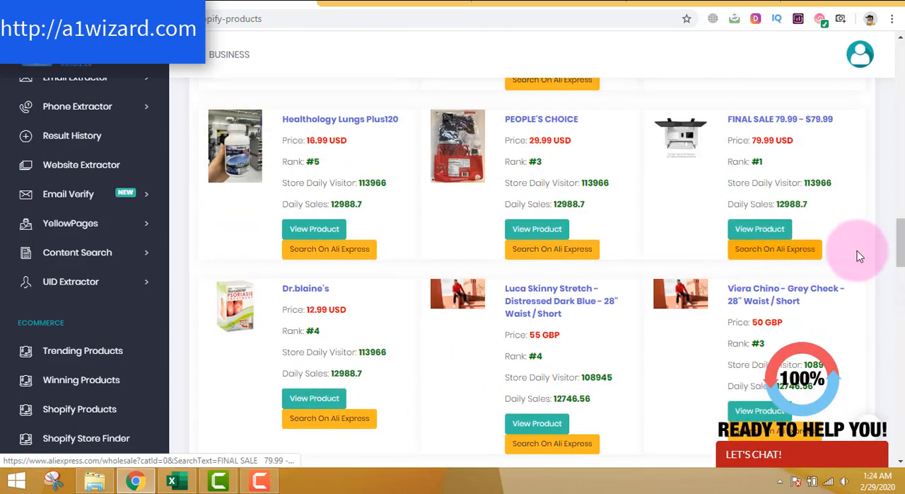
pyautogui.scroll(-3)
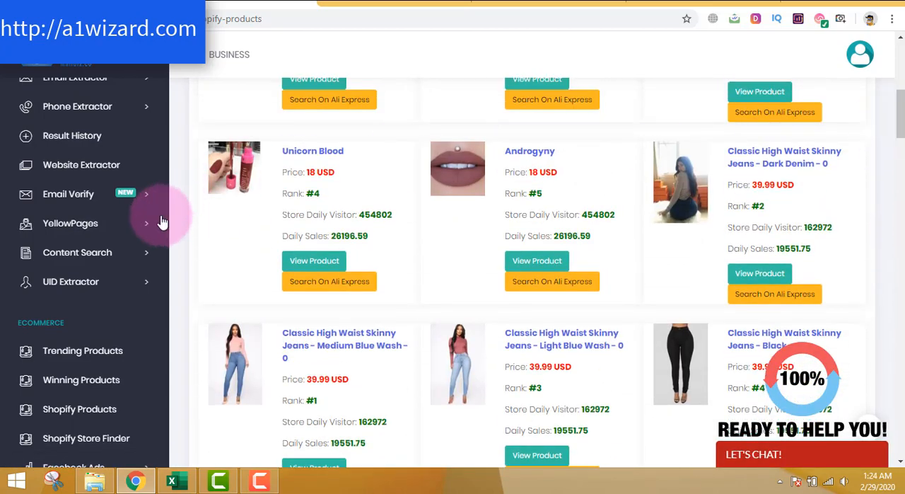
pyautogui.scroll(3)
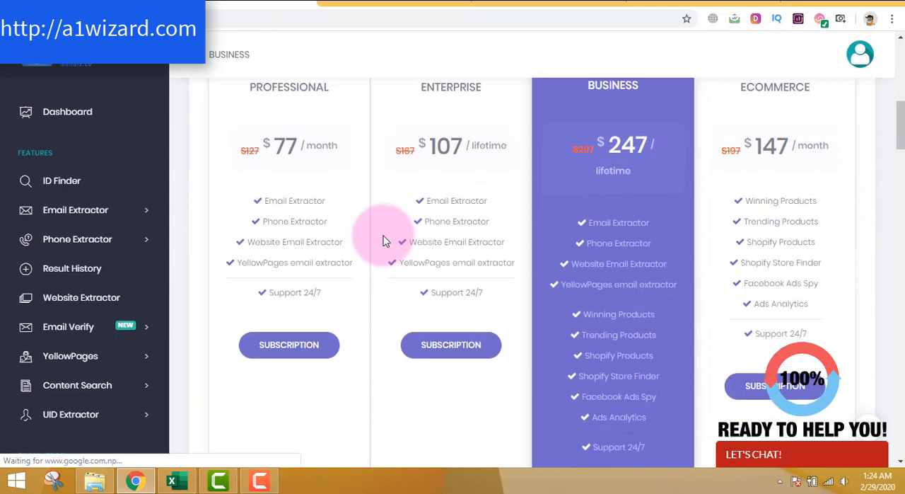
# - Highlight Professional's monthly billing and Enterprise's lifetime price and feature list
pyautogui.scroll(3)
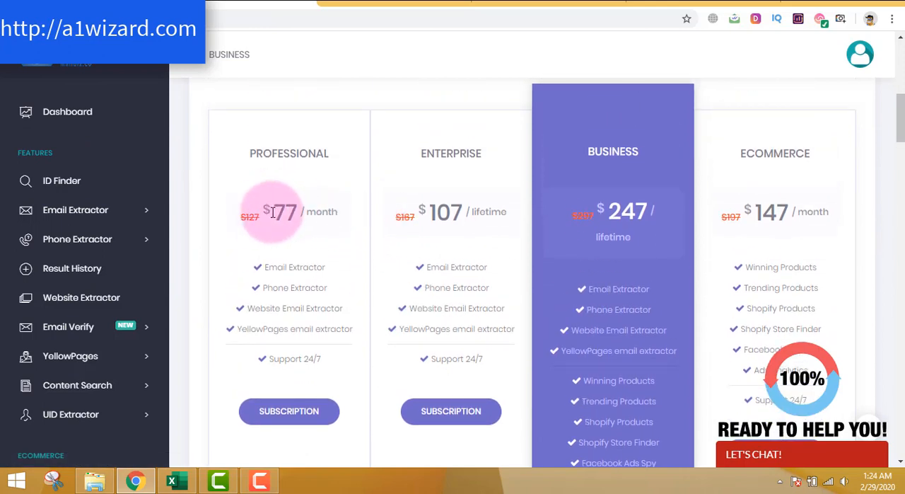
pyautogui.doubleClick(321, 212)
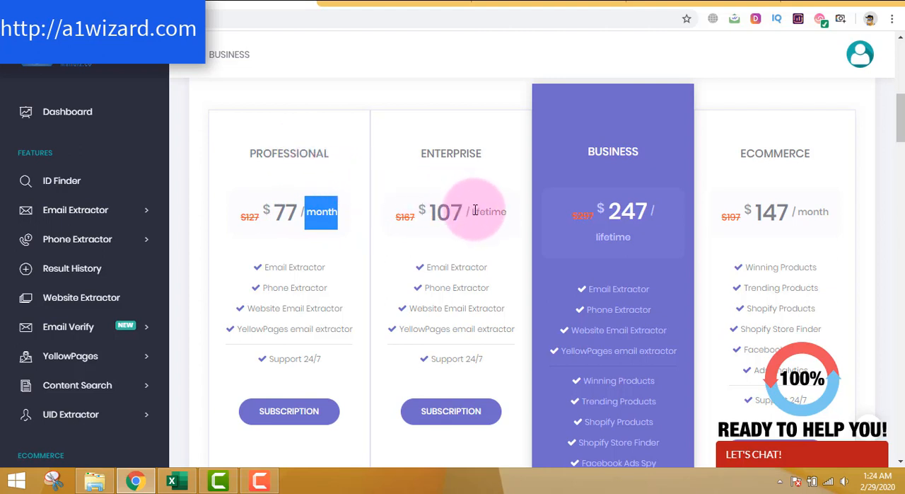
pyautogui.doubleClick(488, 212)
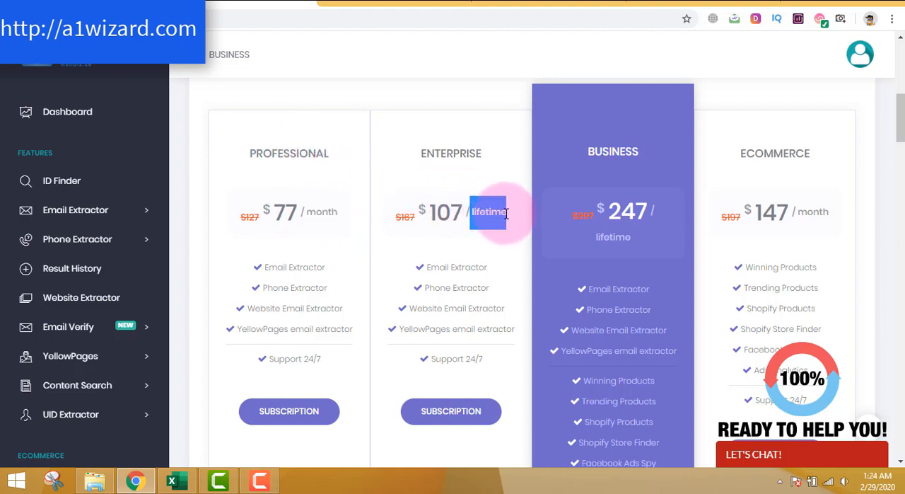
pyautogui.moveTo(487, 212); pyautogui.dragTo(486, 360)
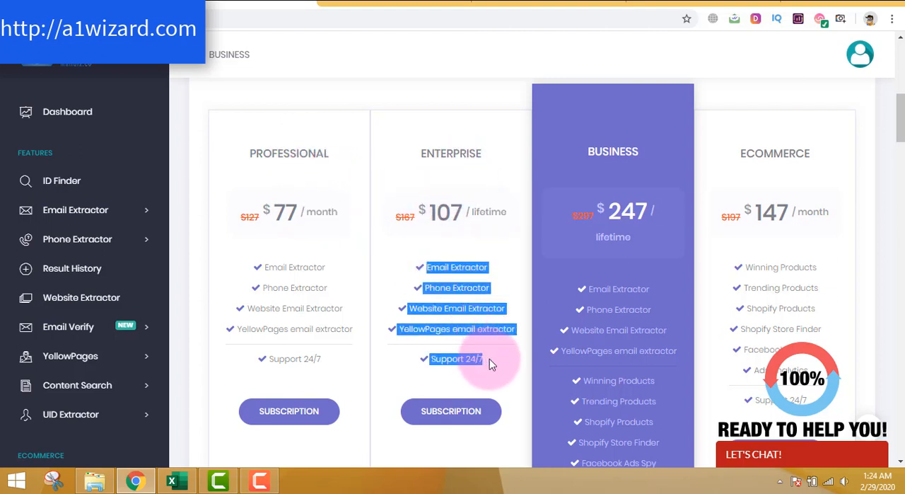
# - Compare the Professional, Enterprise, Business and Ecommerce plan cards
pyautogui.scroll(-3)
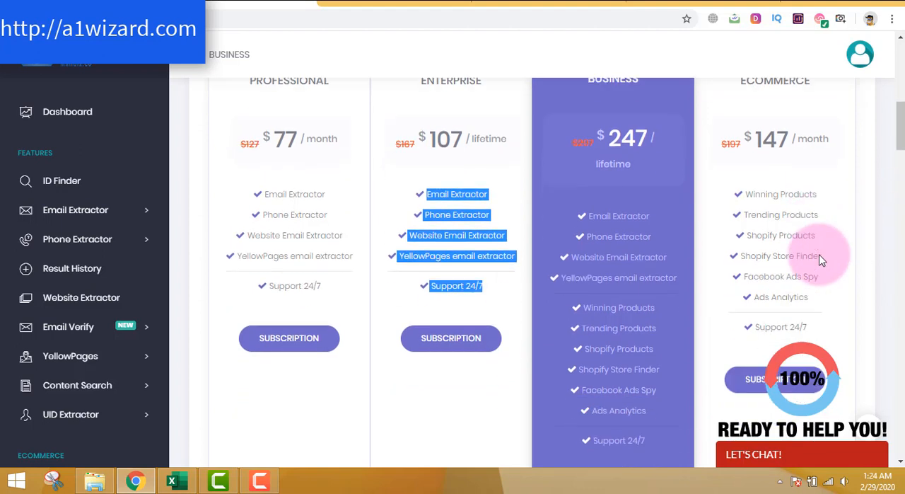
pyautogui.scroll(3)
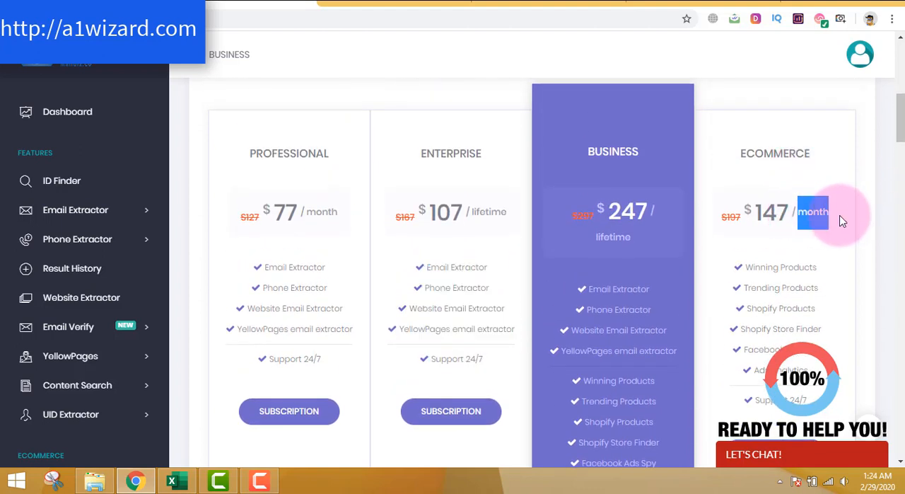
pyautogui.moveTo(834, 243)
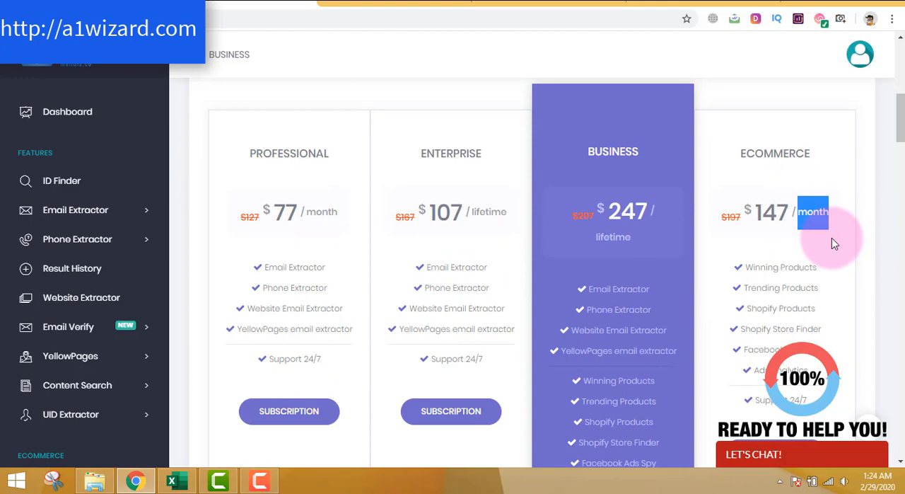
pyautogui.scroll(3)
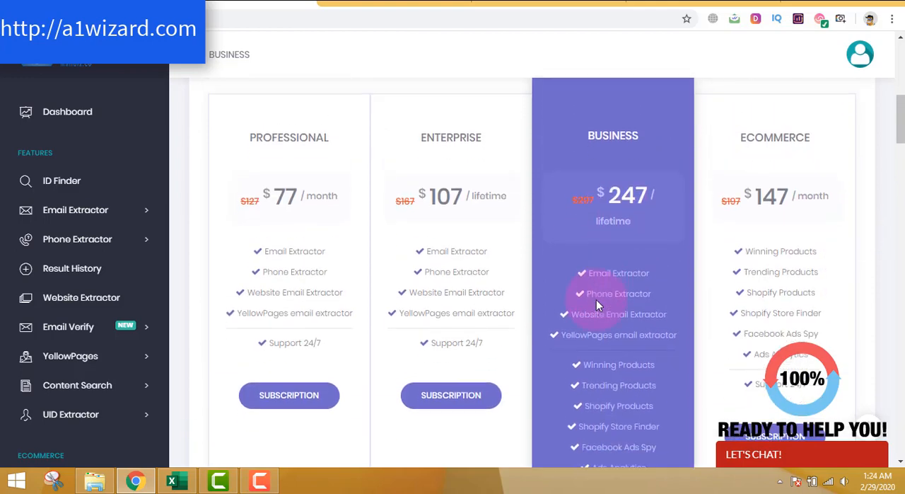
pyautogui.scroll(-3)
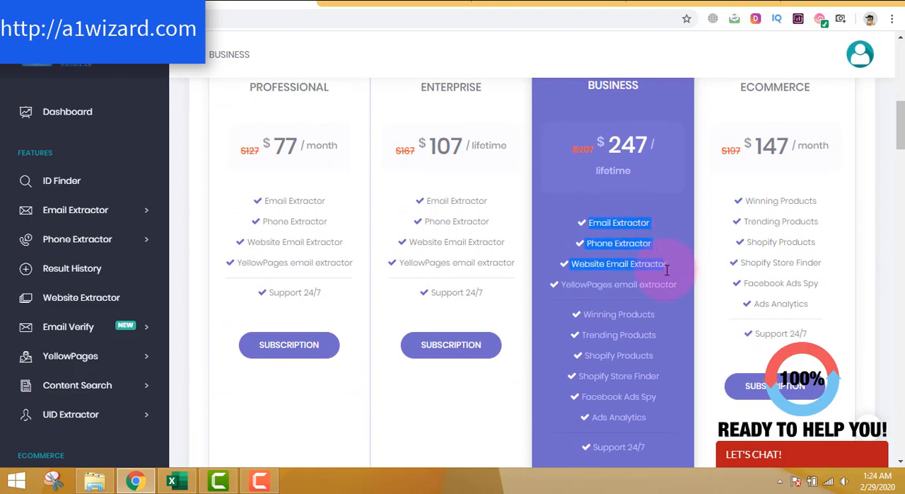
pyautogui.moveTo(671, 368)
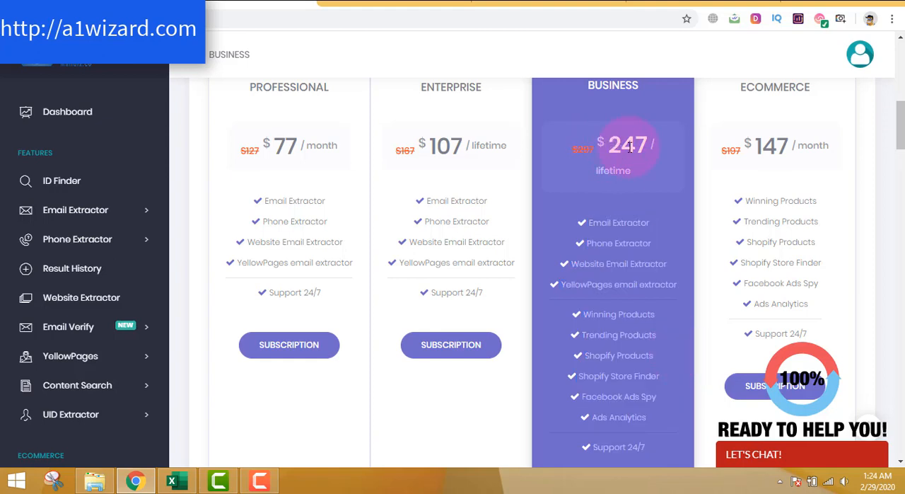
pyautogui.moveTo(308, 56)
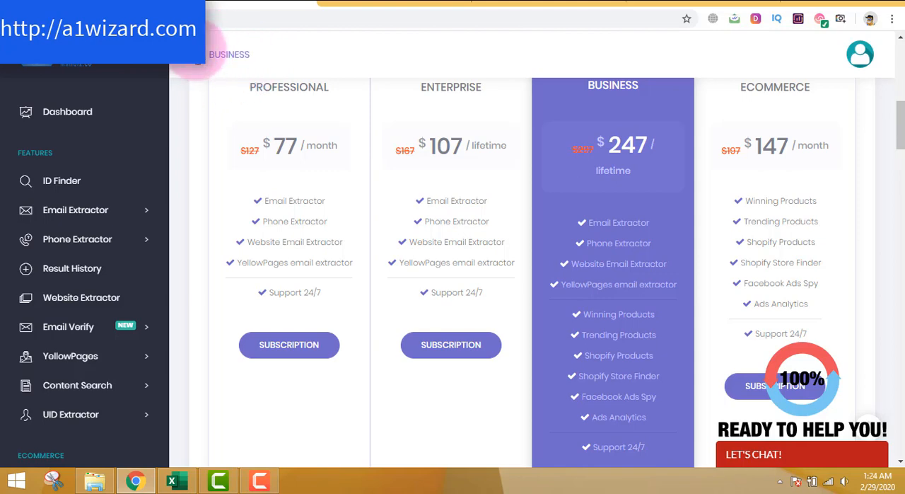
pyautogui.scroll(-3)
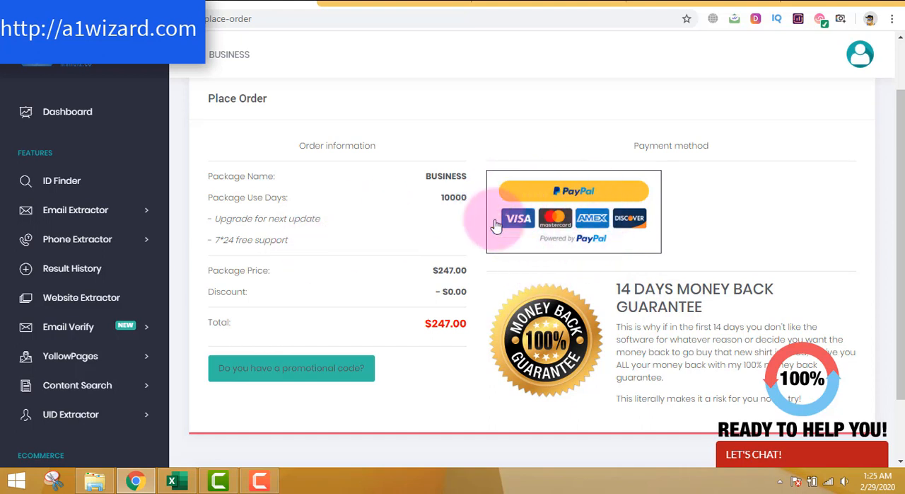
# - Review the Business order's free upgrades, 7*24 support and $247.00 total with PayPal payment
pyautogui.scroll(-3)
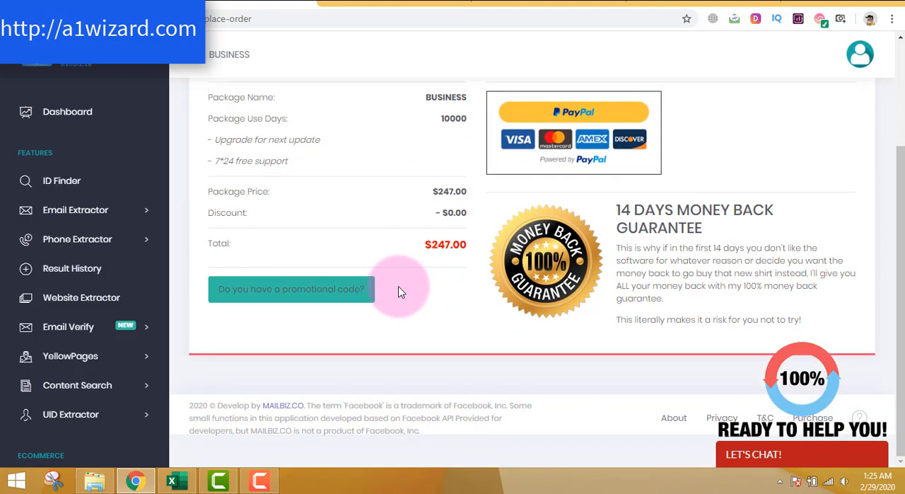
pyautogui.scroll(3)
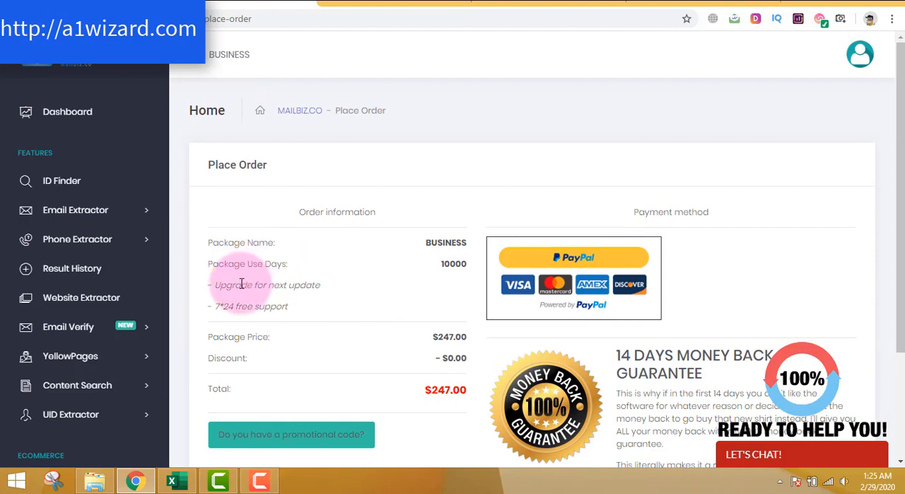
pyautogui.moveTo(225, 295)
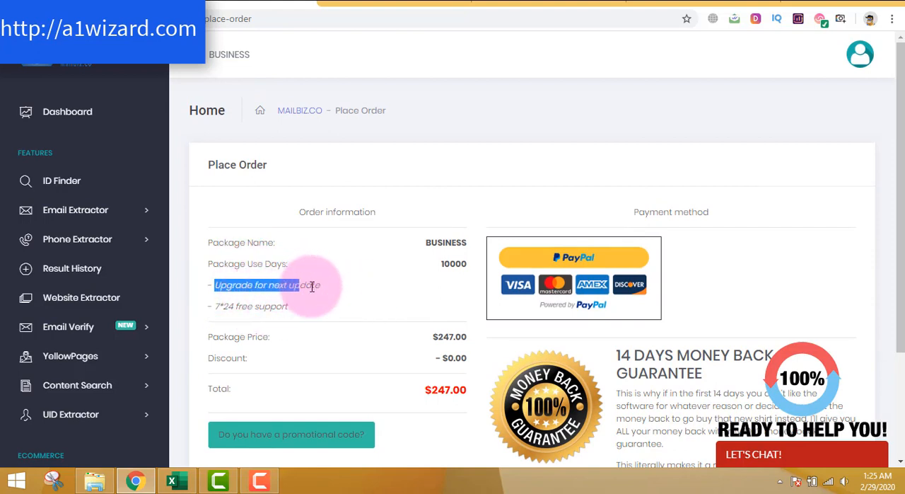
pyautogui.moveTo(345, 300)
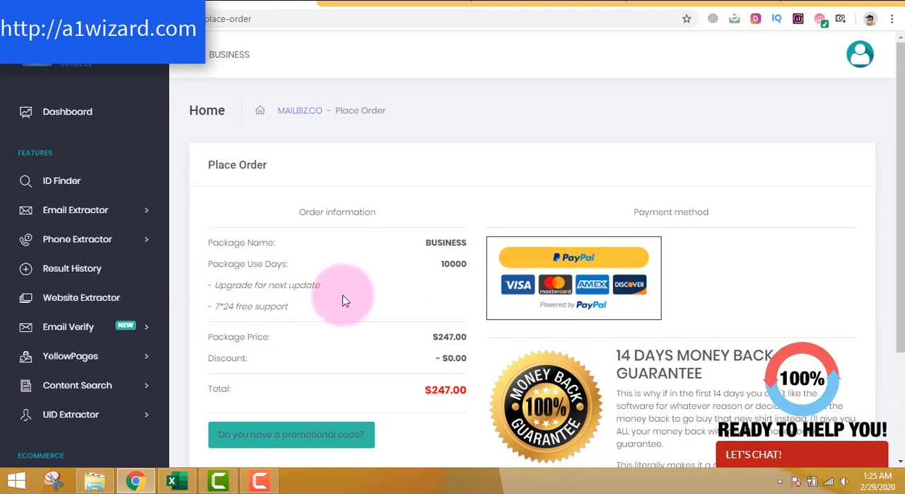
pyautogui.moveTo(440, 338)
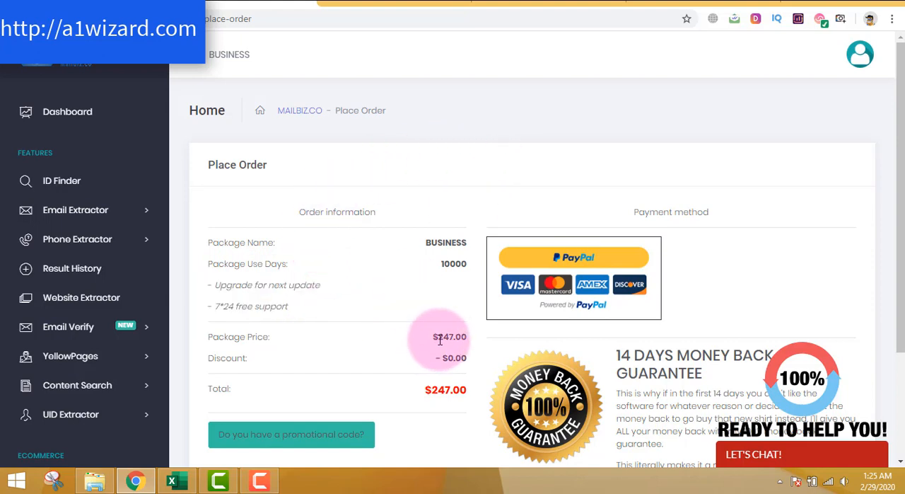
pyautogui.scroll(-3)
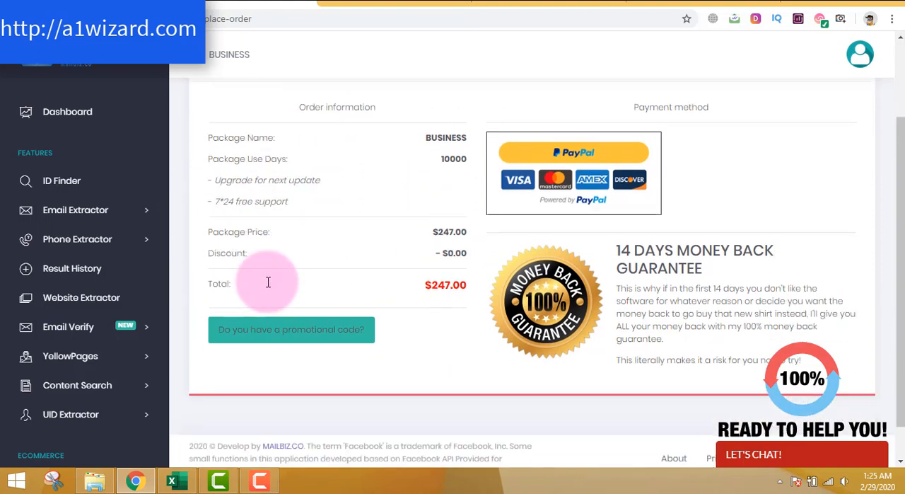
pyautogui.scroll(-3)
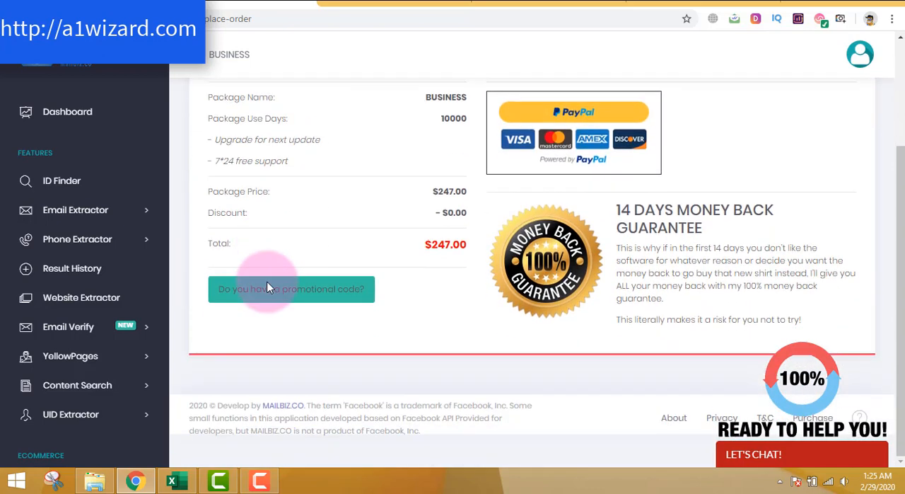
pyautogui.scroll(3)
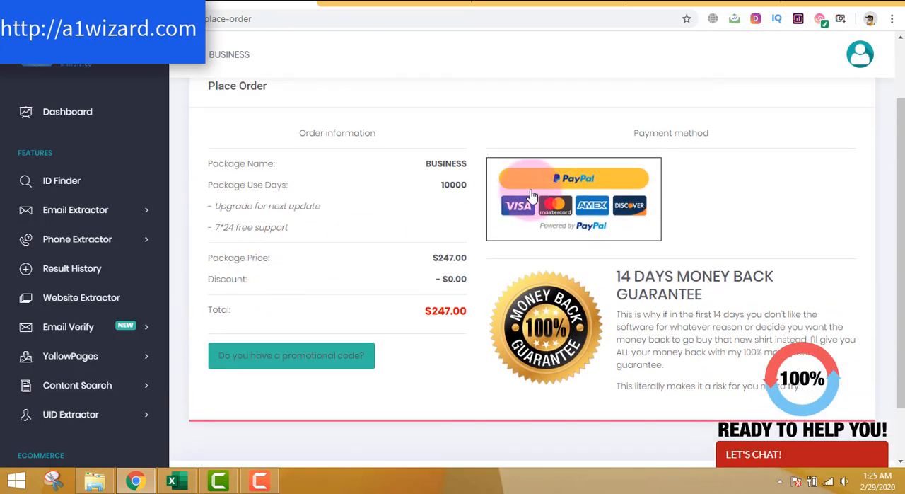
pyautogui.moveTo(510, 300)
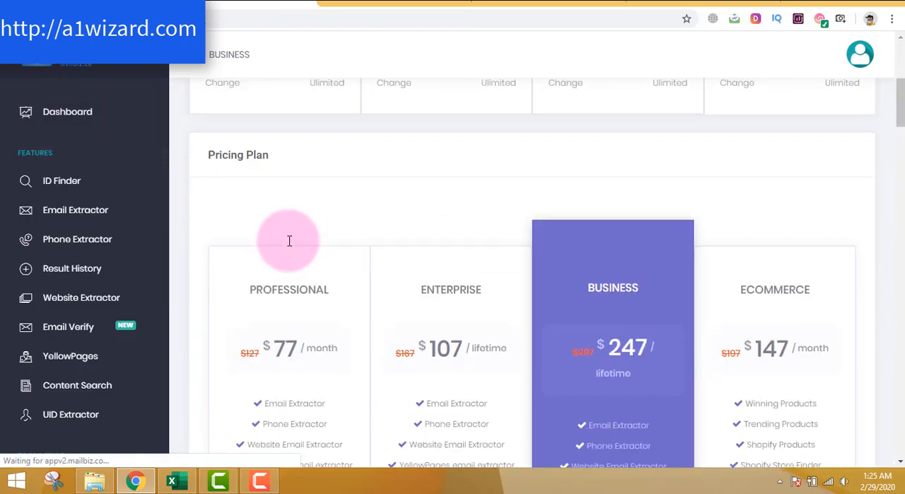
# - Show the pricing comparison again with Business highlighted at $247 lifetime
pyautogui.scroll(-3)
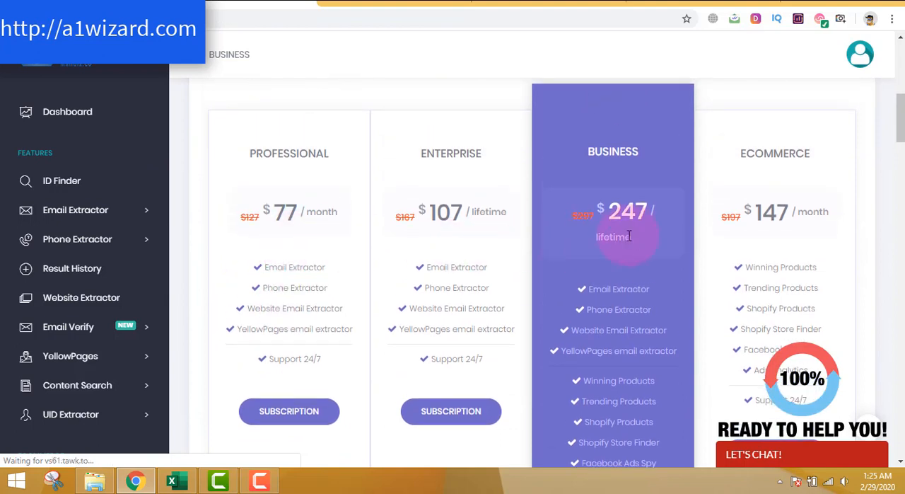
pyautogui.moveTo(536, 286)
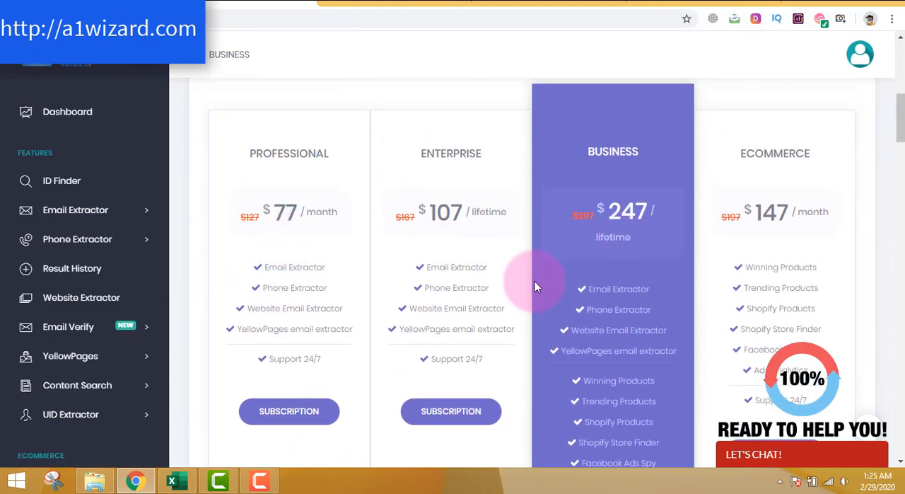